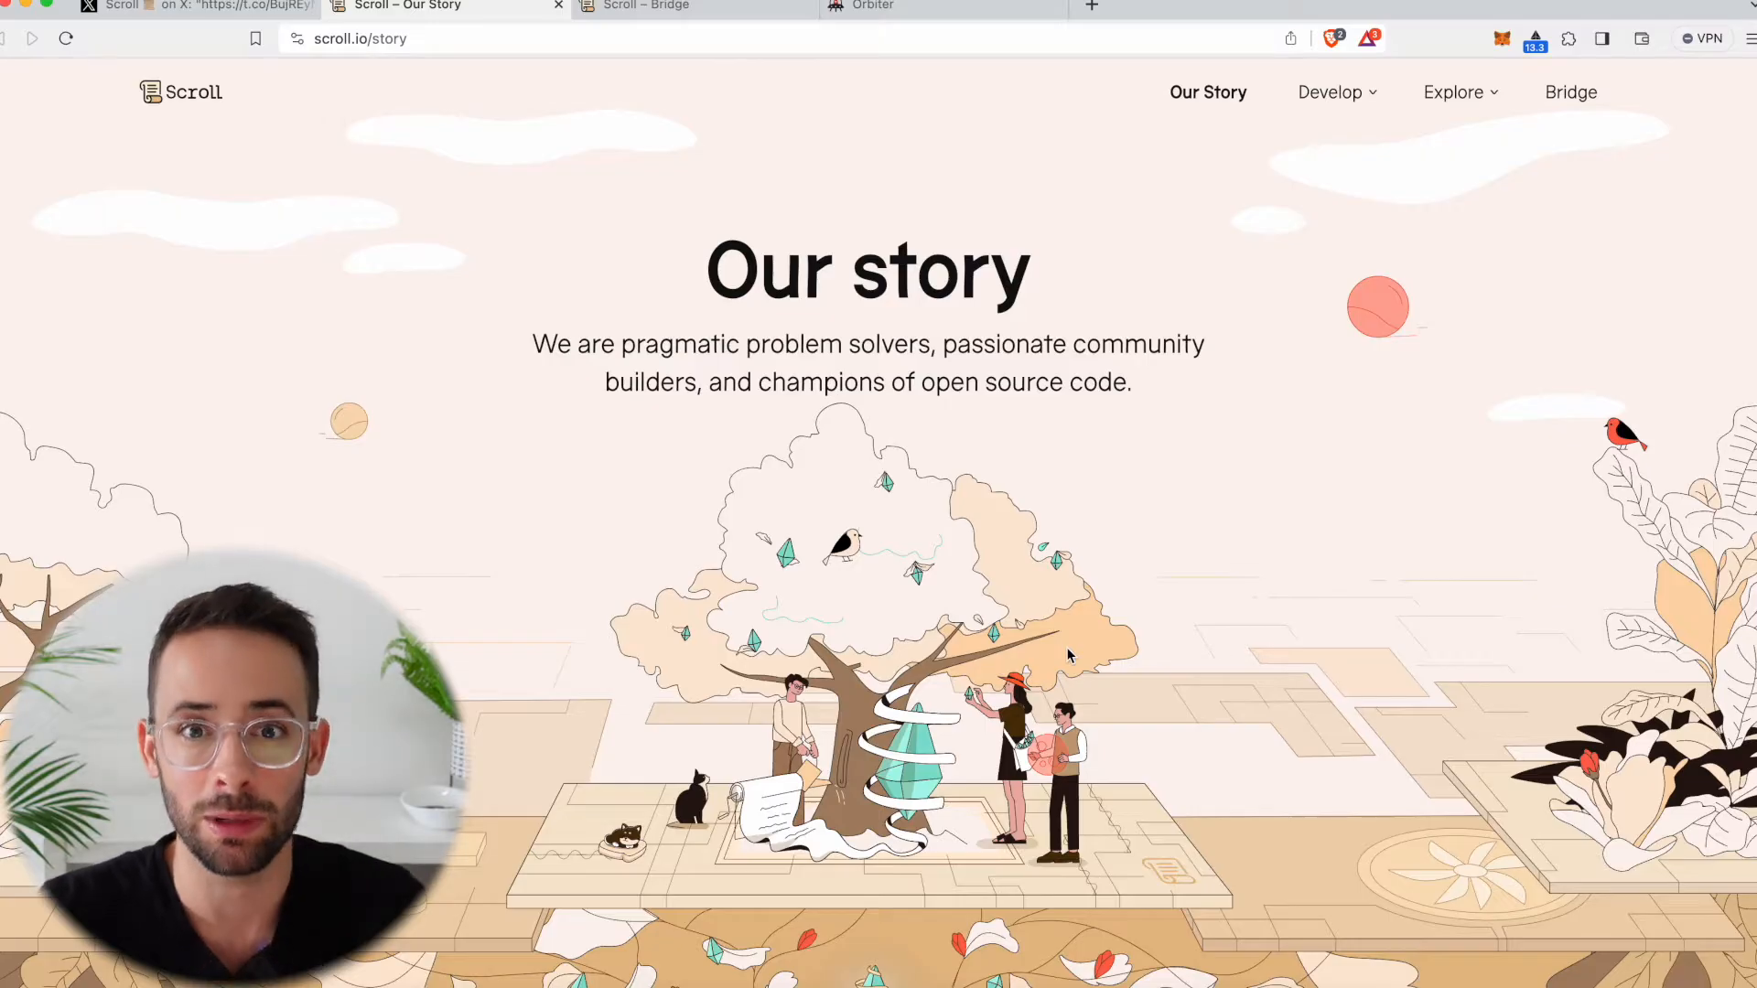
mouse_move(736, 233)
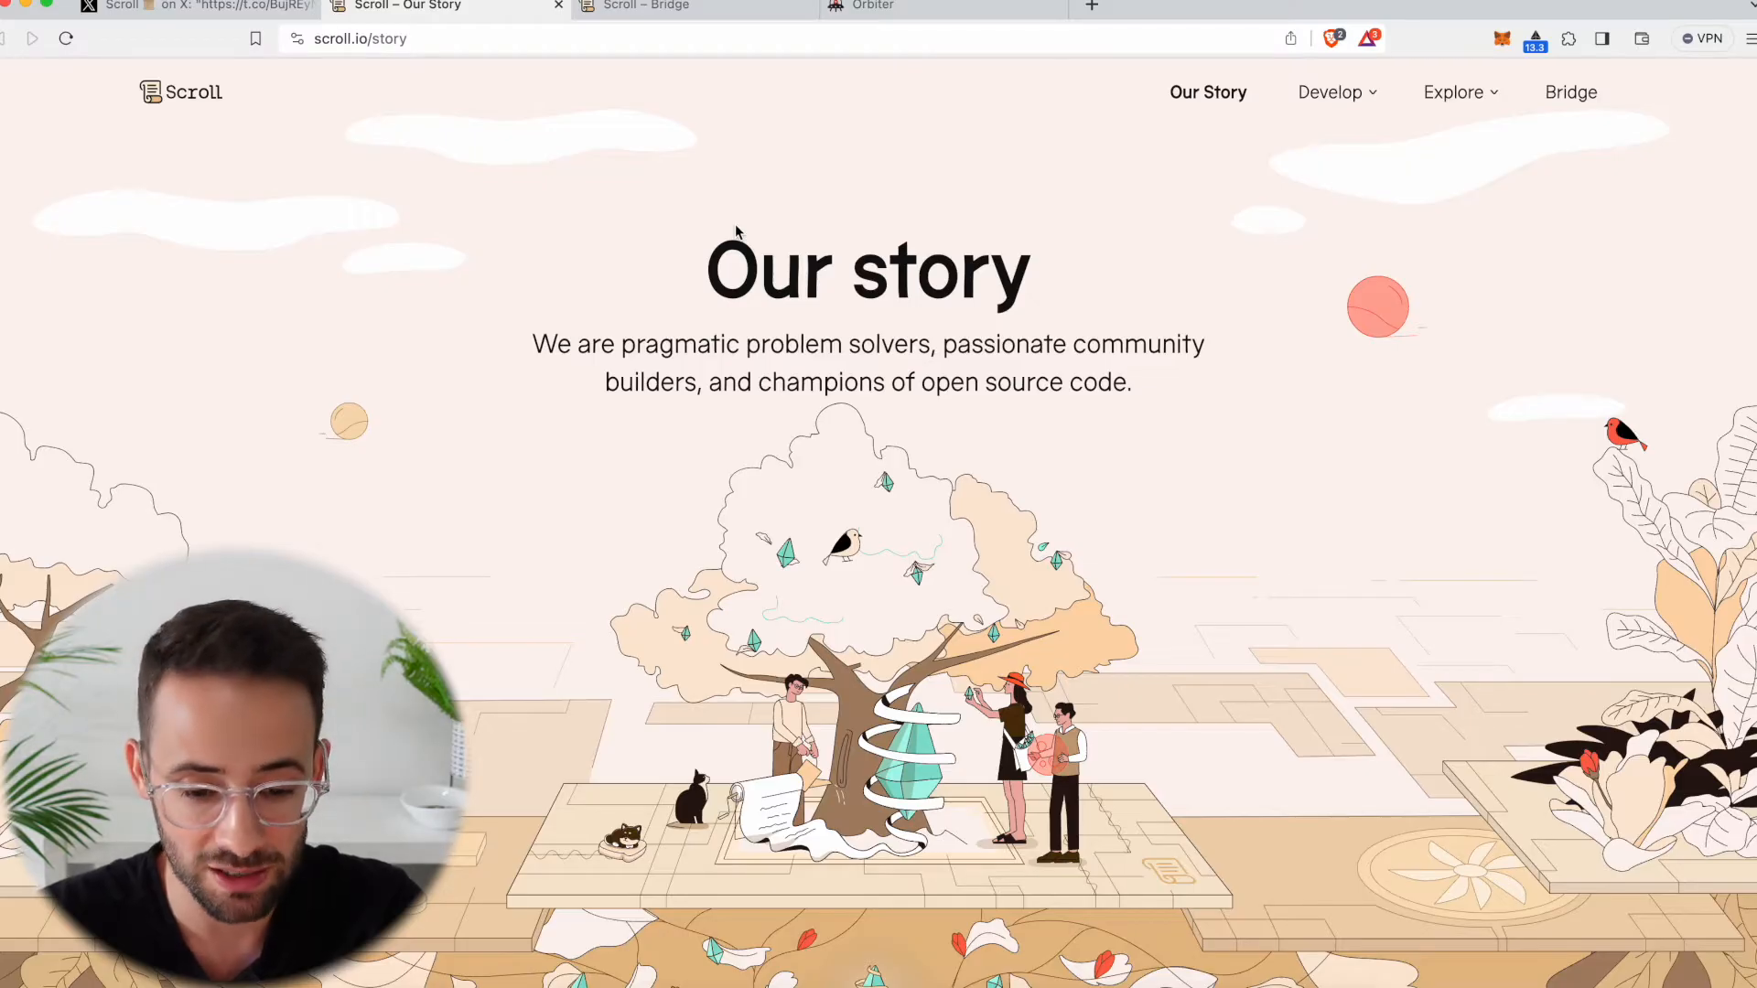
- Read through Scroll's Our Story page down to the founding story and back up
scroll("down", 3)
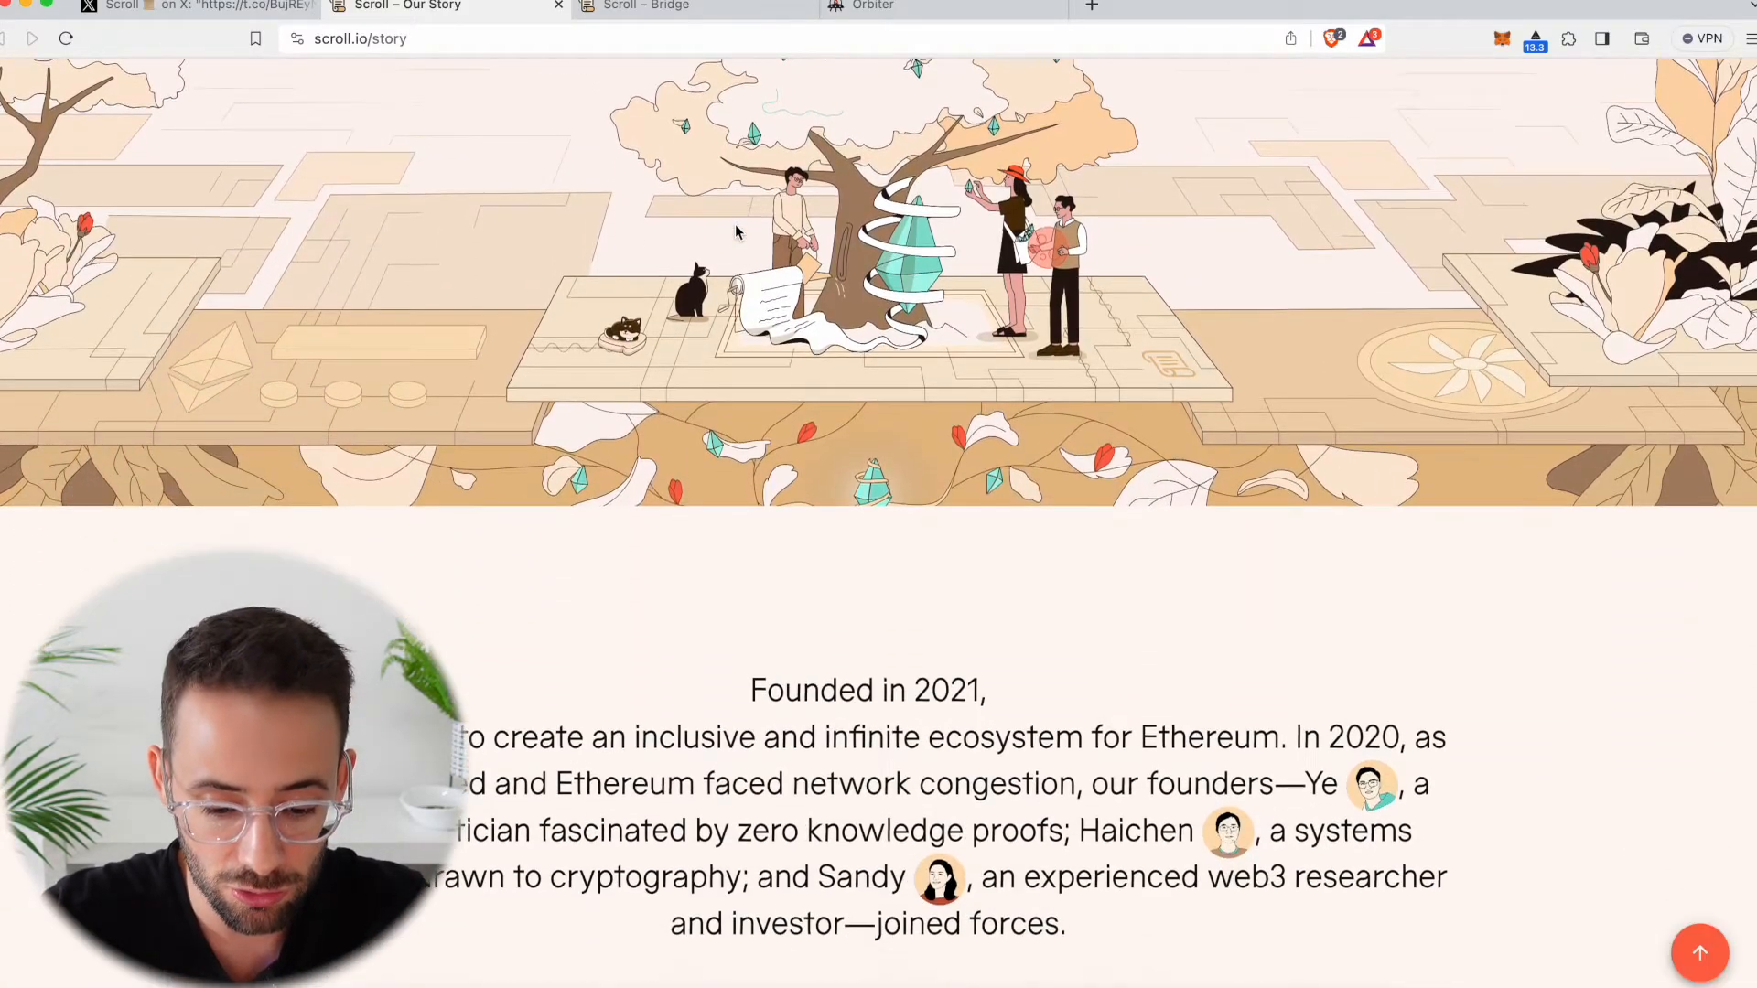
scroll("down", 3)
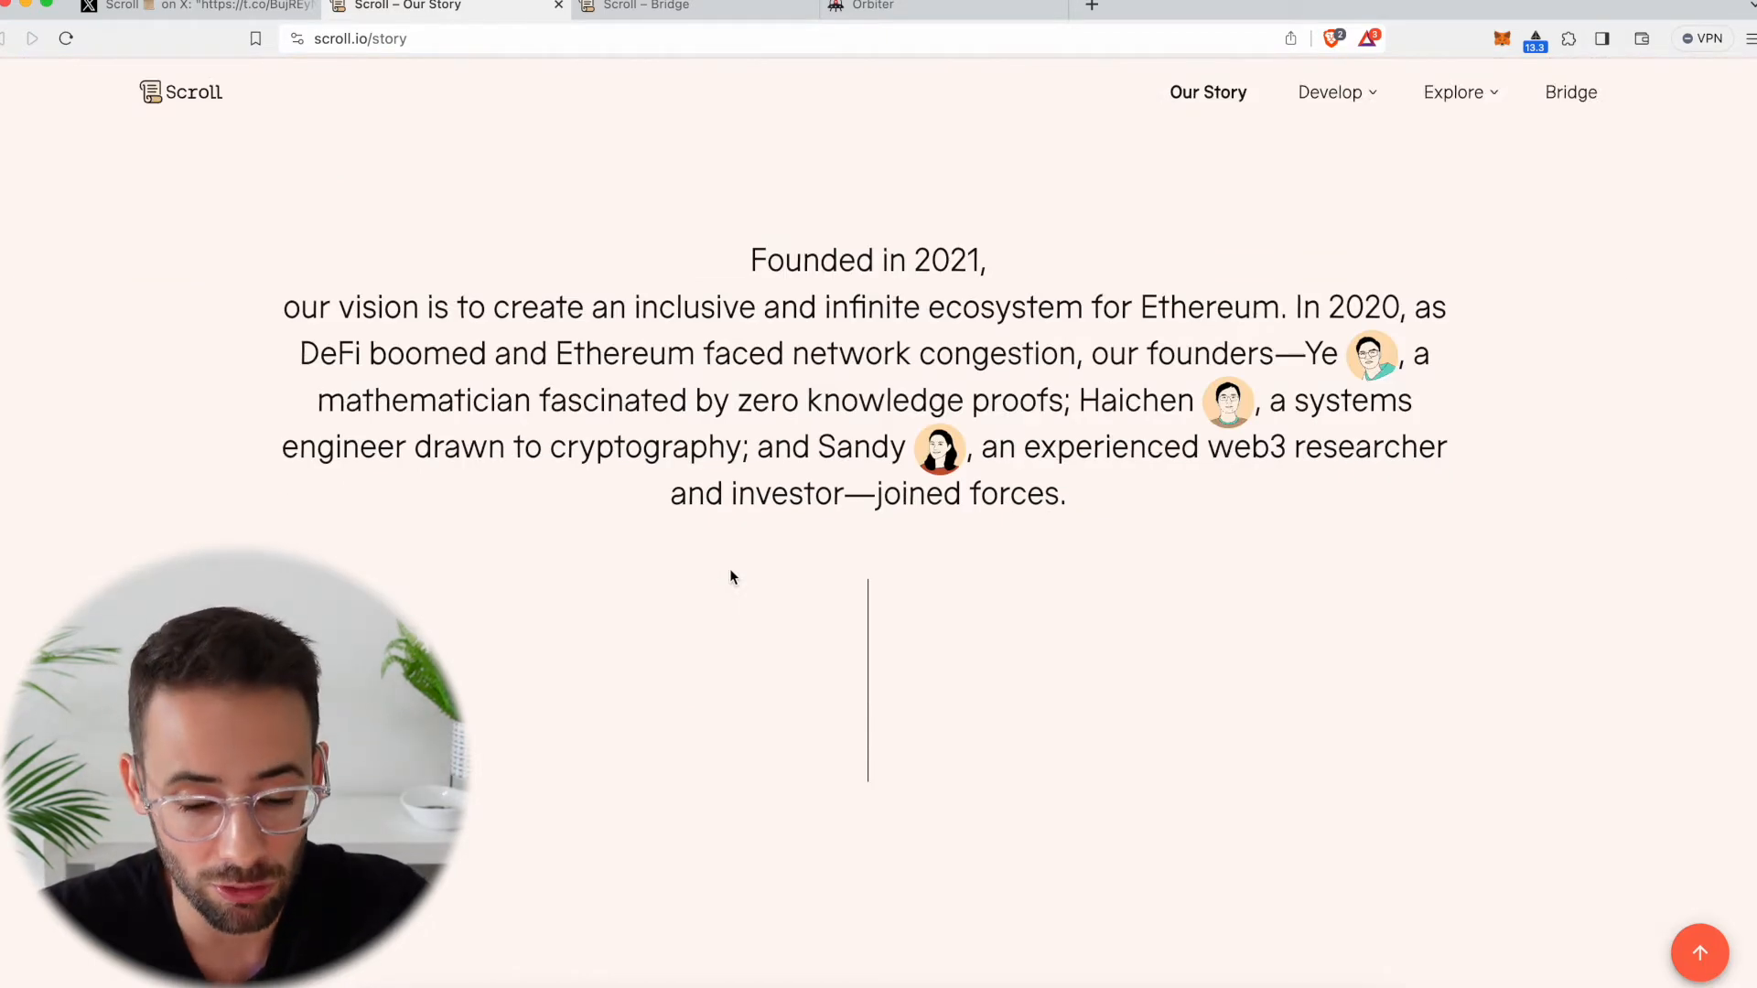
scroll("down", 3)
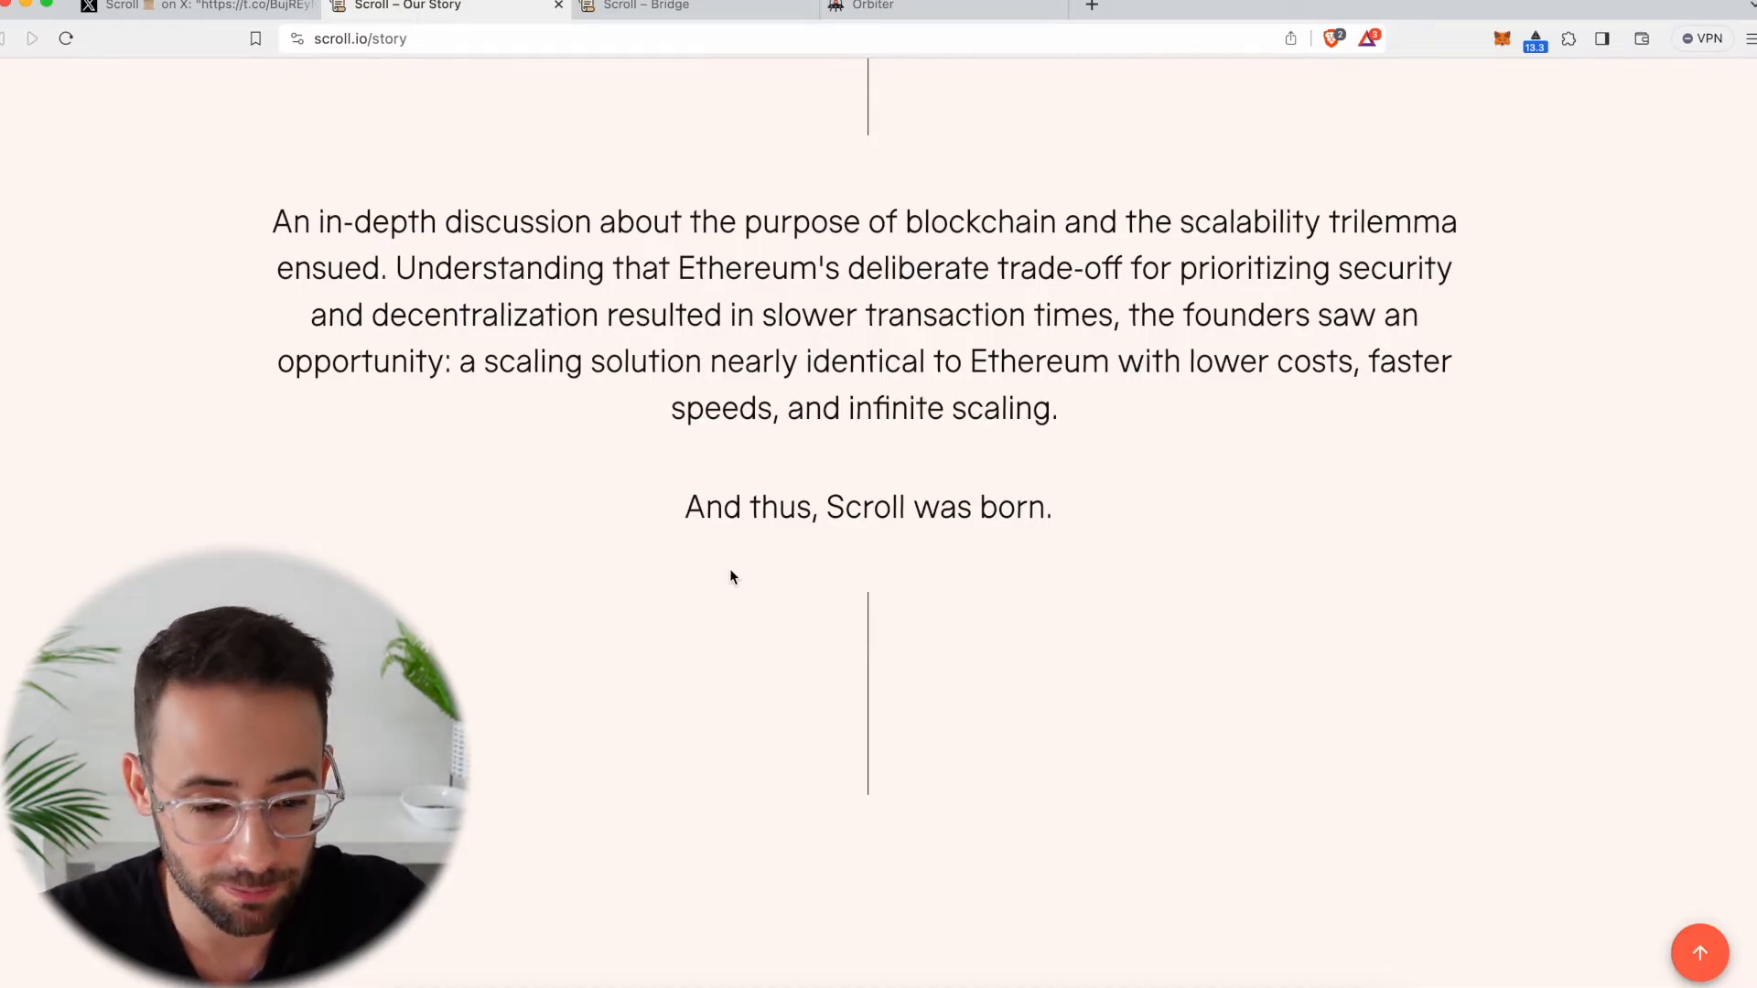
scroll("up", 3)
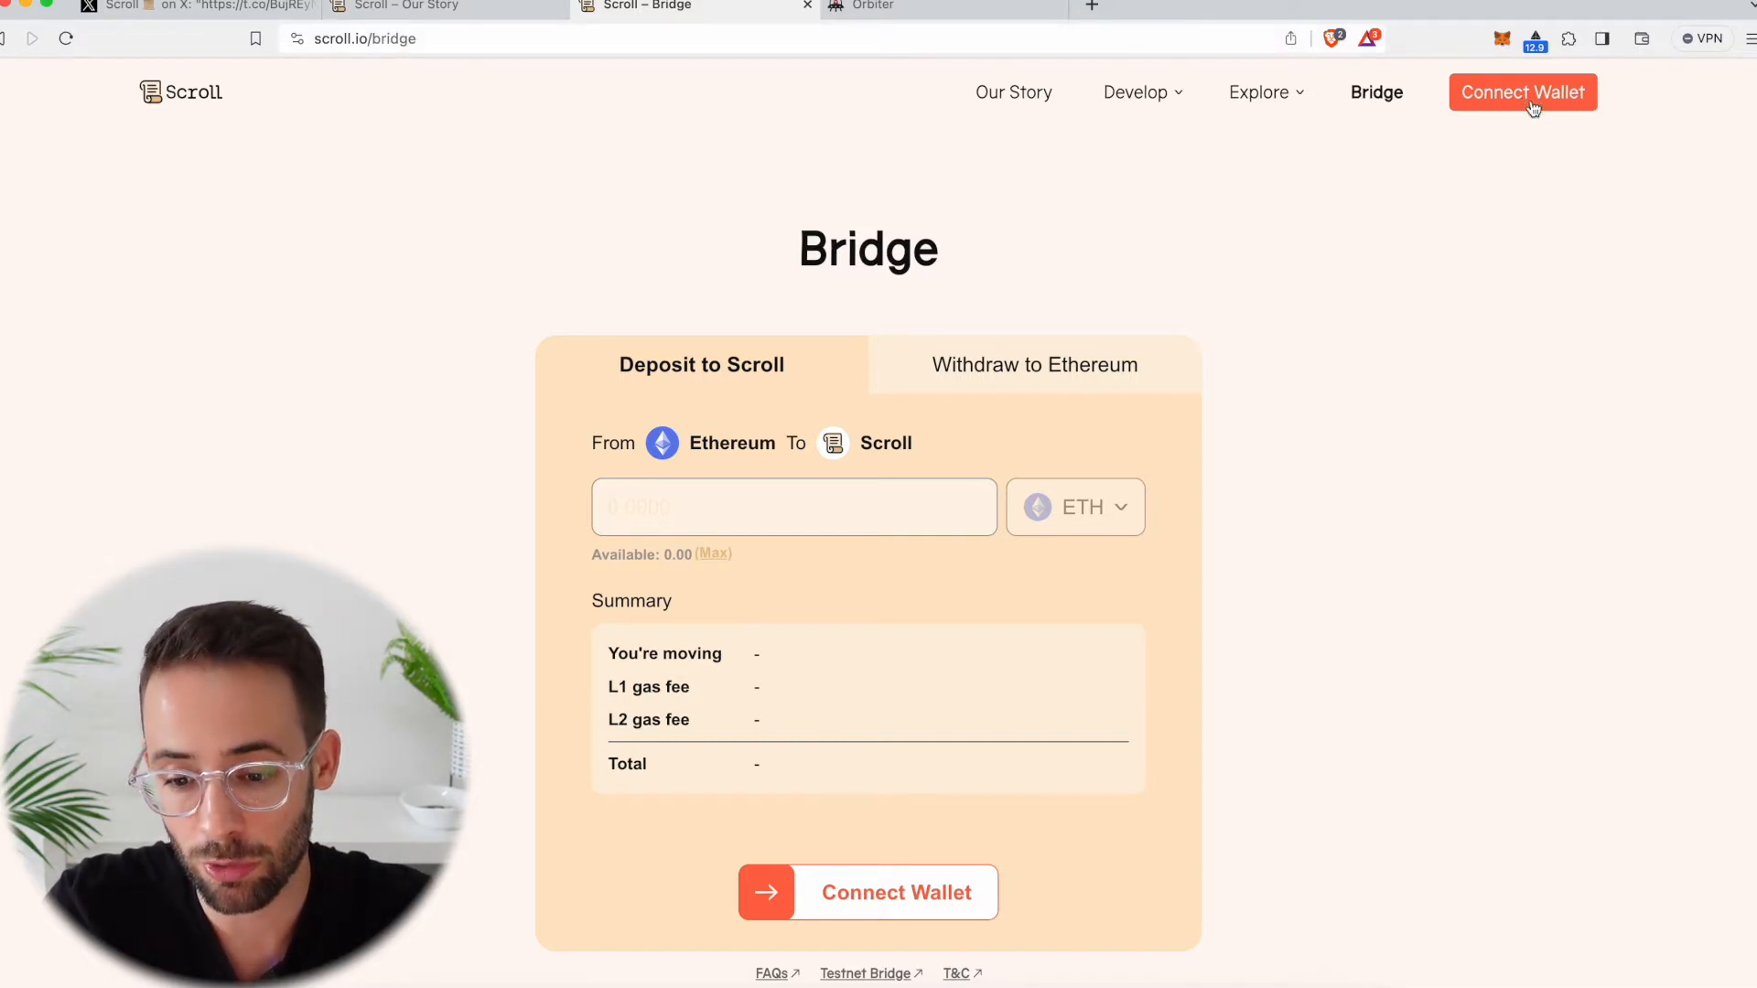
- Connect MetaMask to the Scroll bridge, showing 0.0058507 ETH available, and start a 0.0 deposit amount
left_click(1521, 92)
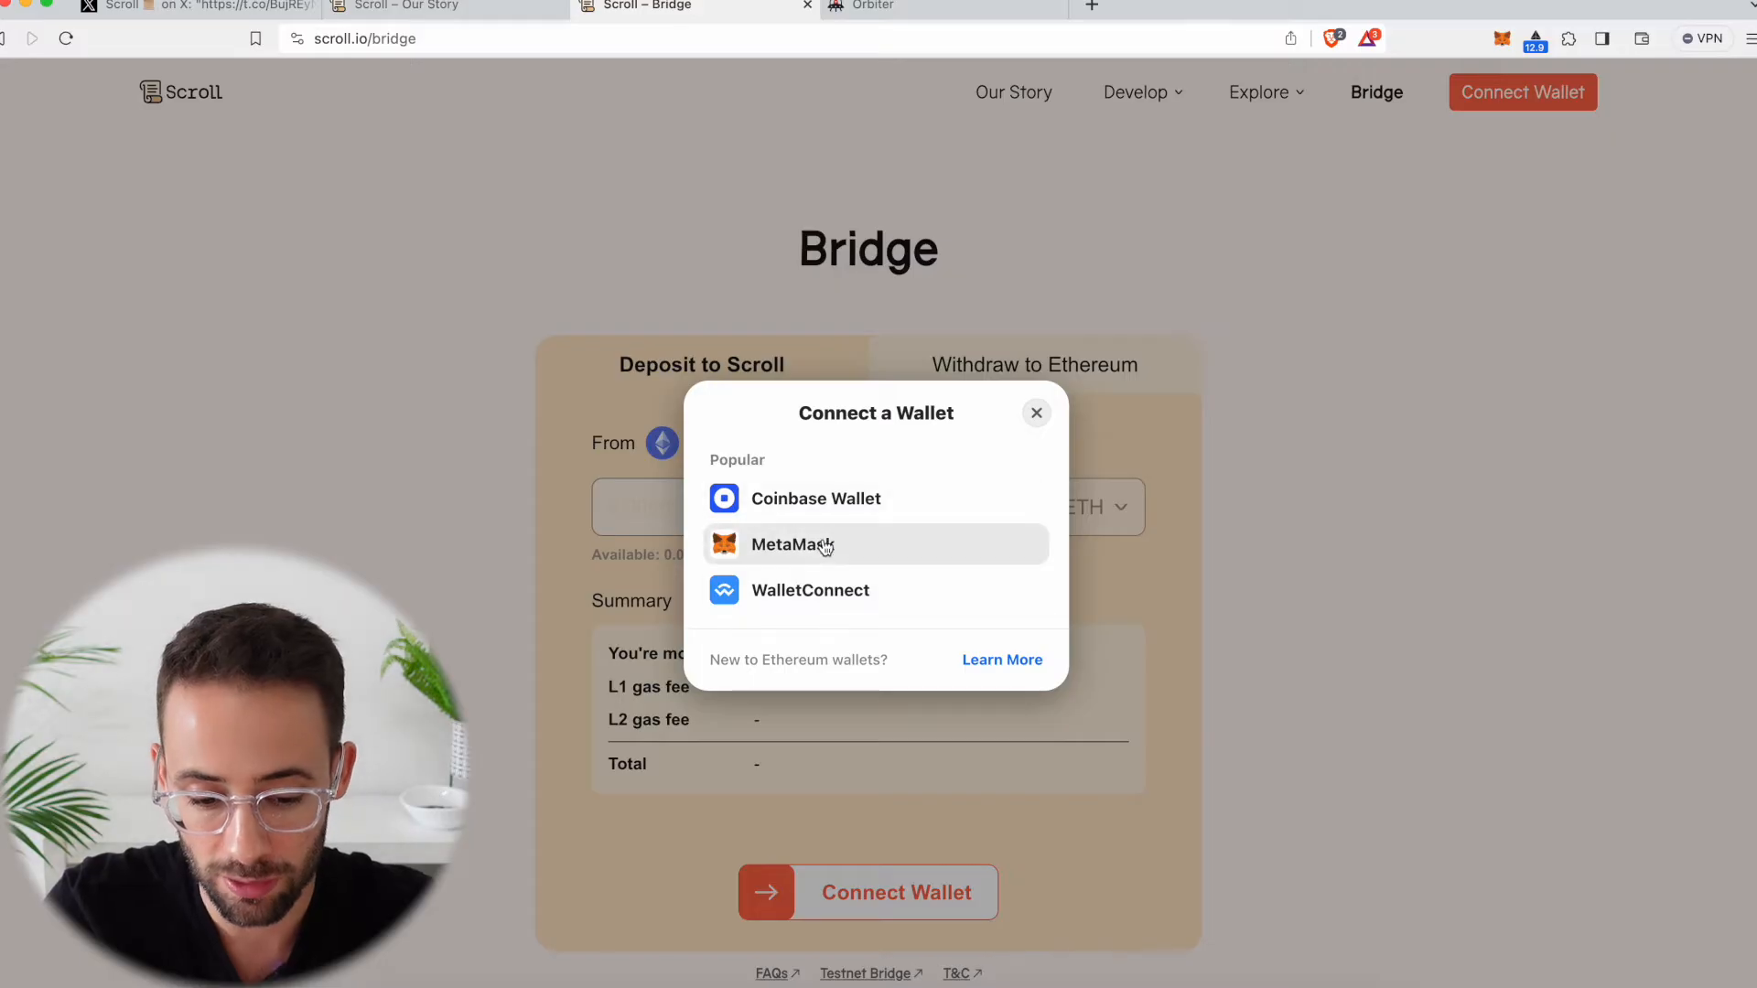
left_click(791, 546)
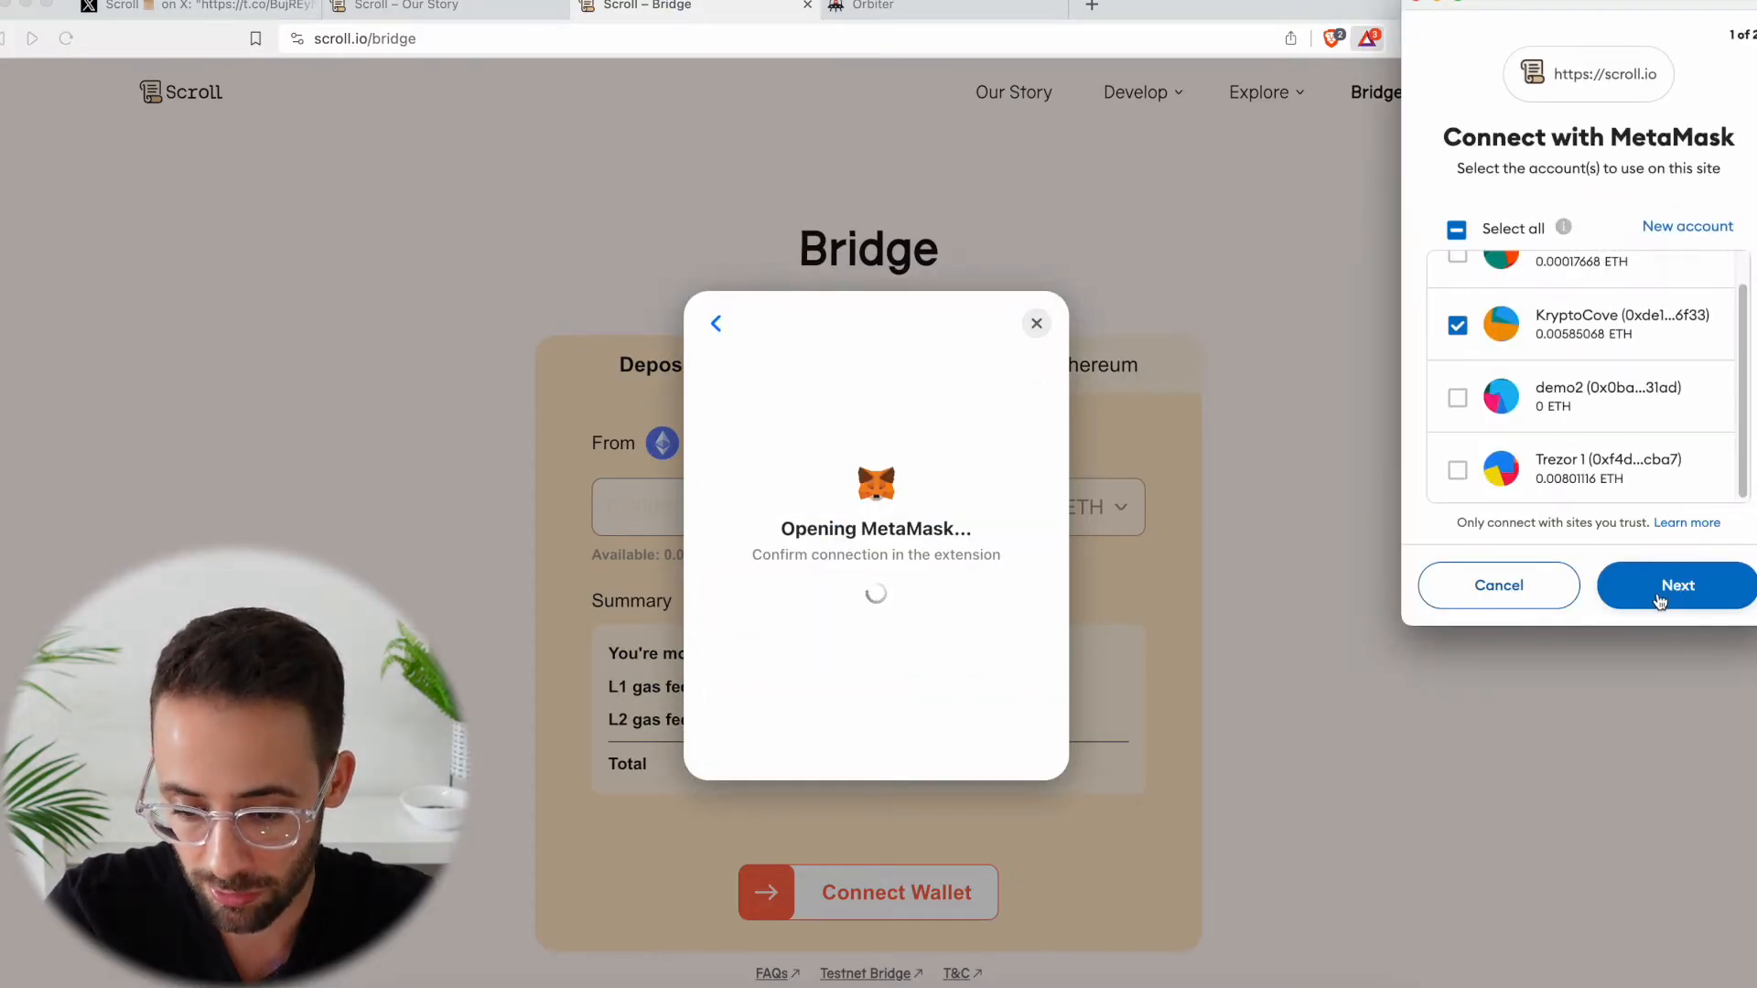
left_click(1679, 586)
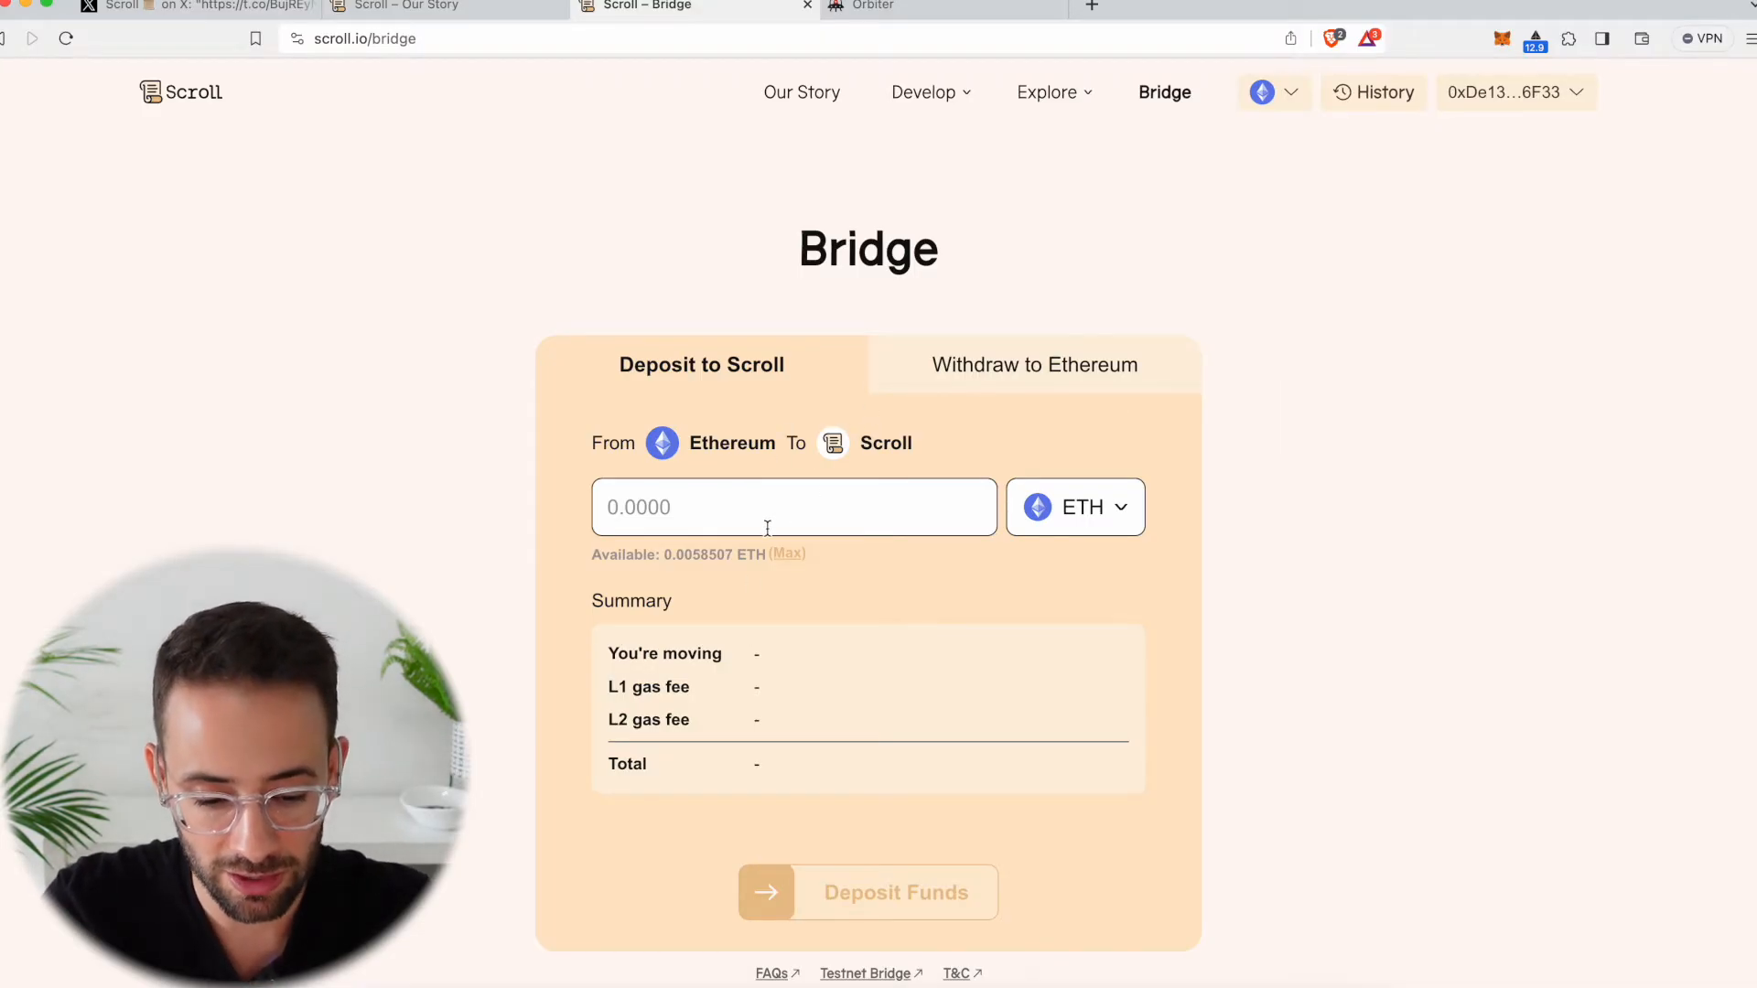
type("0.")
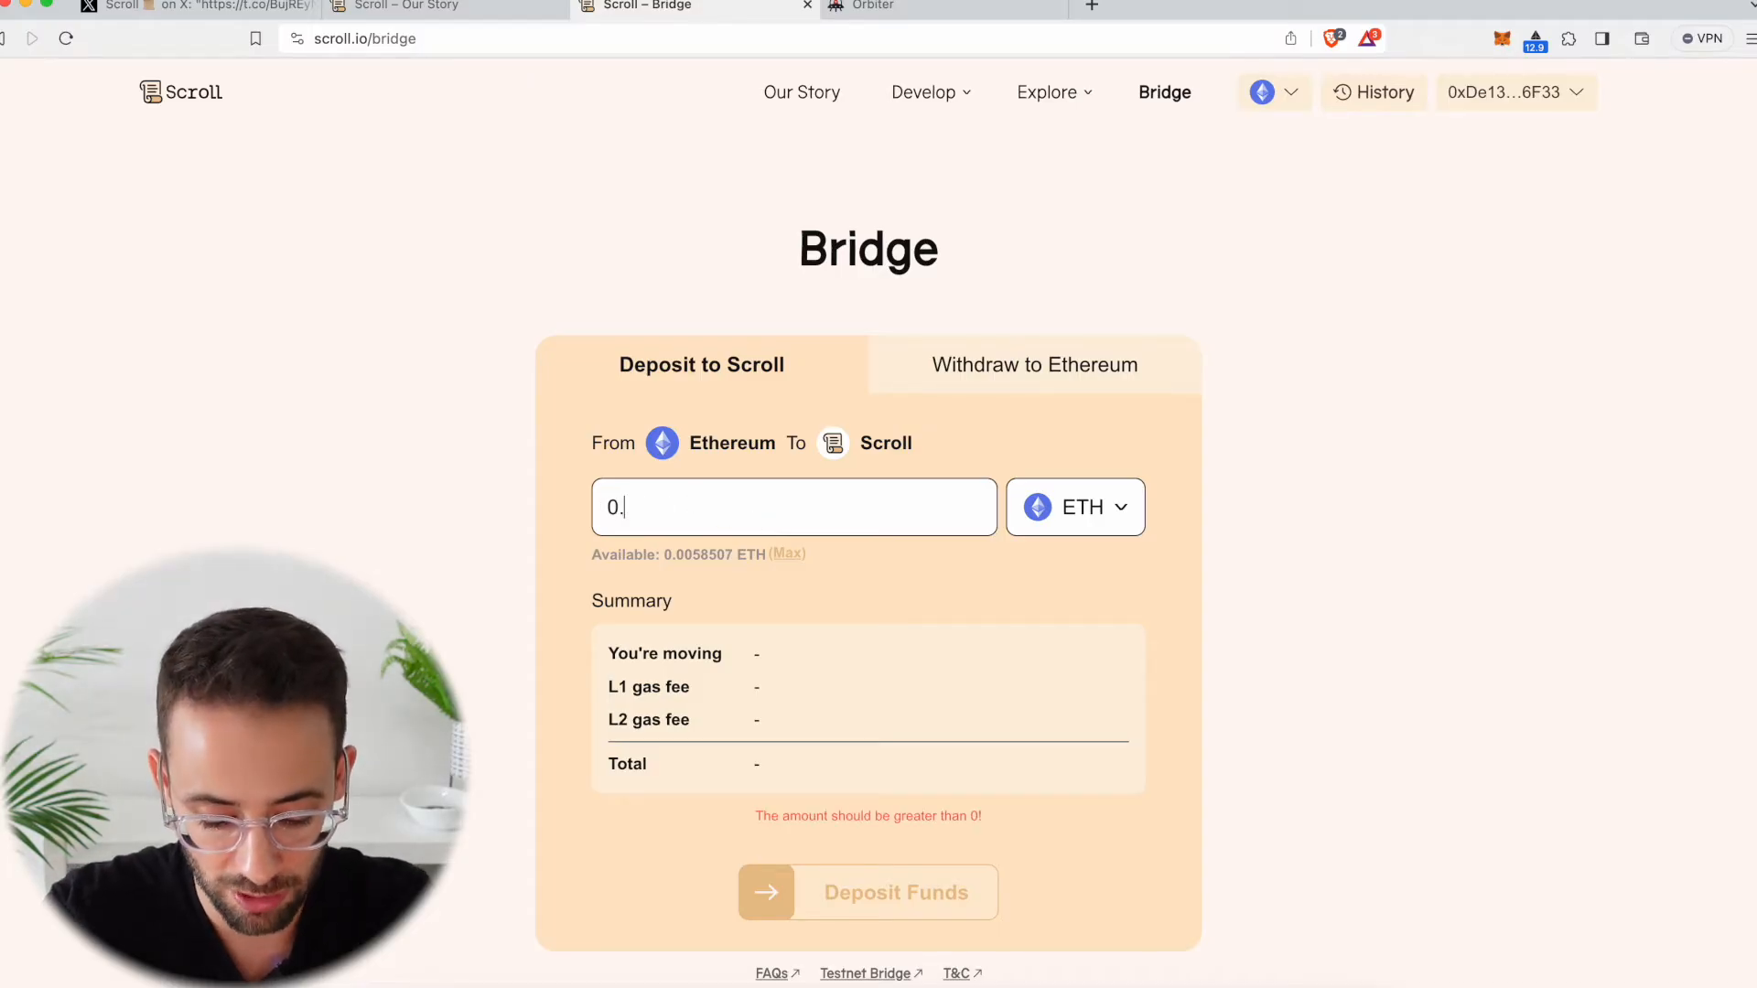
type("0")
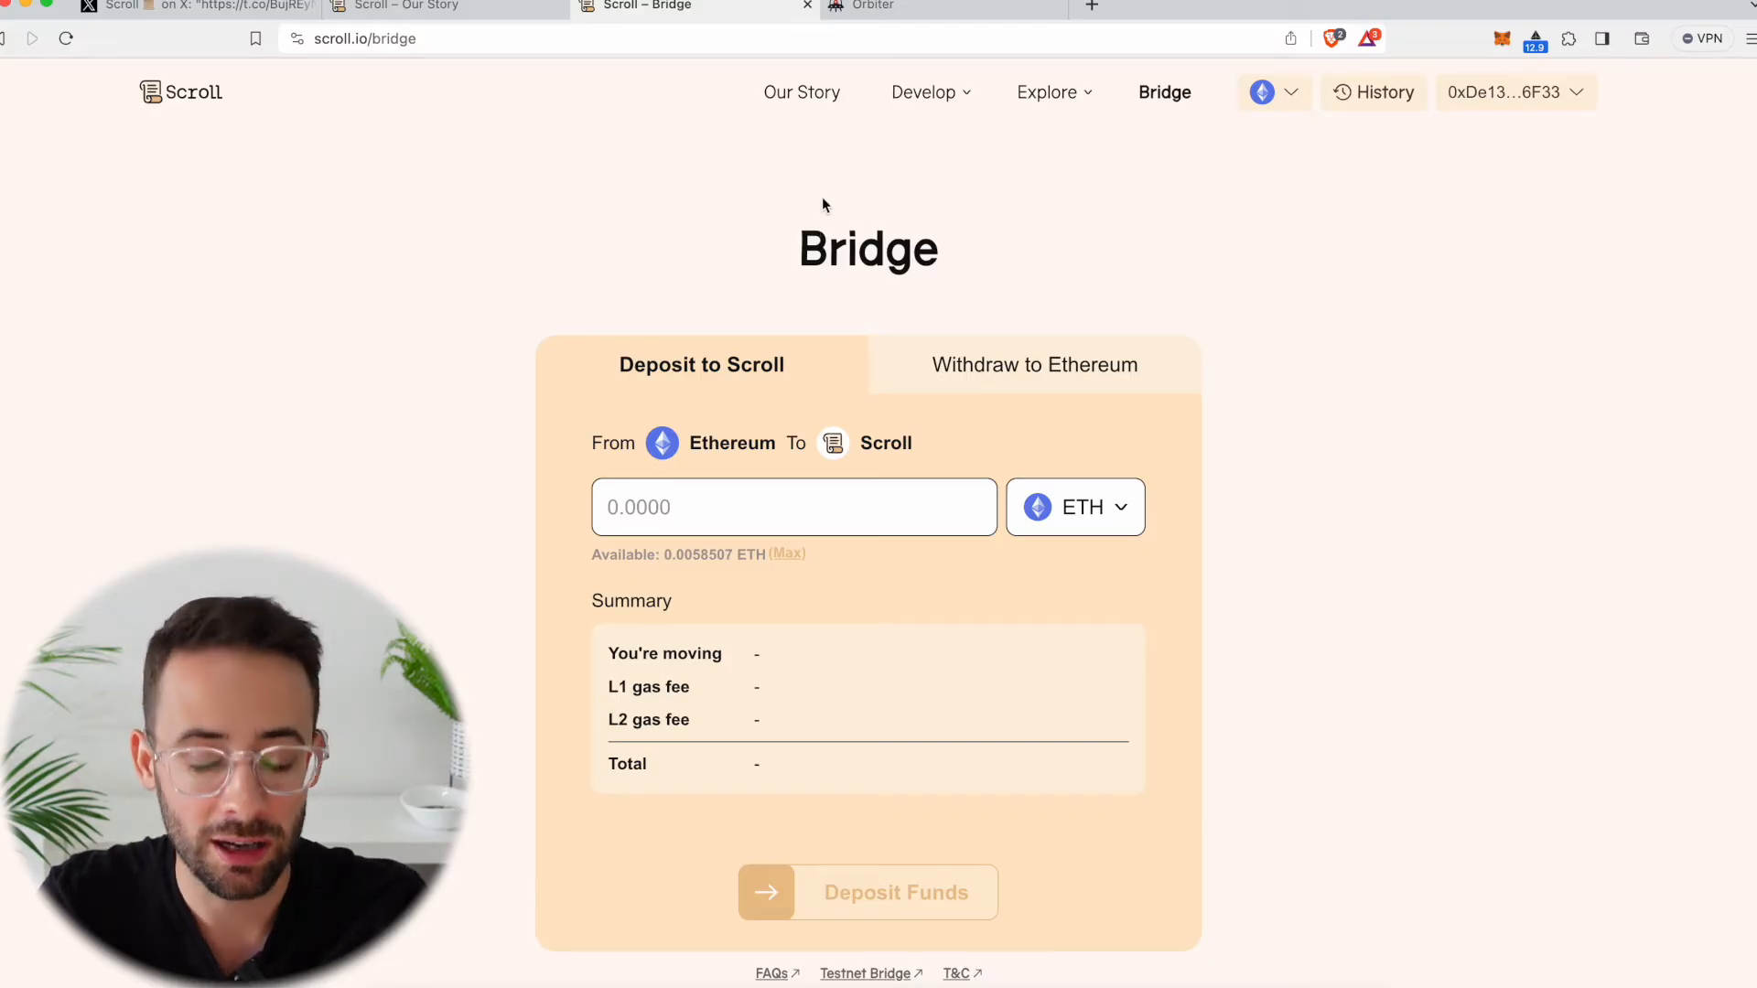
mouse_move(773, 284)
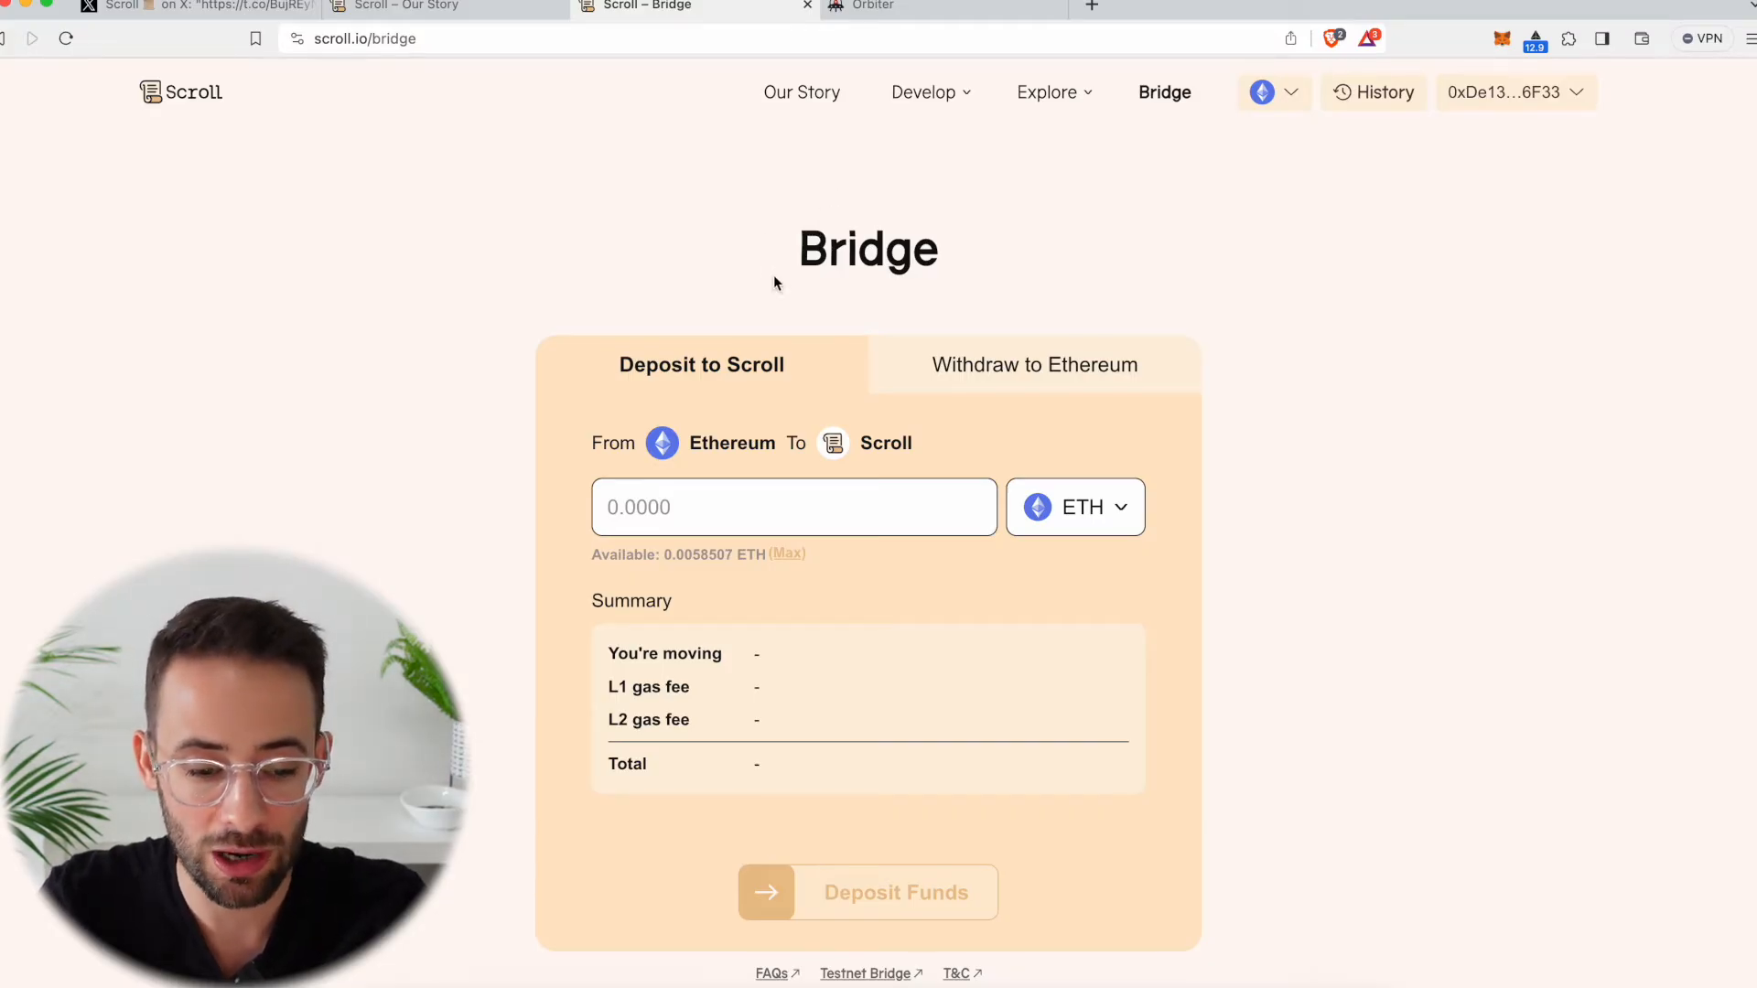
mouse_move(701, 348)
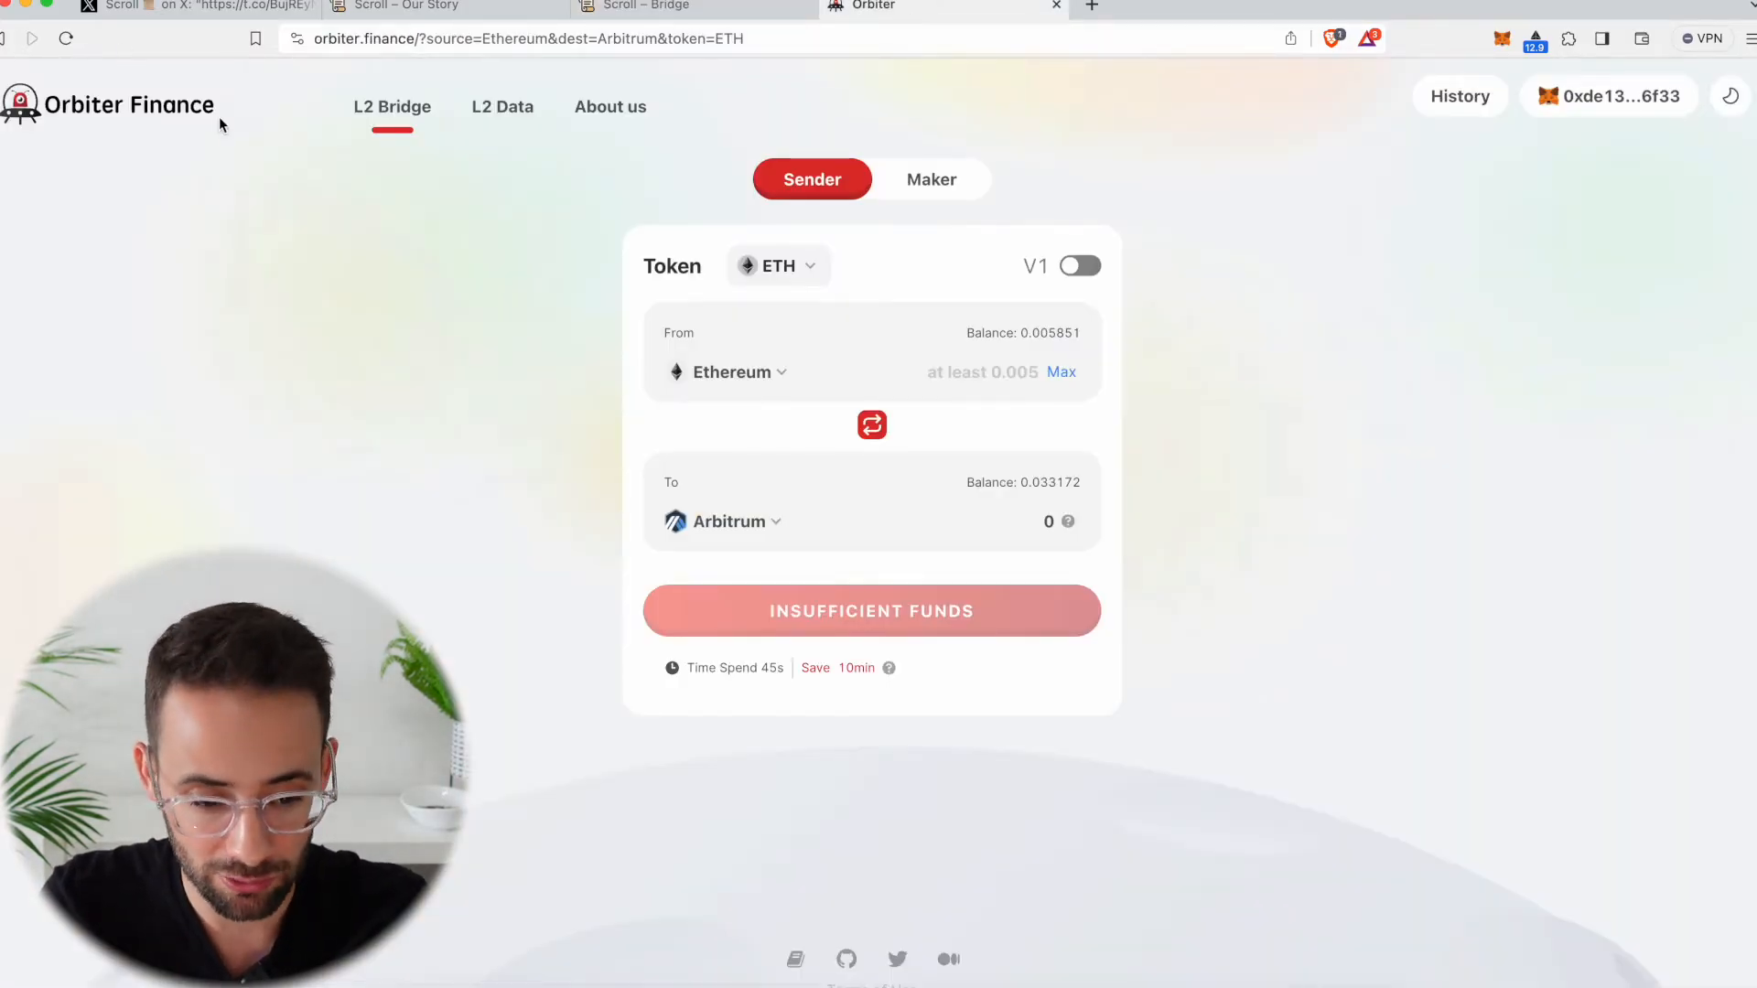
- Set Scroll as the Orbiter Finance destination, glance at Scrollscan, and return to the Scroll bridge
left_click(730, 372)
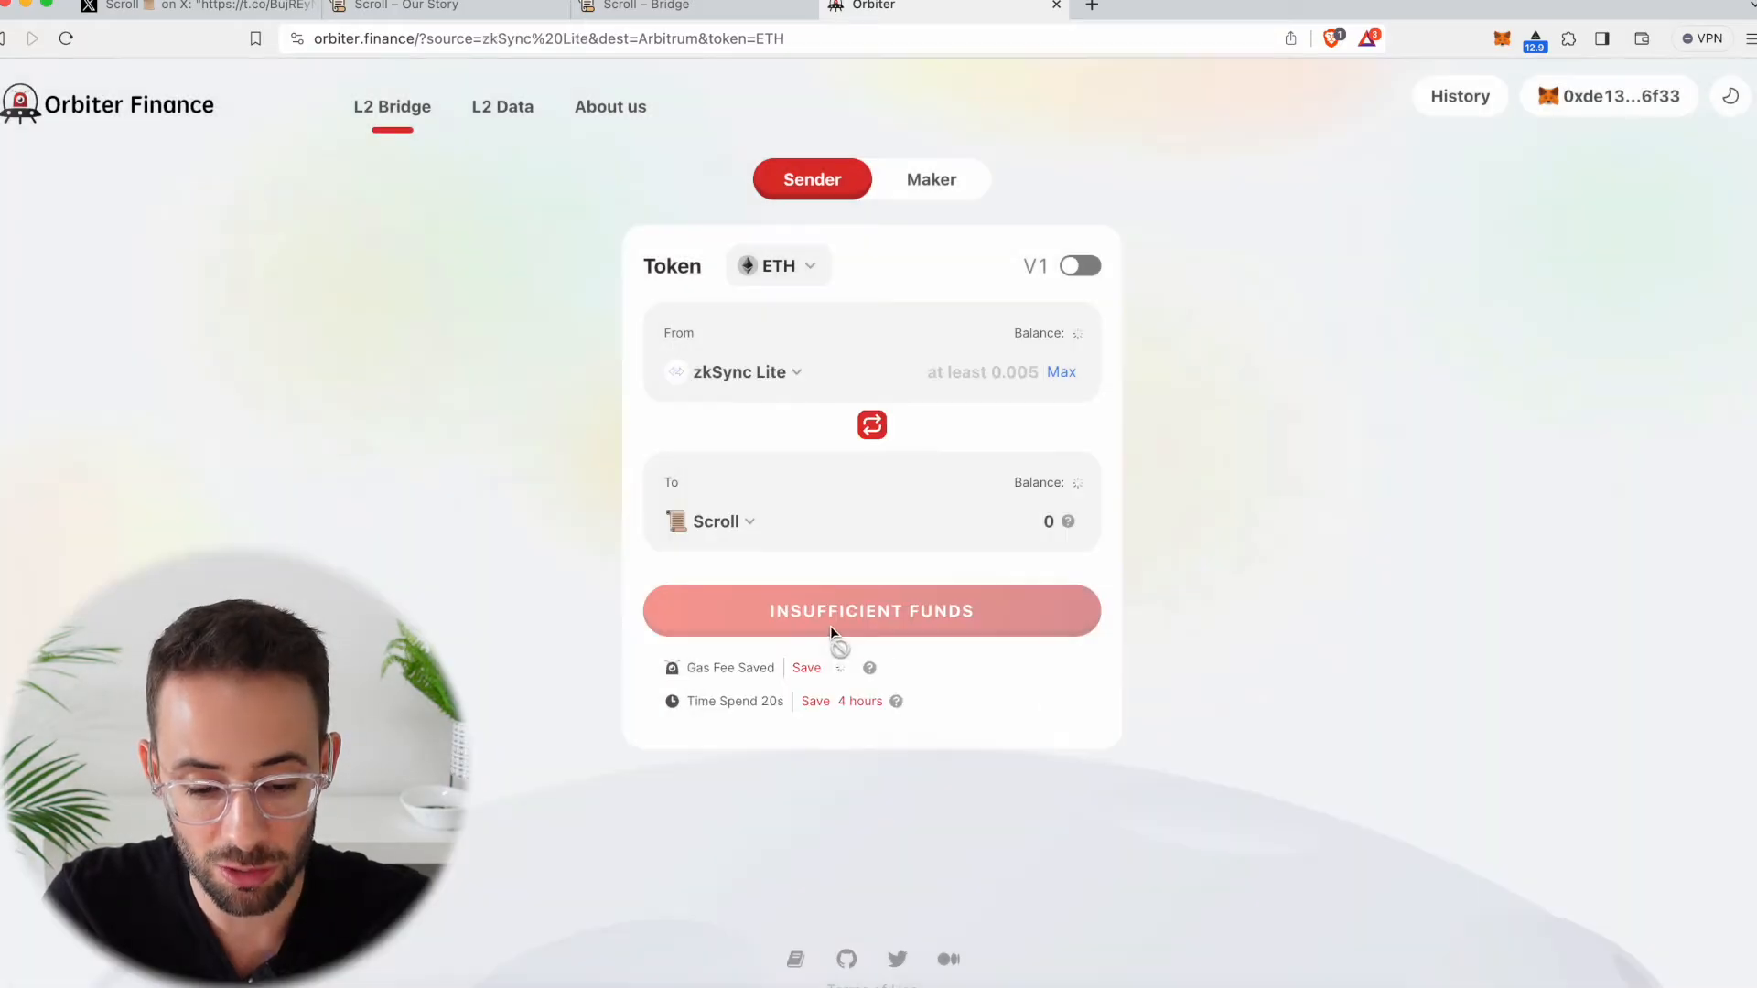
left_click(715, 522)
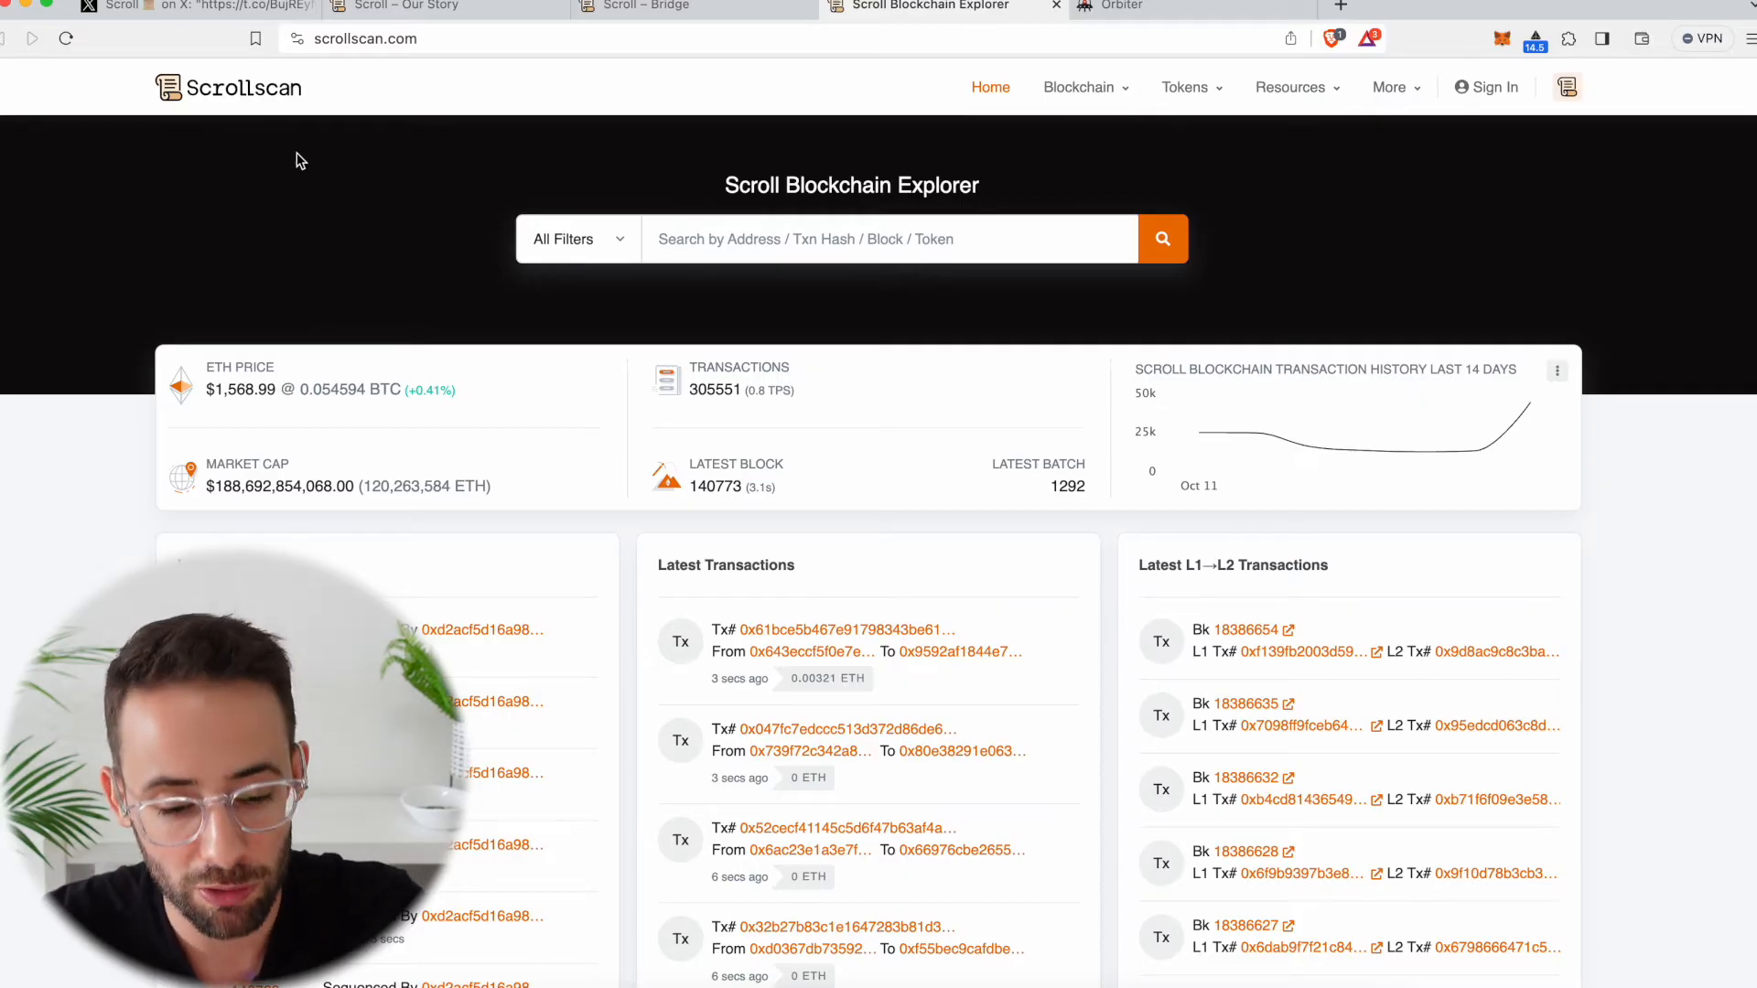
left_click(695, 8)
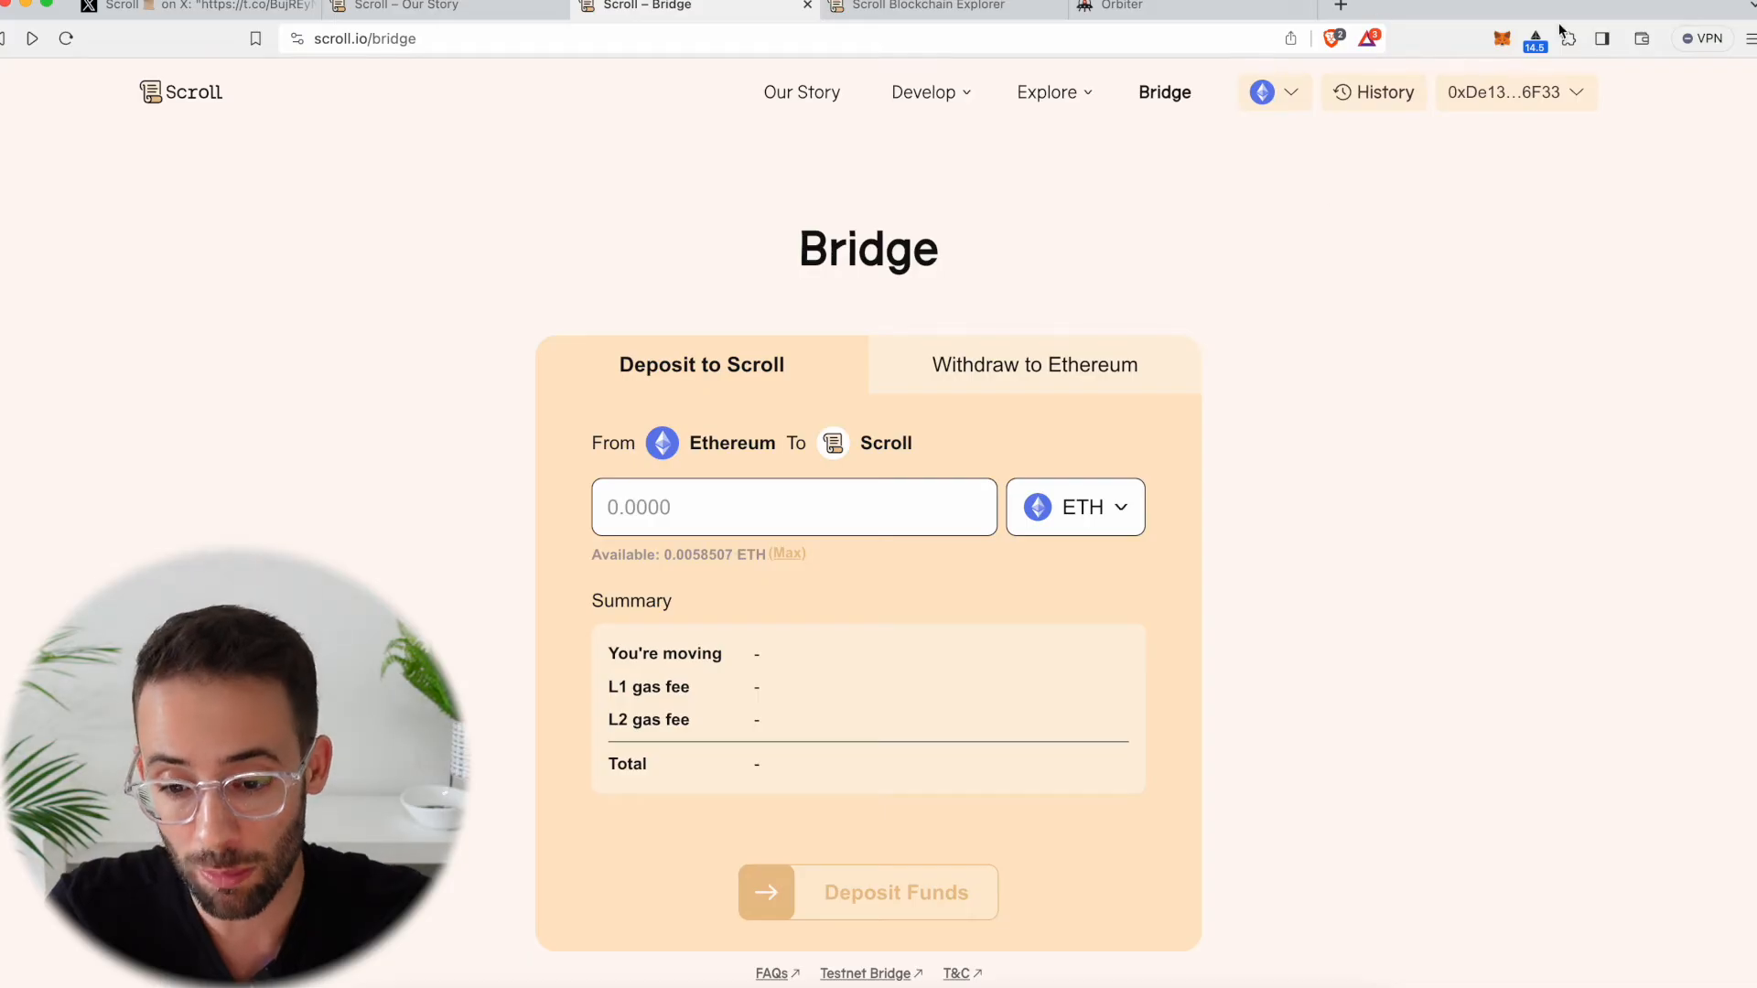
- From the developer mainnet setup page, request adding the Scroll network to MetaMask
left_click(922, 92)
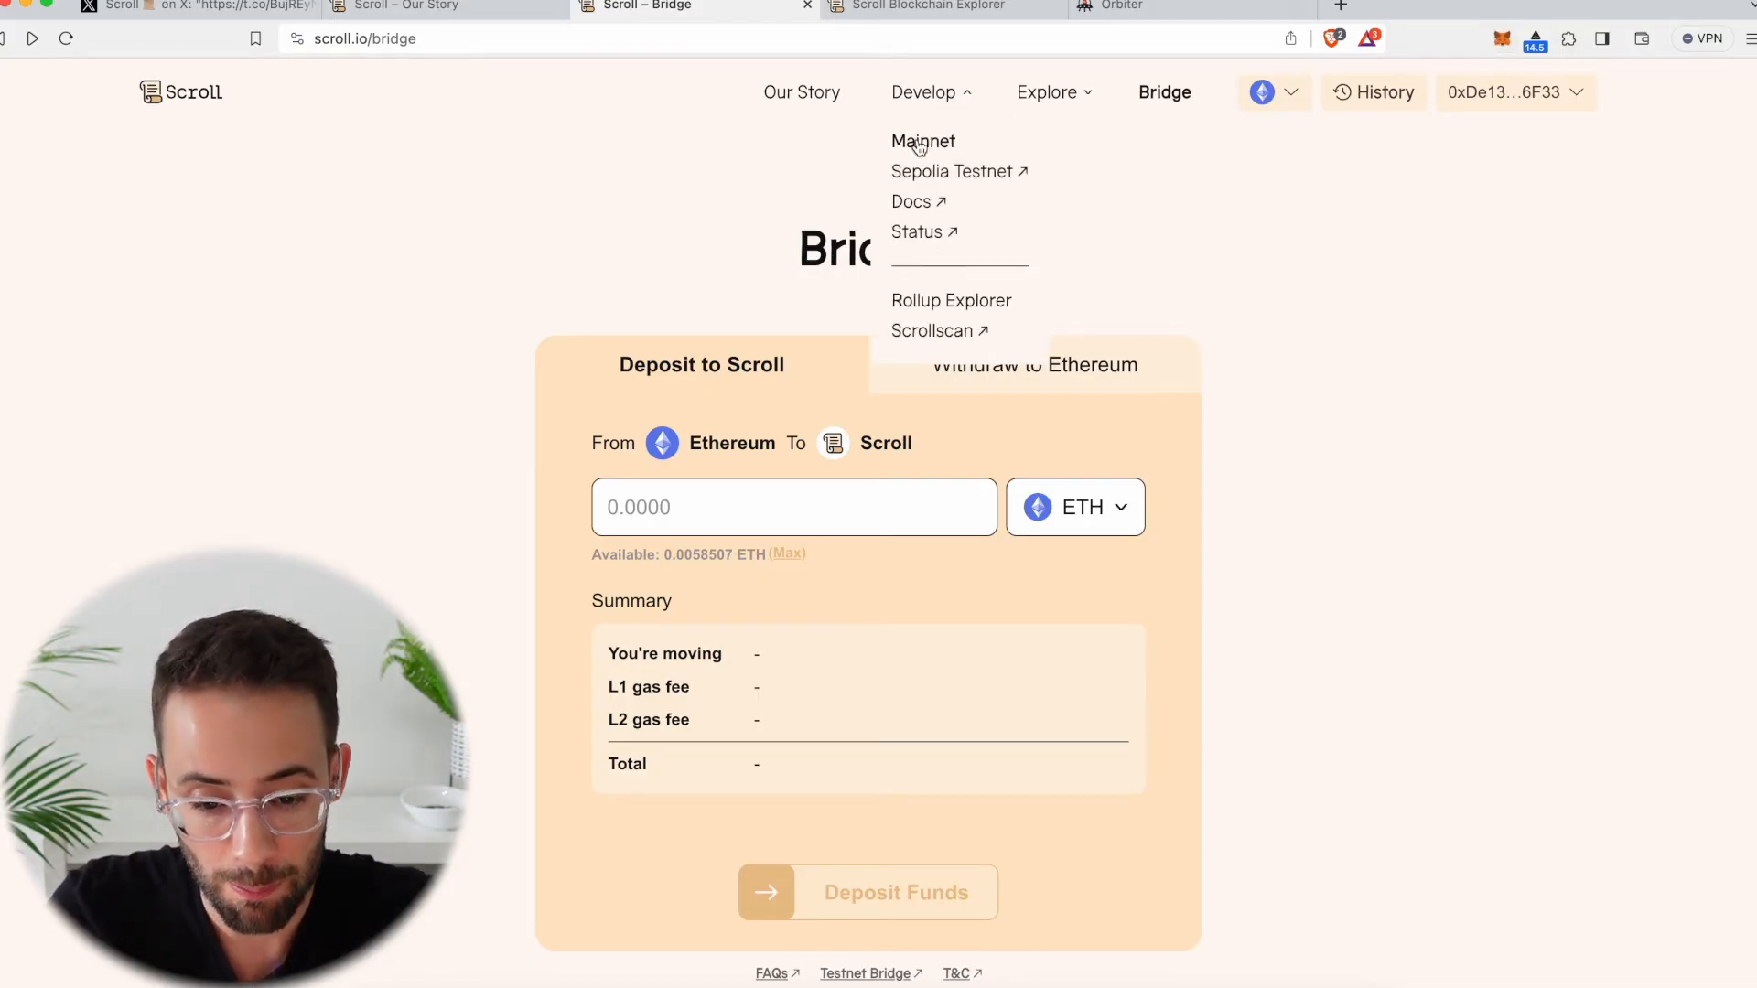
left_click(922, 141)
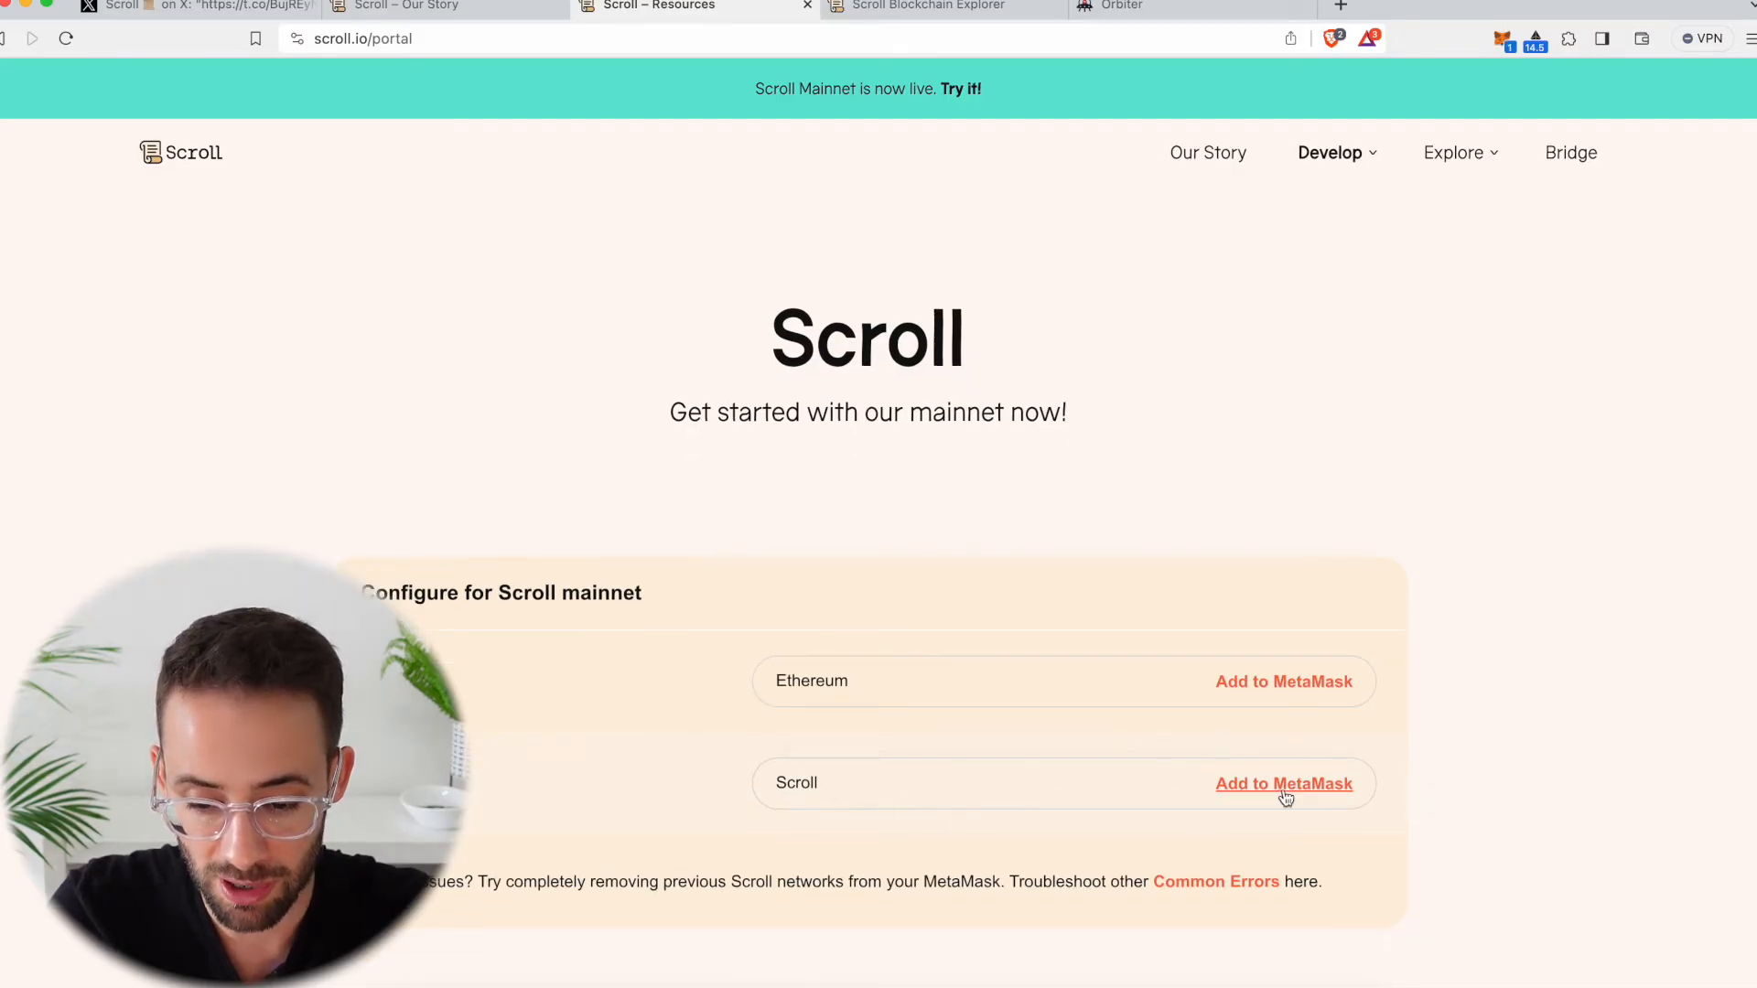
left_click(1283, 784)
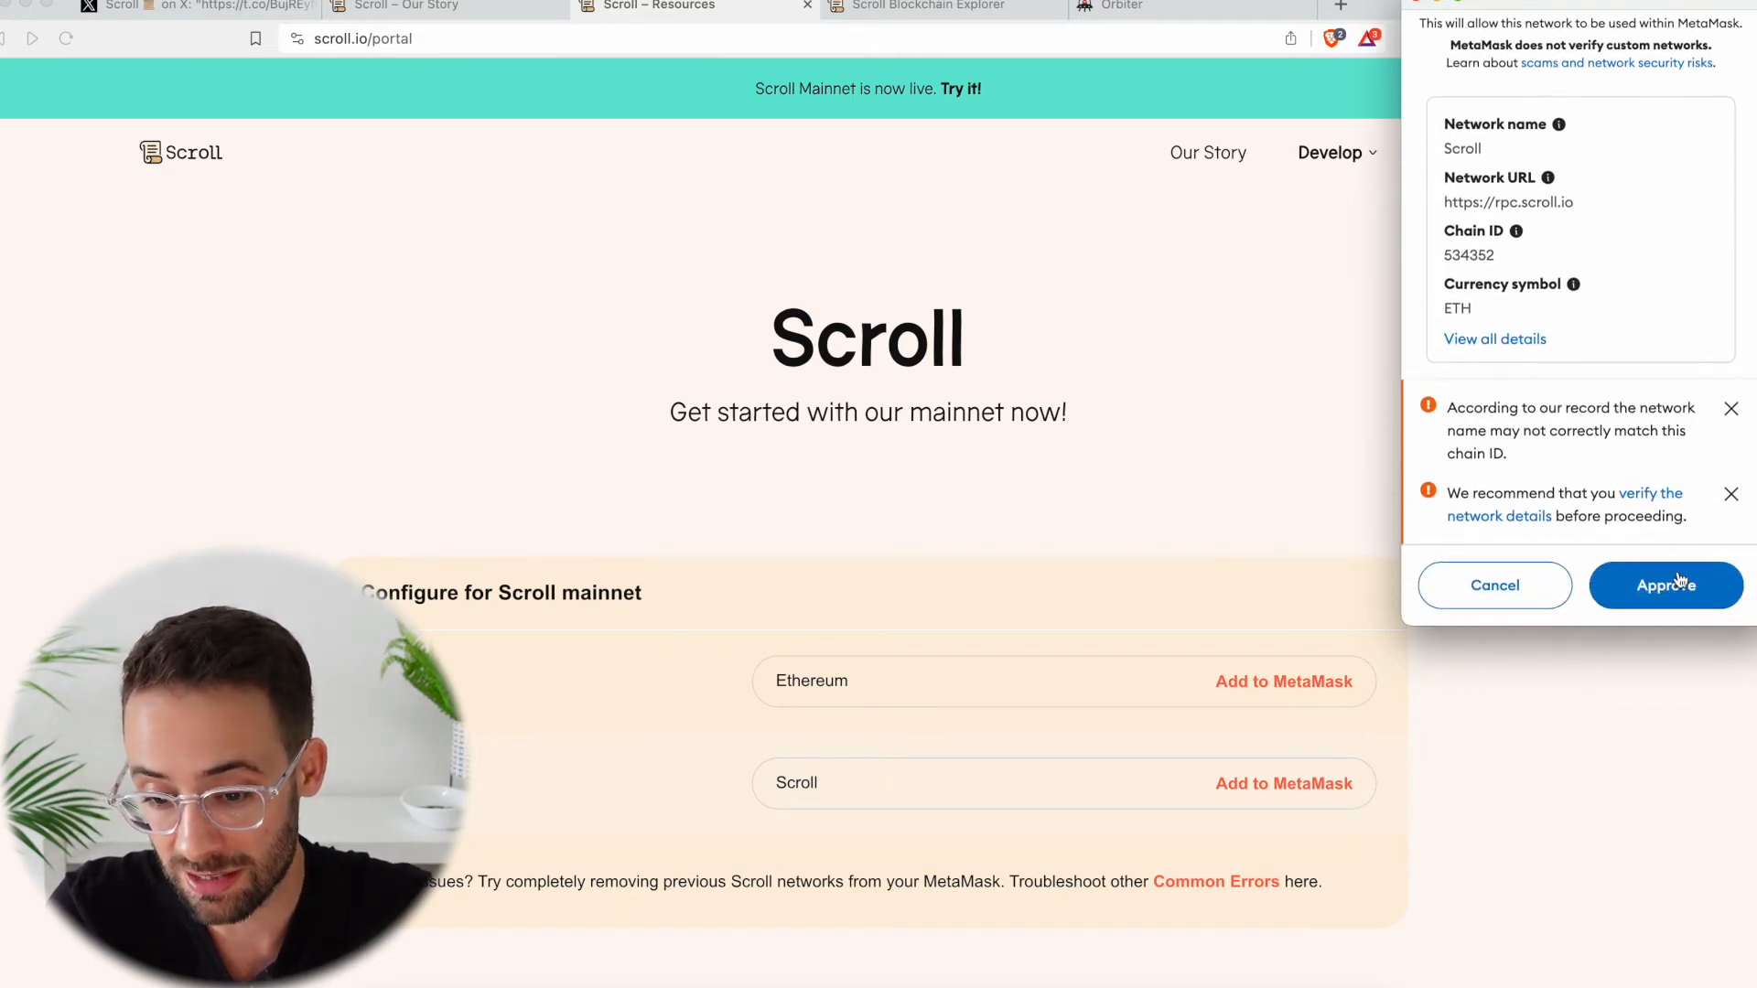
- Approve adding Scroll mainnet, switch the wallet to it, and check the active network
left_click(1666, 586)
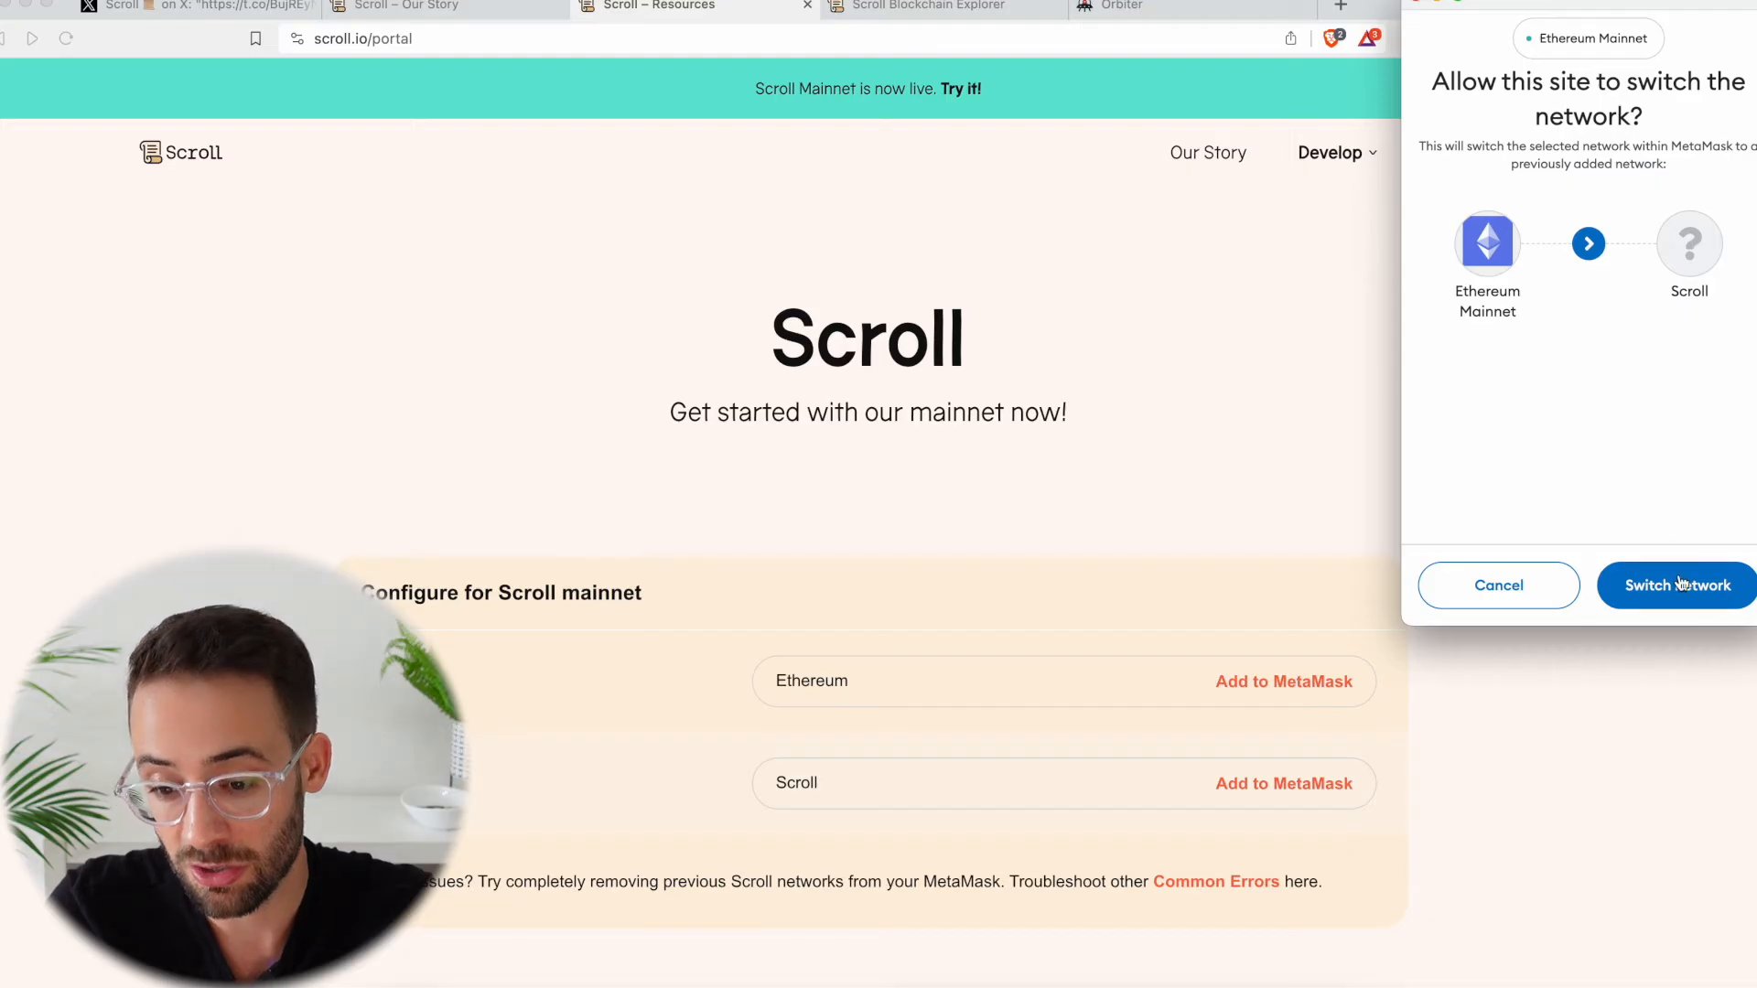
left_click(1675, 584)
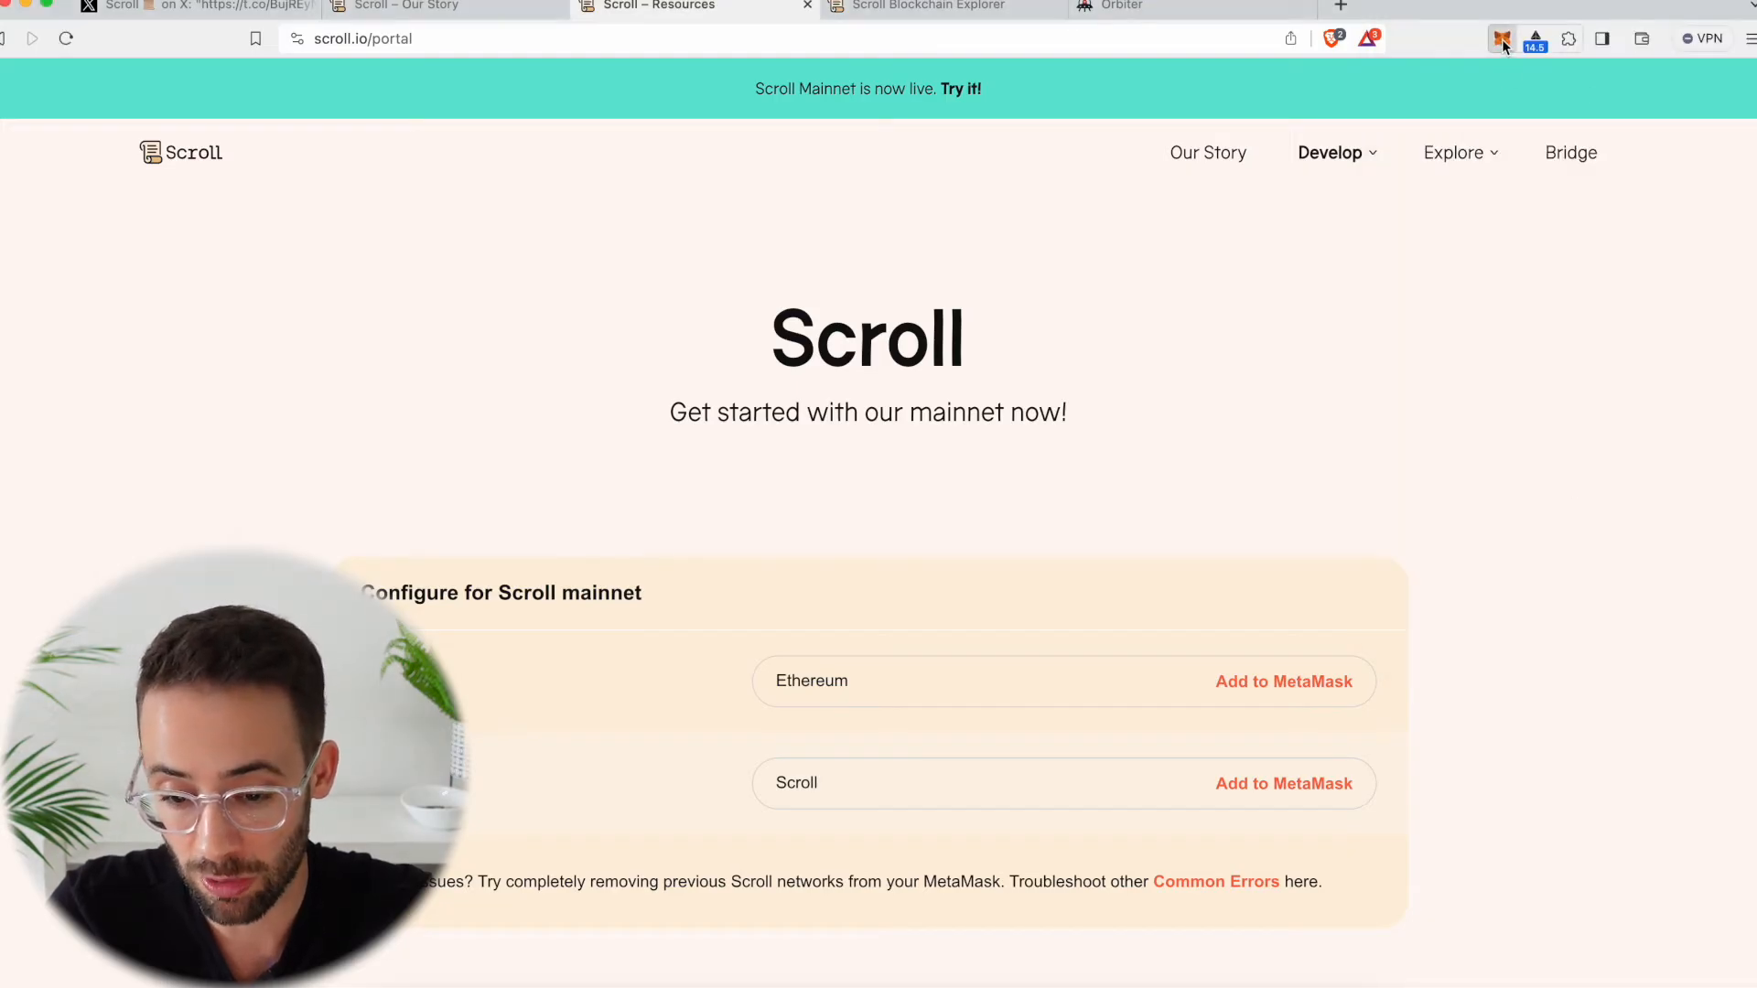
left_click(1501, 39)
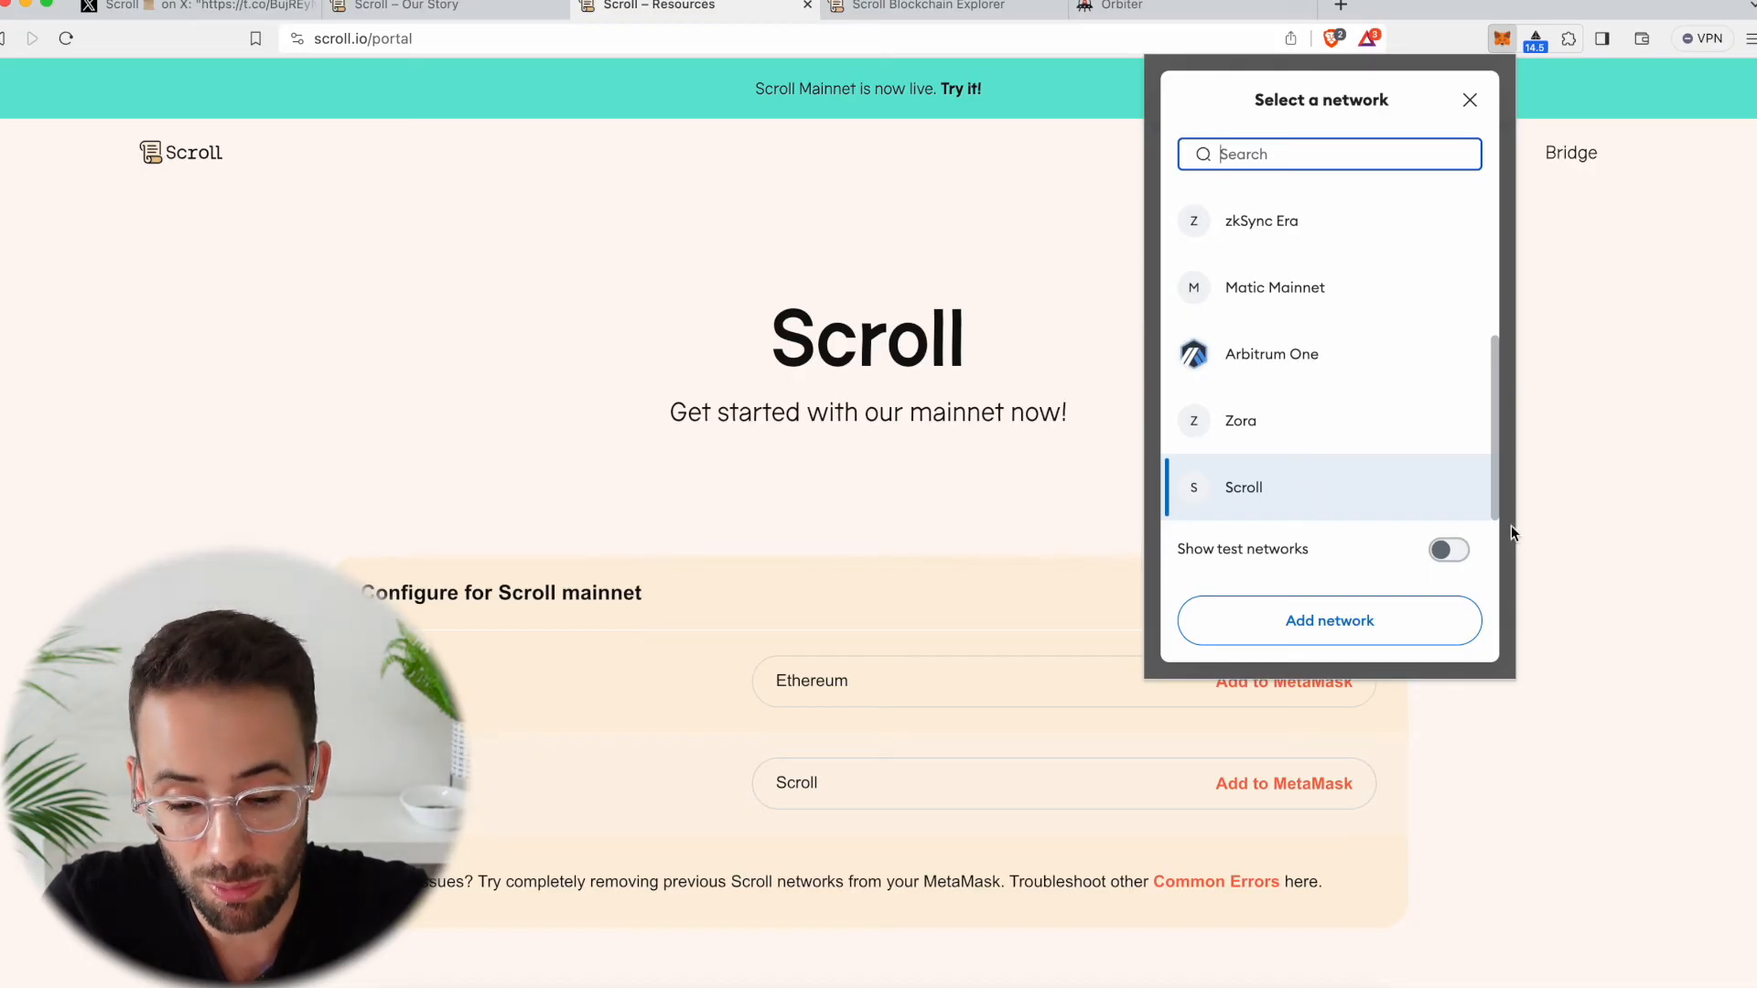
mouse_move(611, 299)
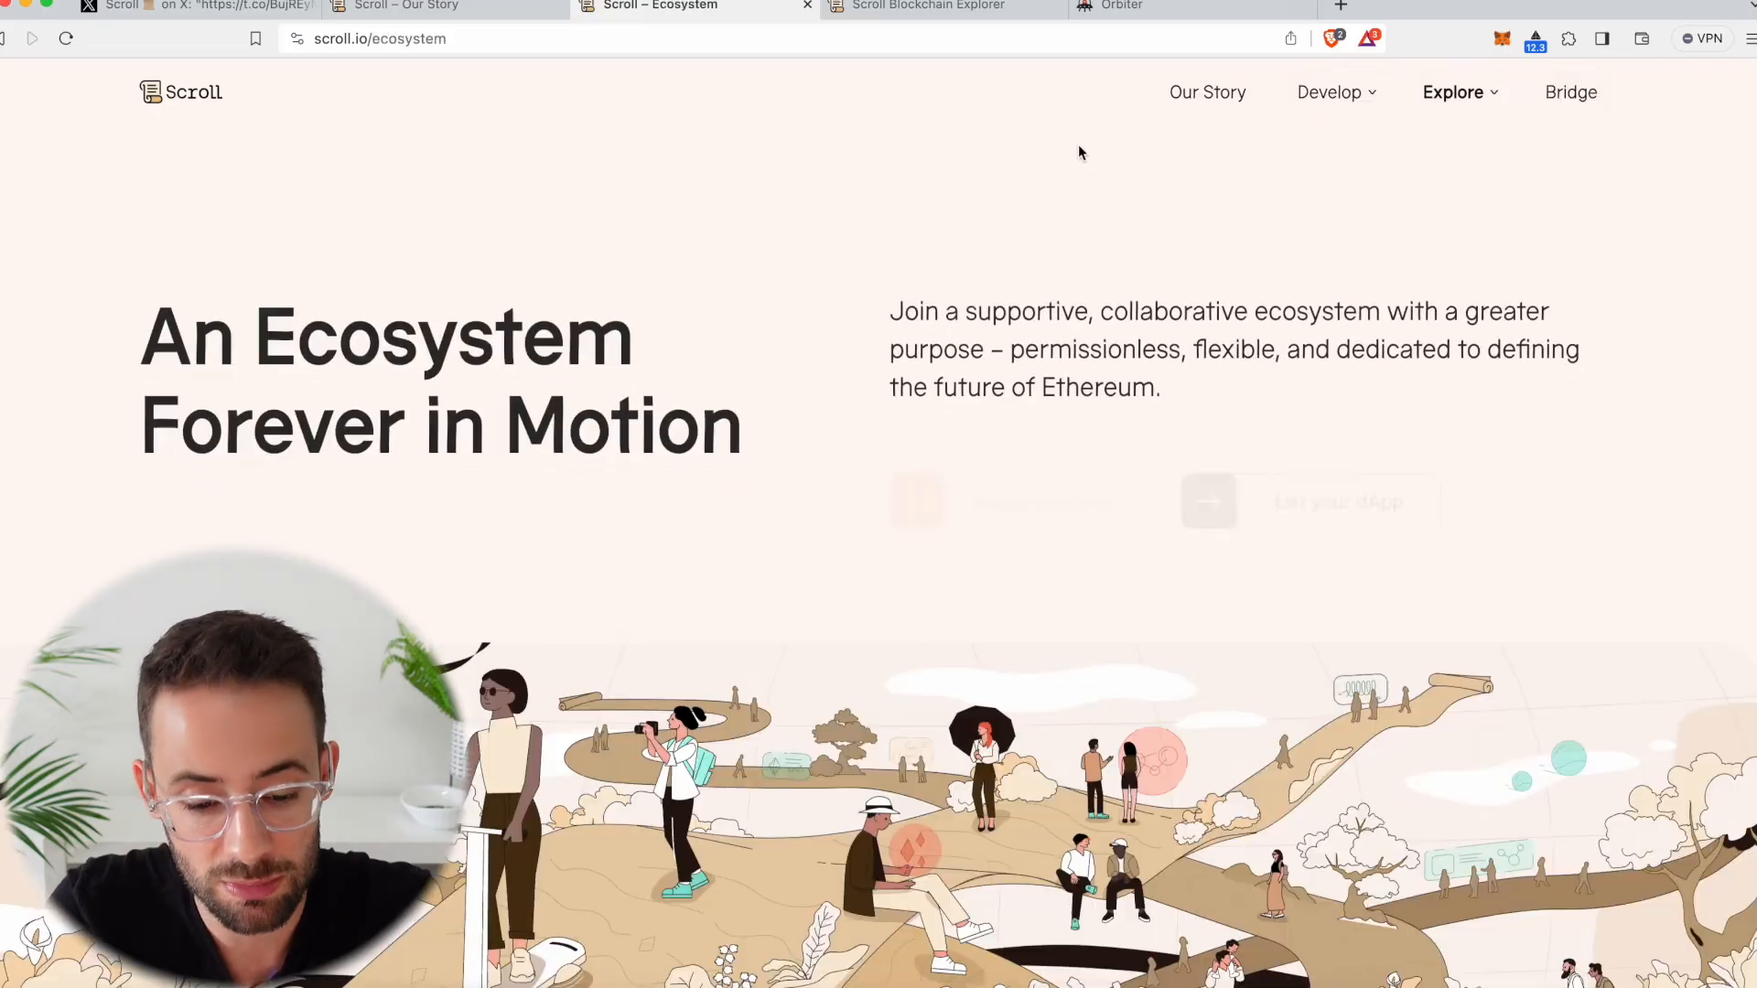
- Find the Syncswap card in the Scroll ecosystem grid and open its website
scroll("down", 3)
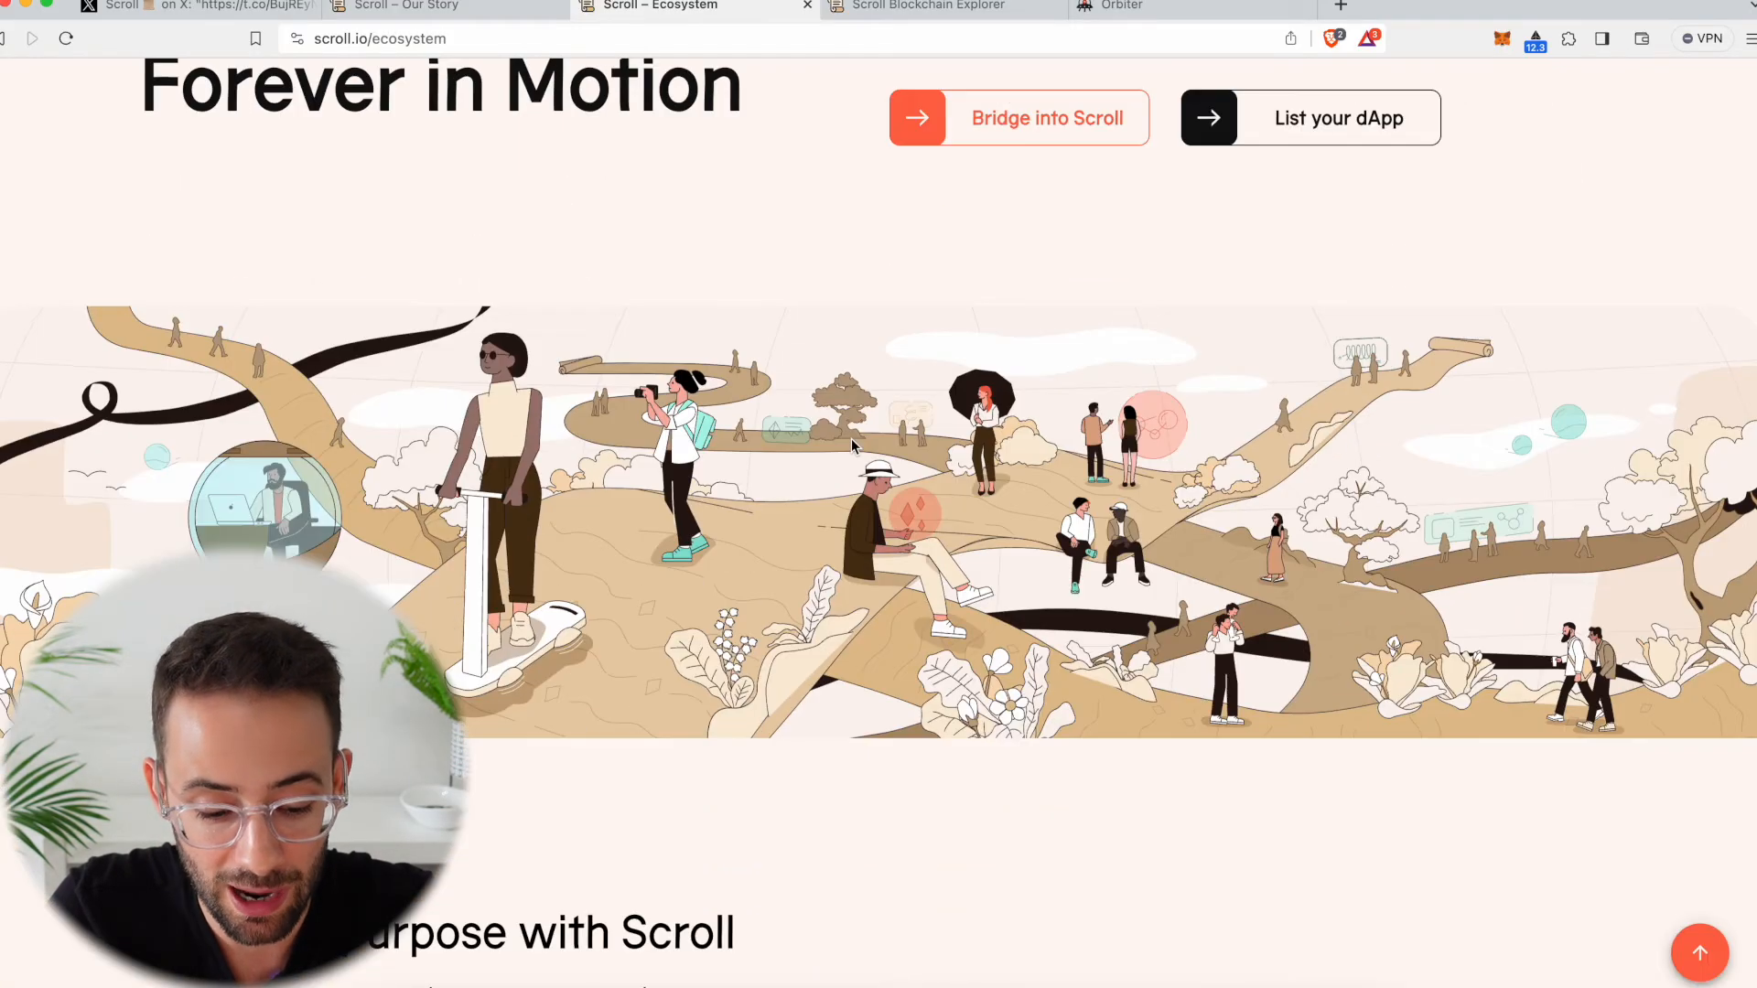
scroll("down", 3)
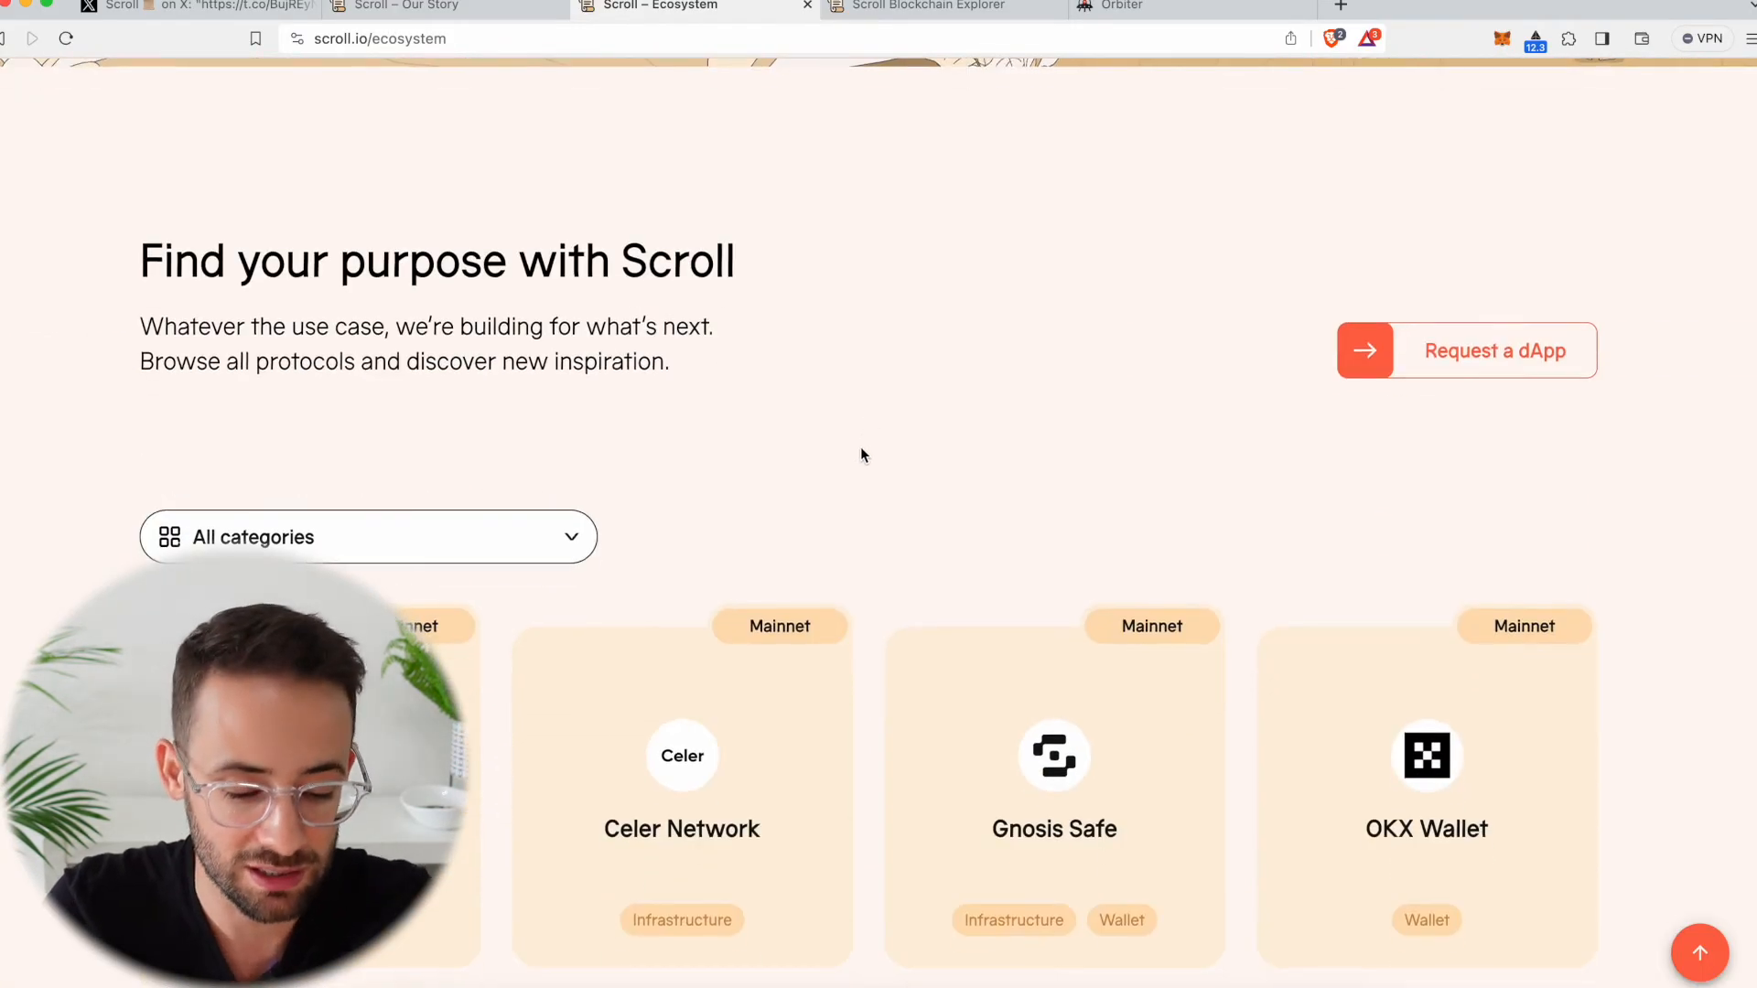
scroll("down", 3)
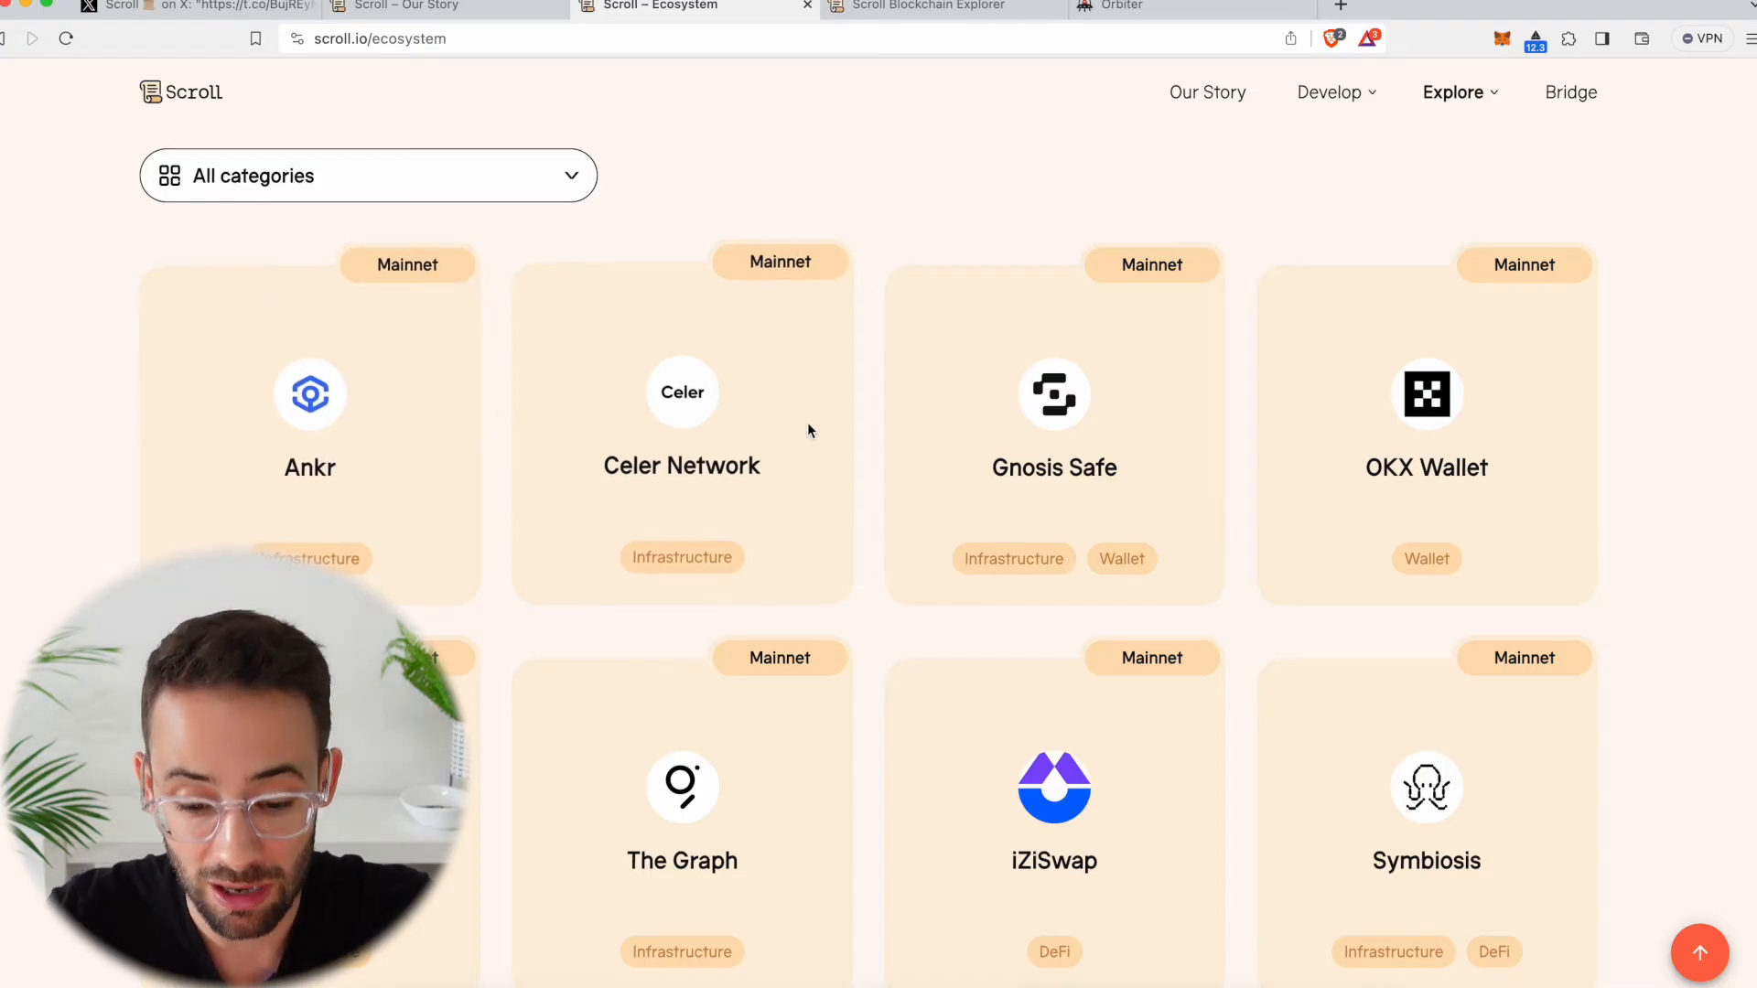
mouse_move(1704, 587)
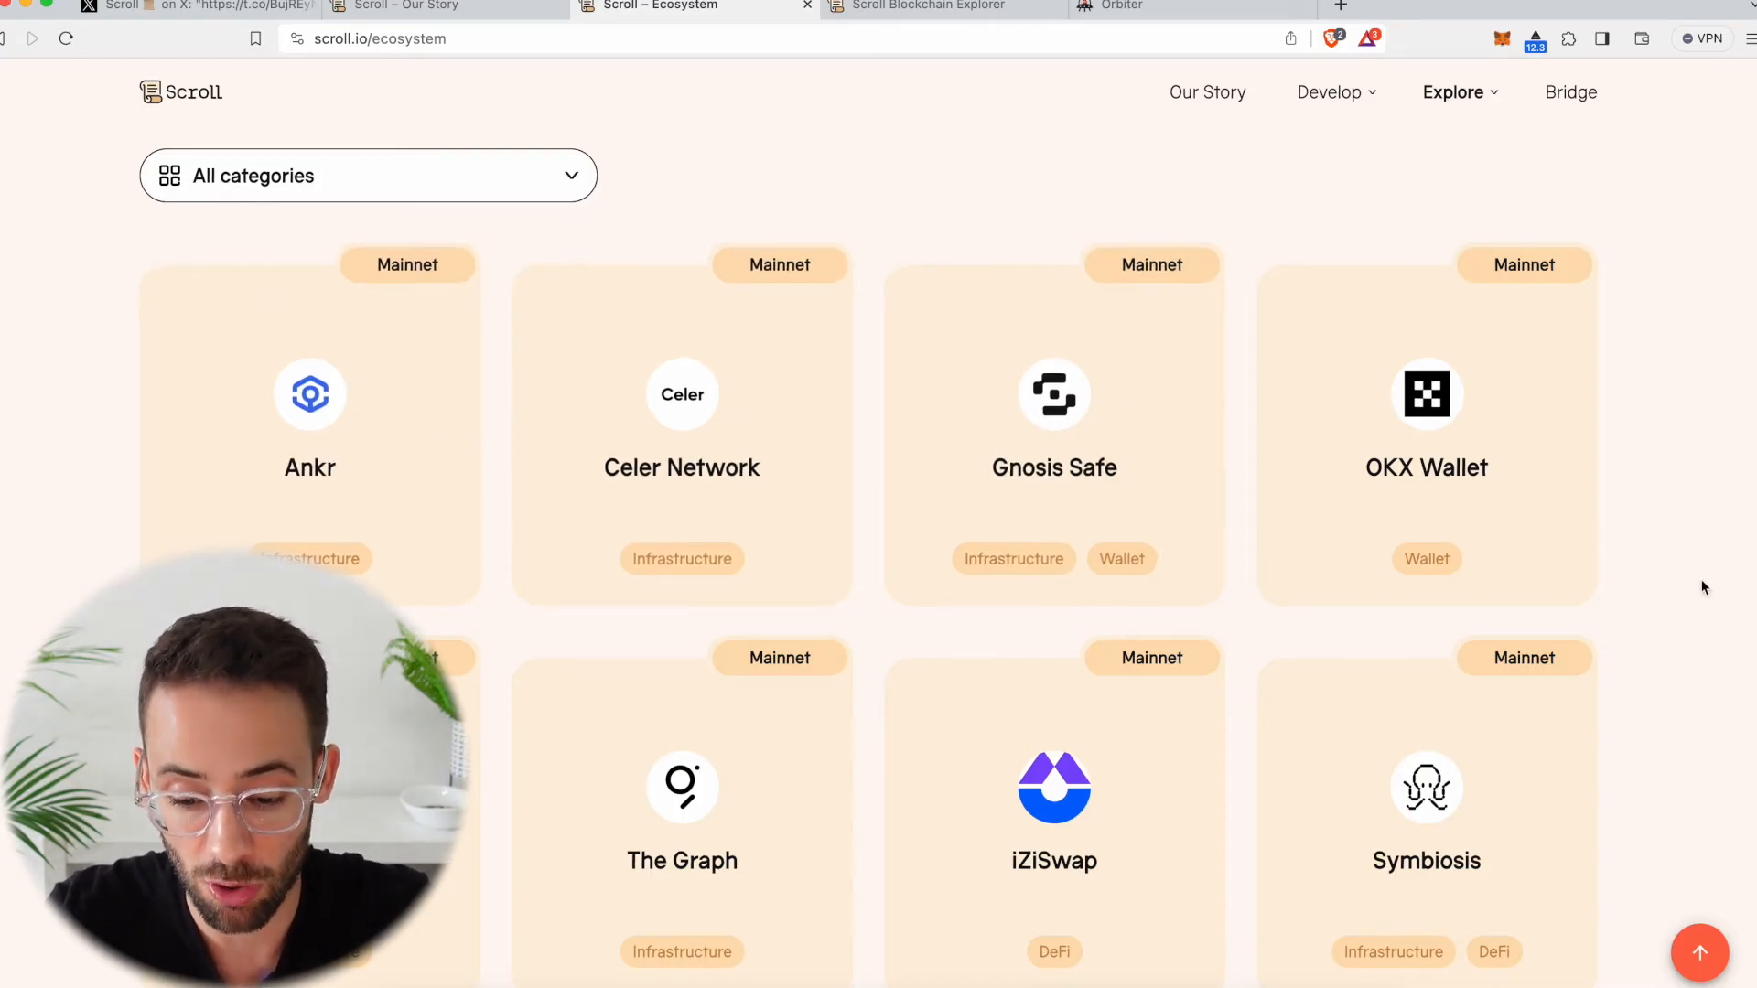
scroll("down", 3)
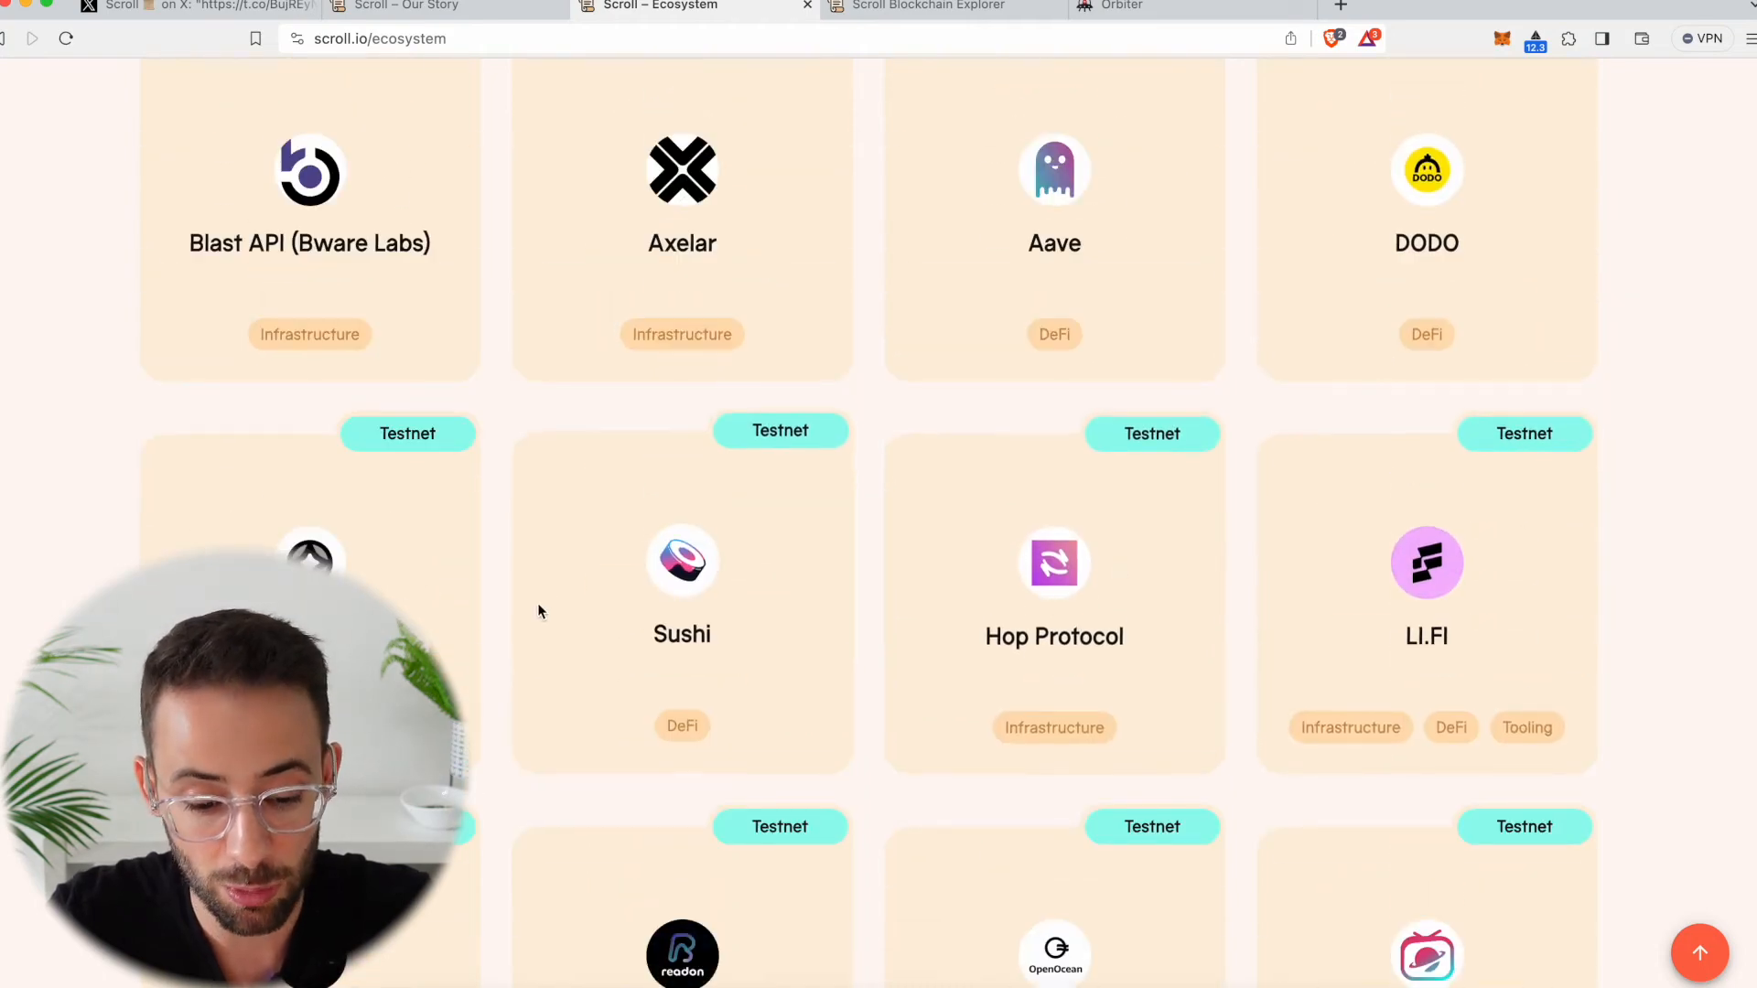
scroll("up", 3)
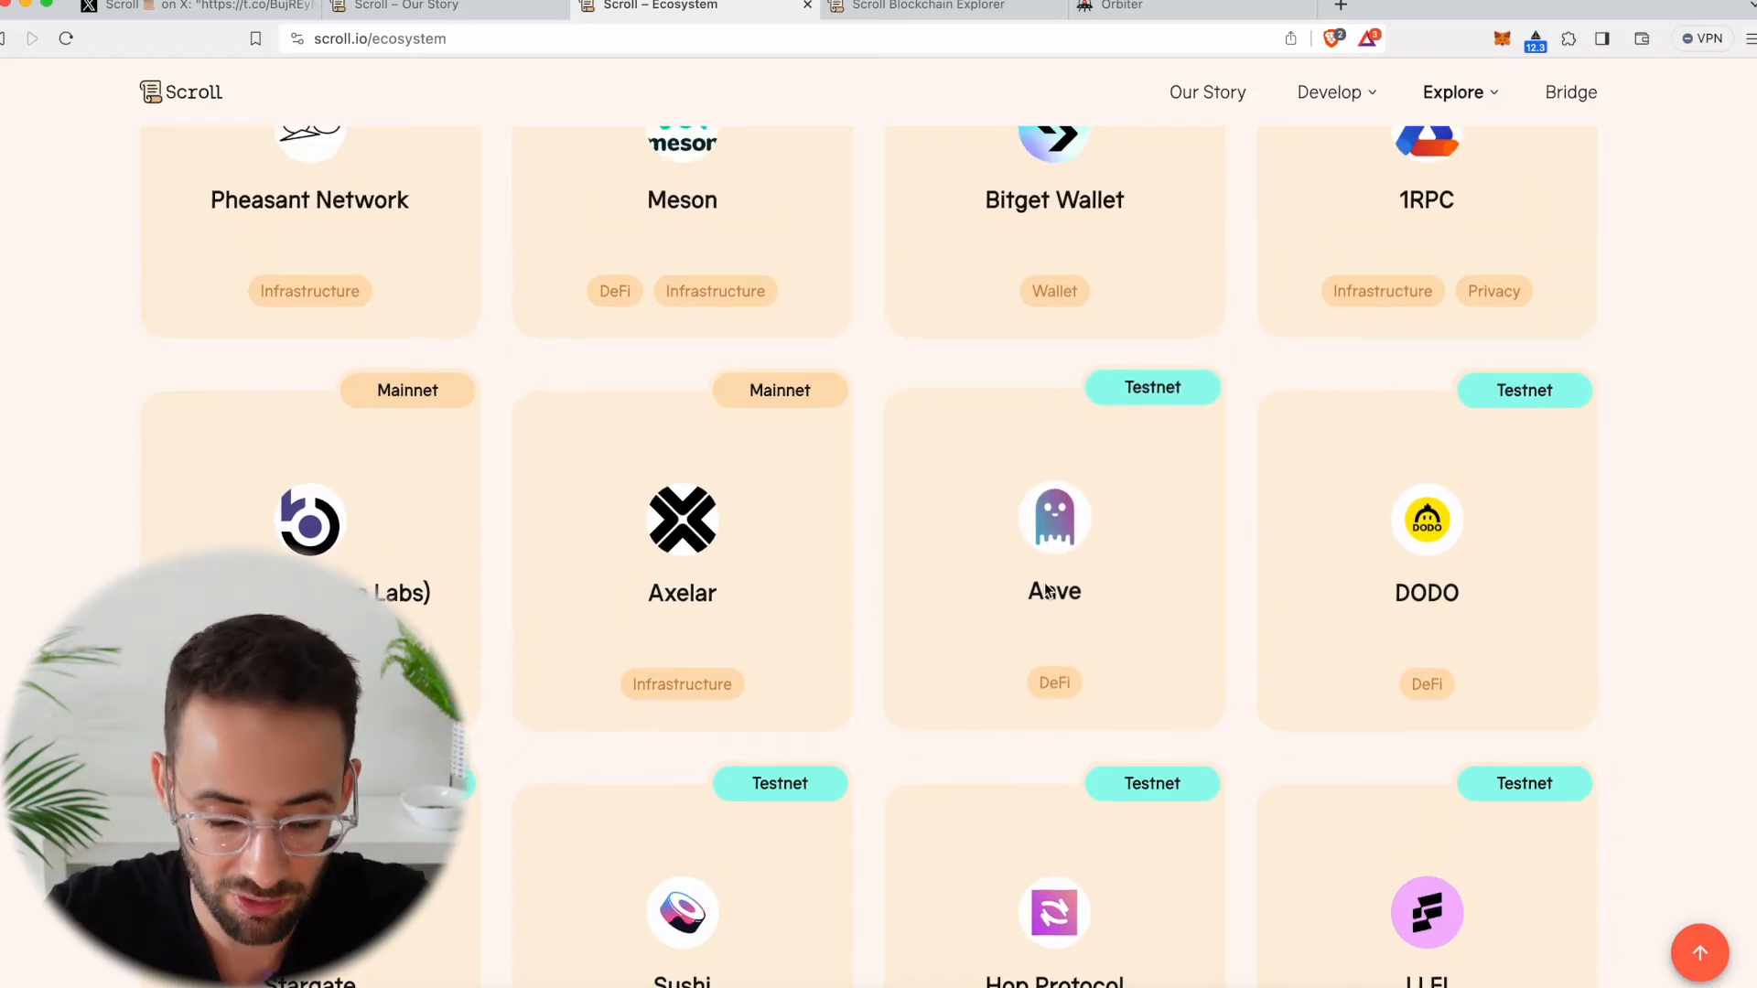
scroll("down", 3)
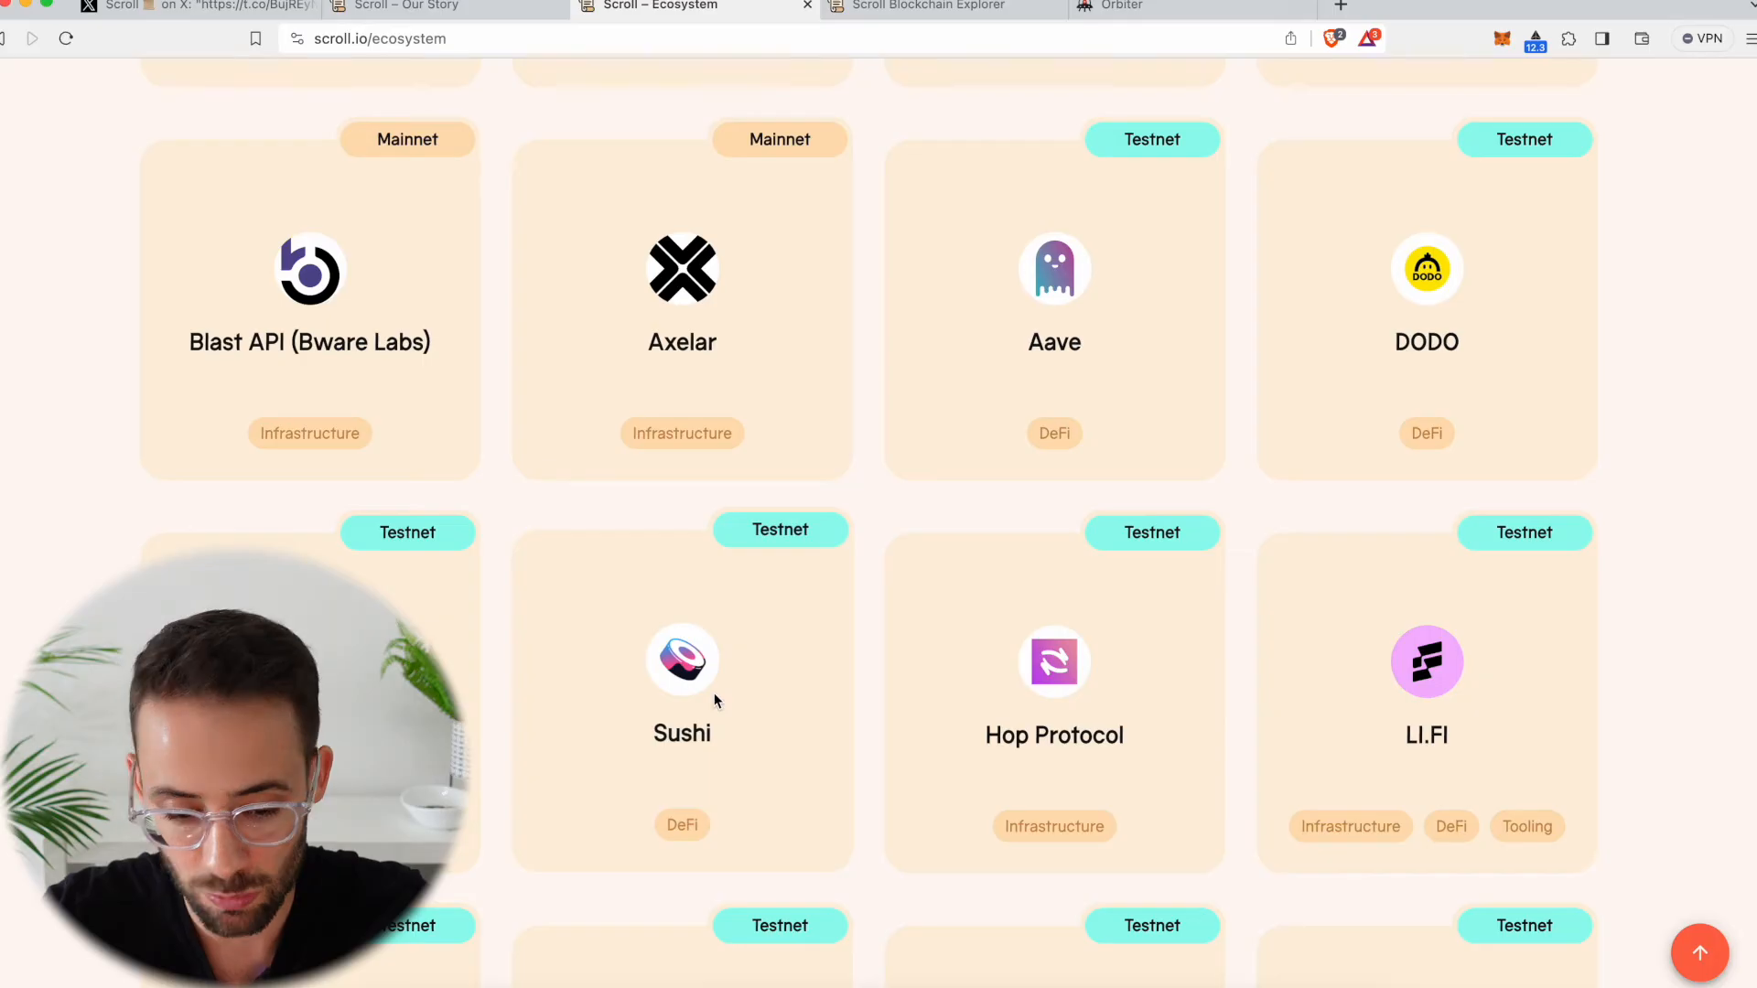
scroll("down", 3)
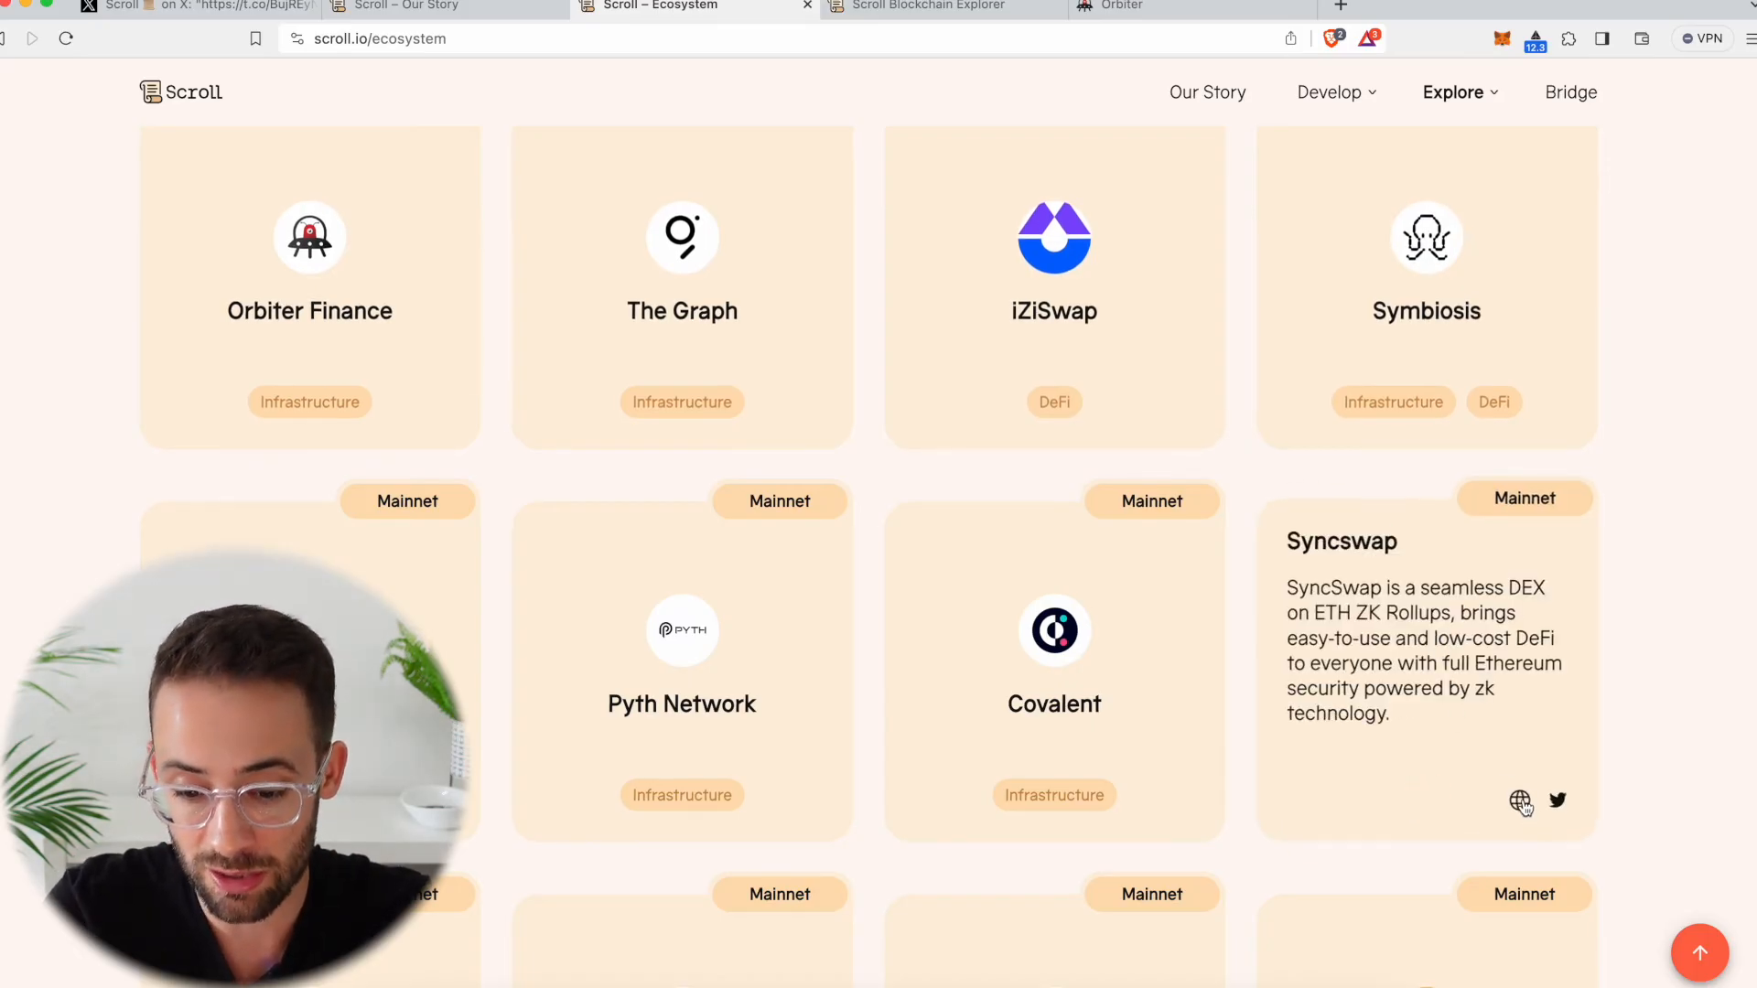
left_click(1521, 800)
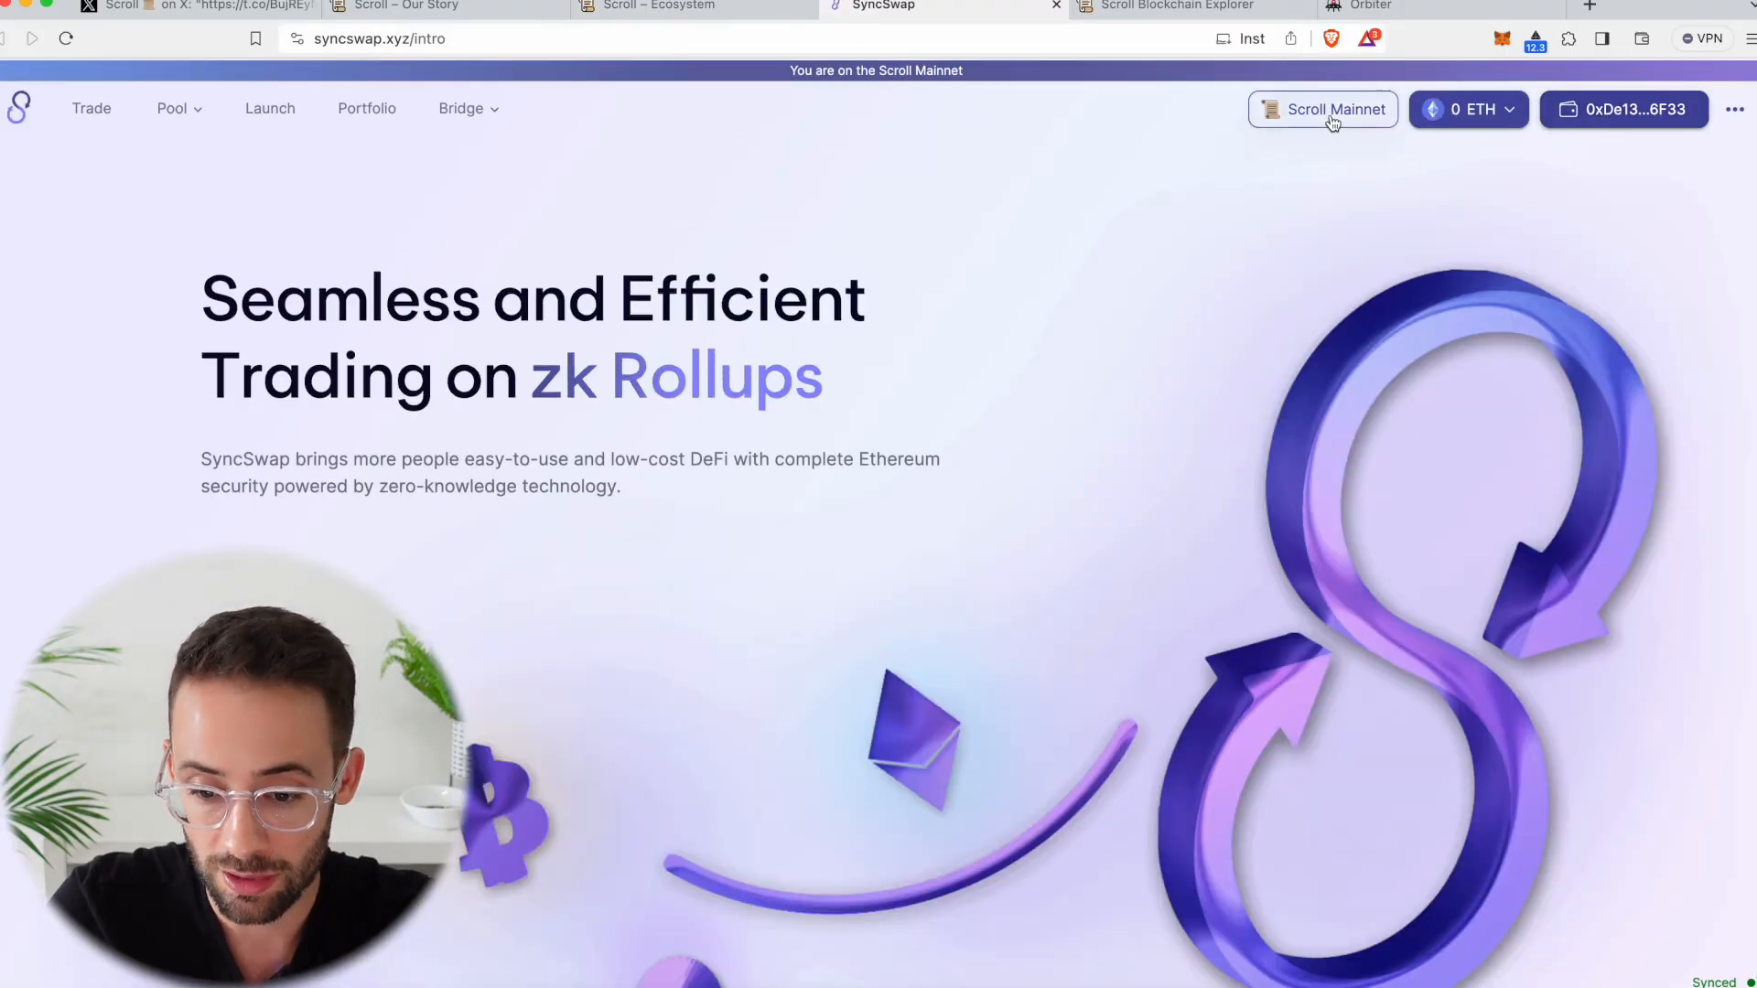
- Browse SyncSwap's sell and buy token lists keeping ETH to USDC, then return to the Scroll ecosystem page
scroll("down", 3)
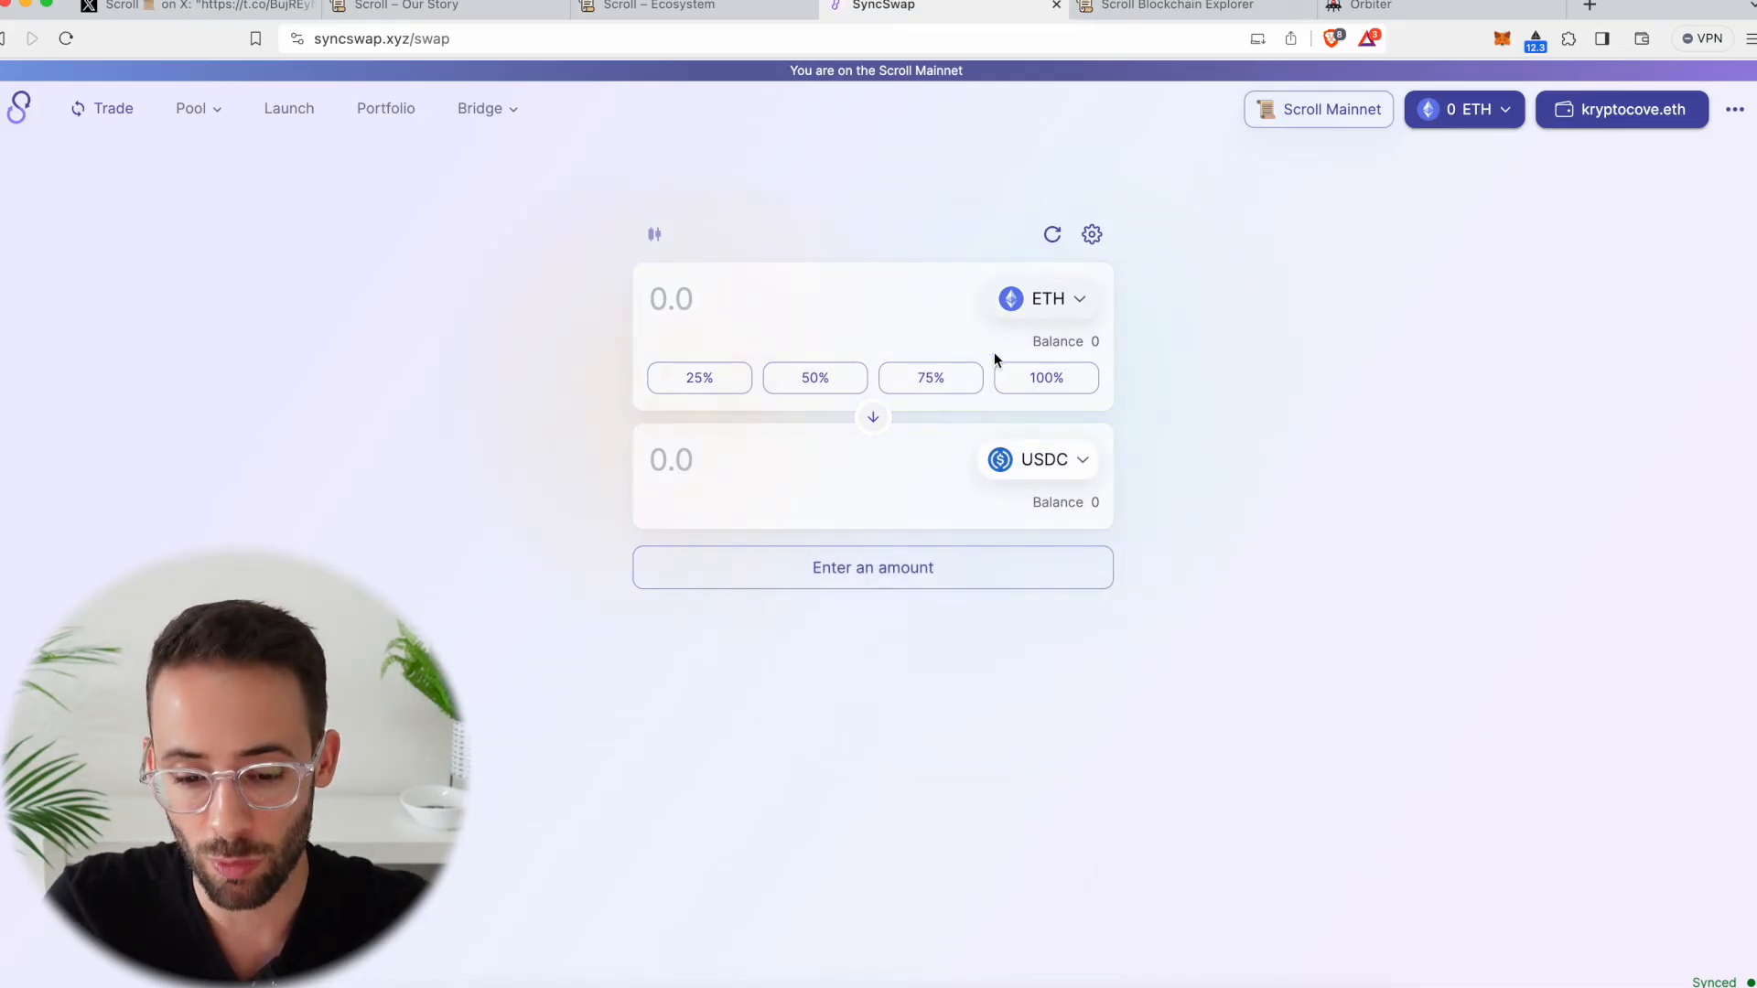
left_click(1042, 298)
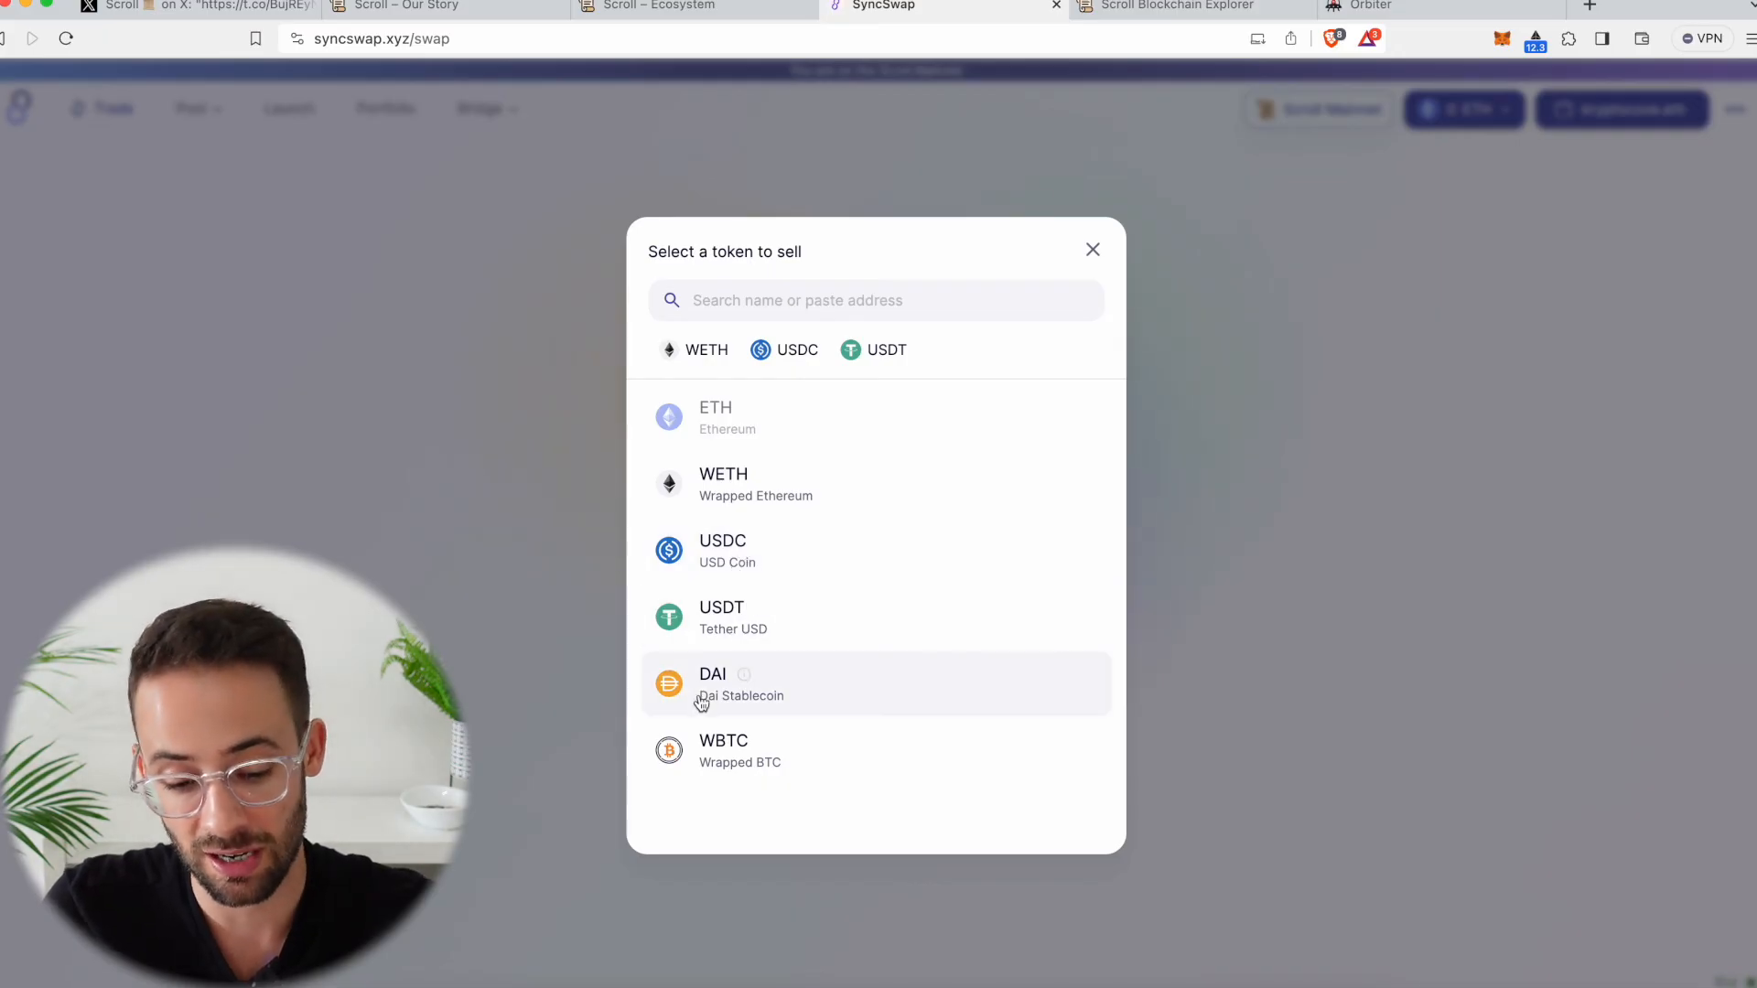
left_click(716, 417)
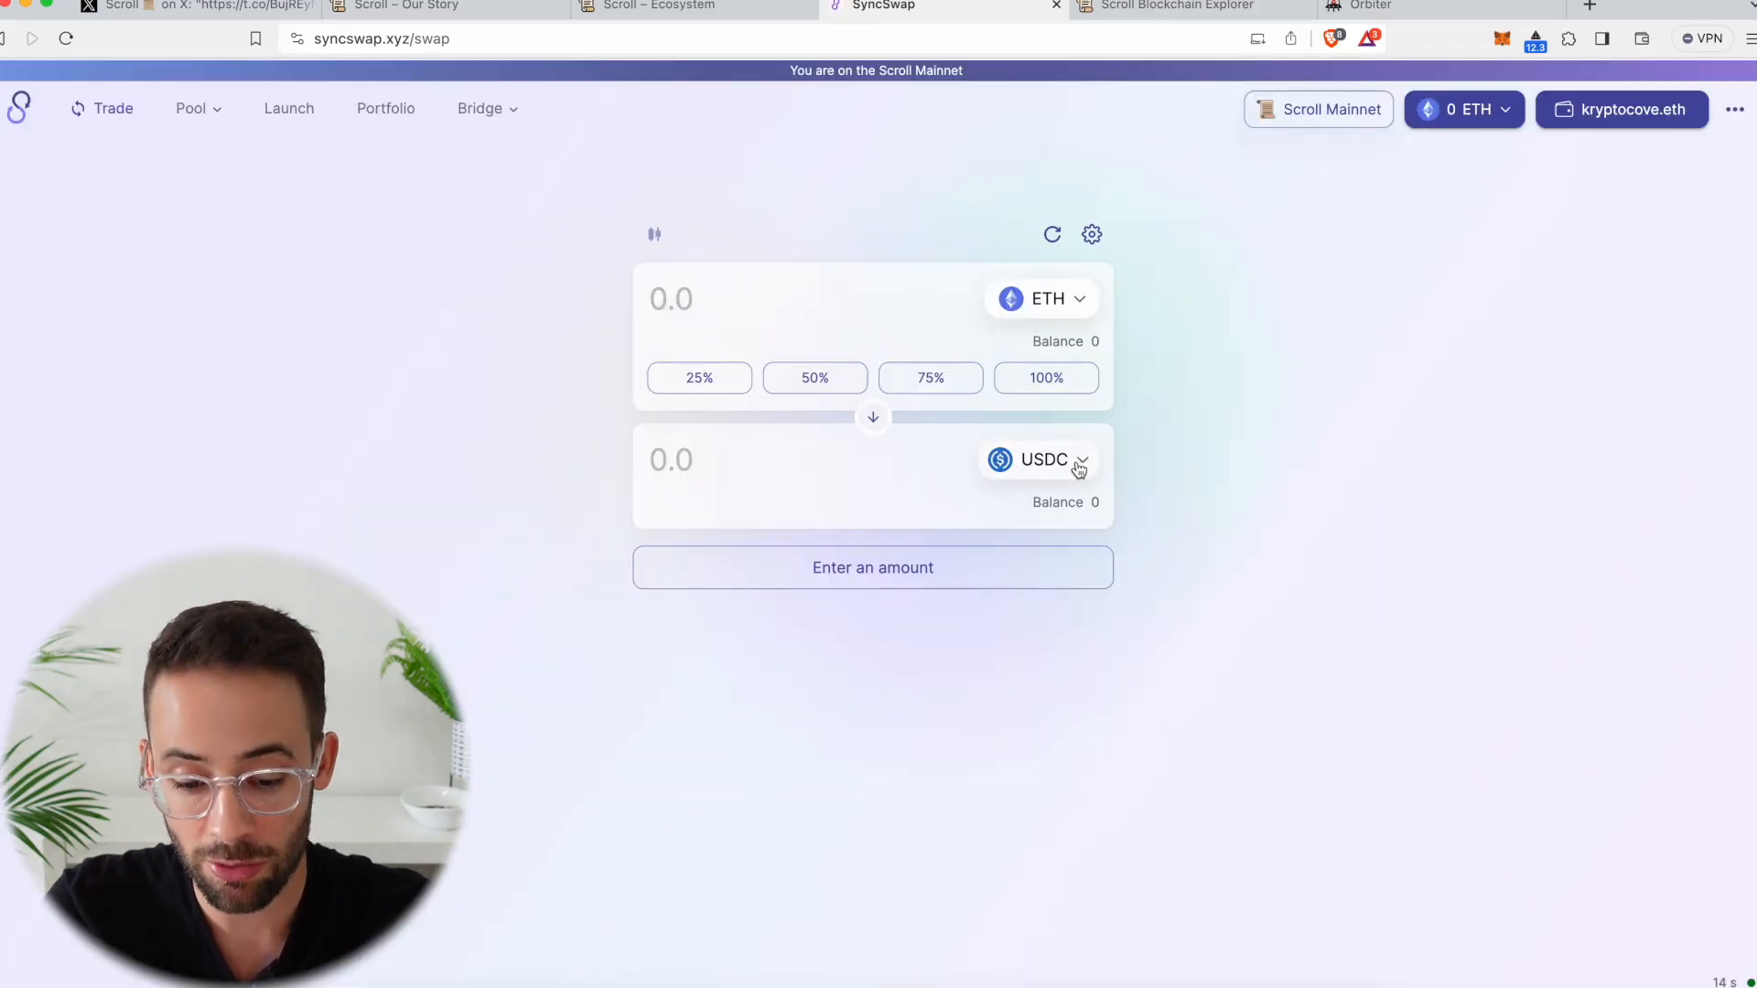
left_click(1039, 460)
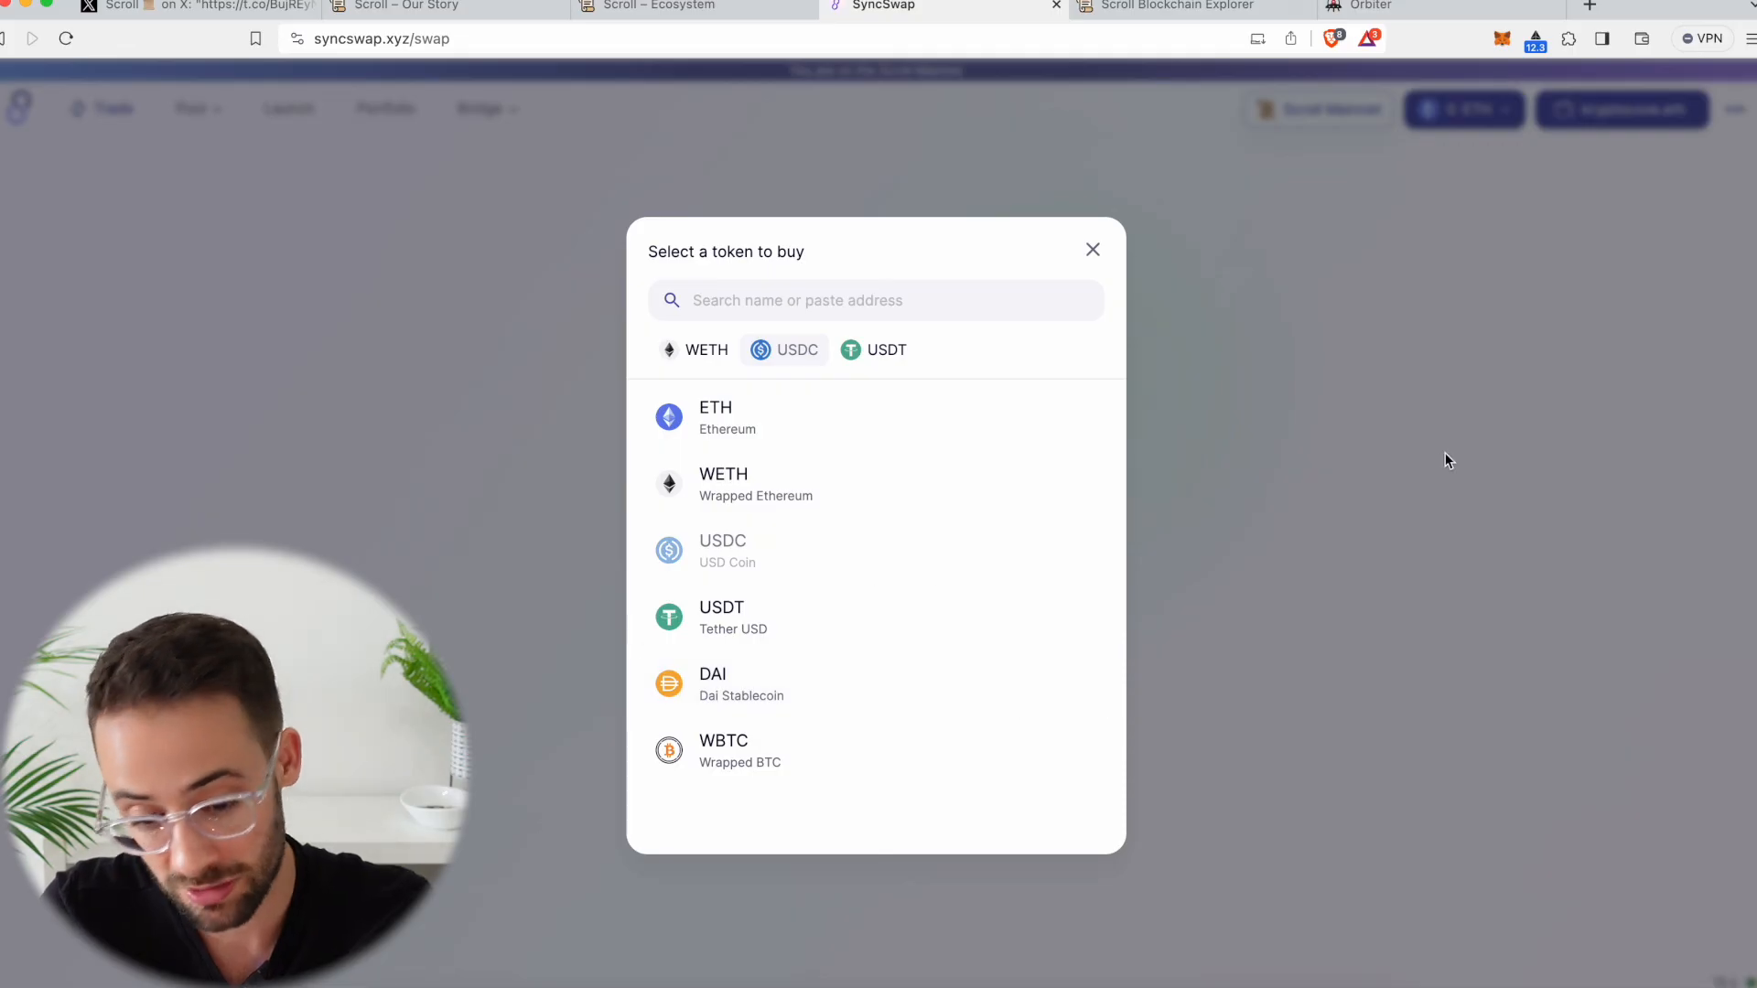
mouse_move(1241, 544)
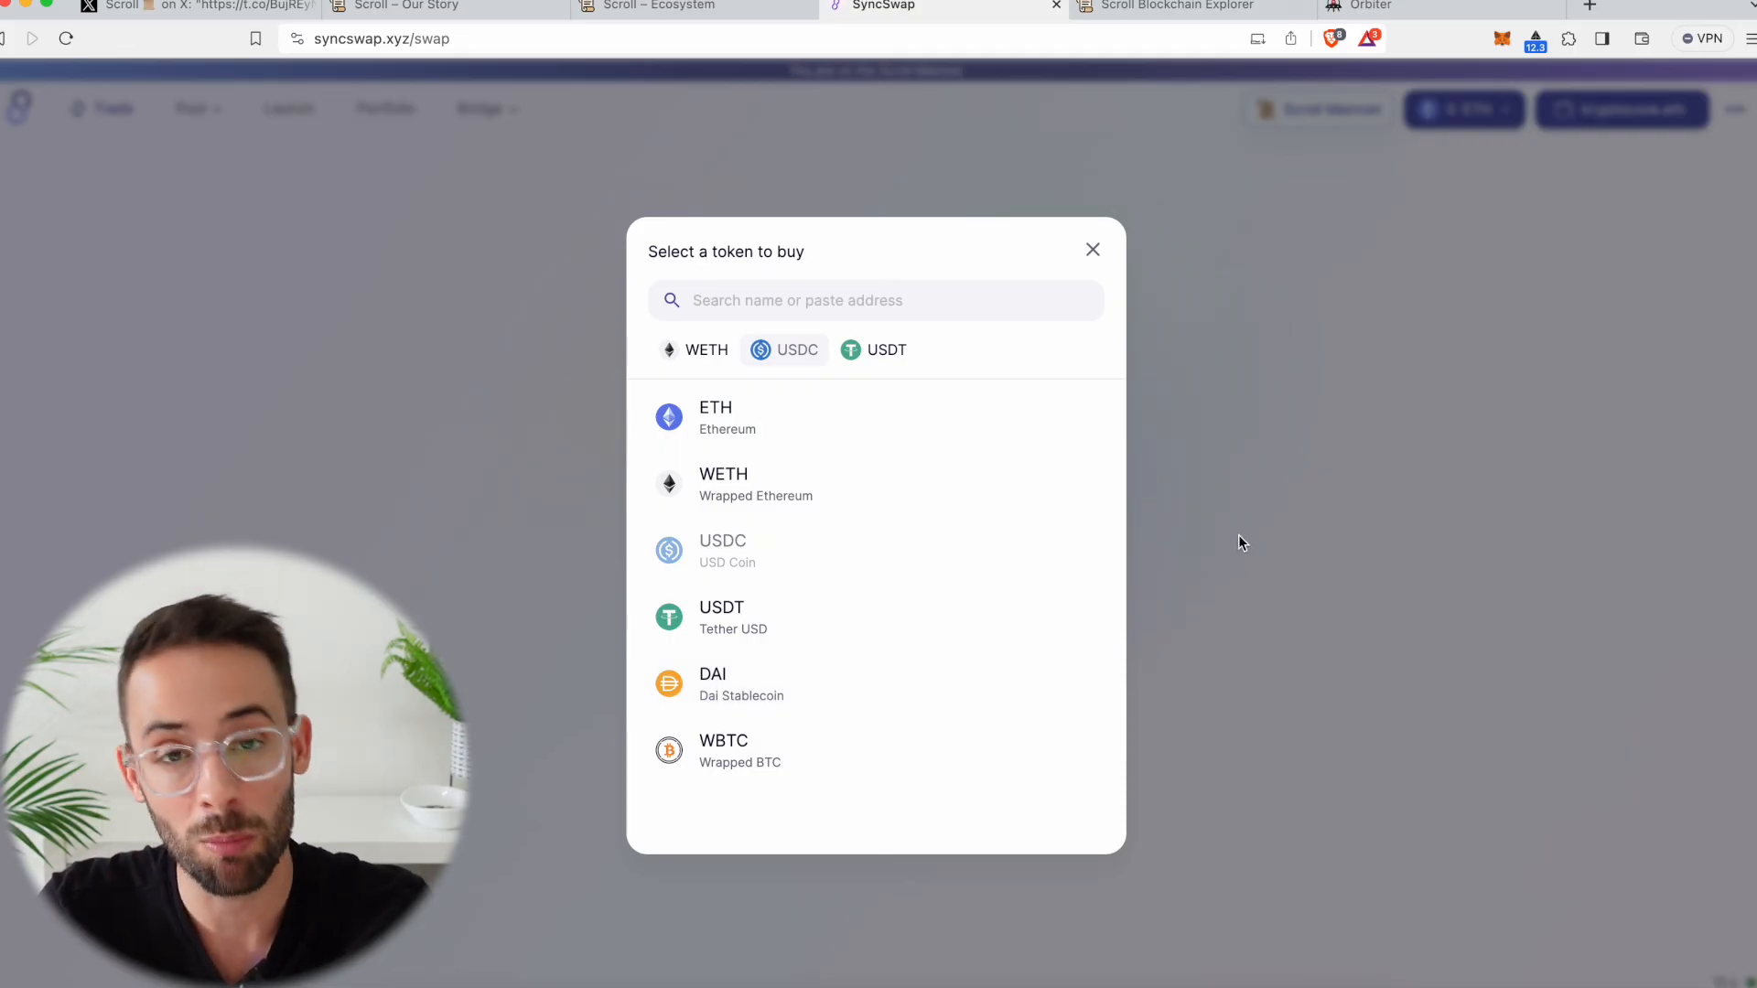
left_click(723, 551)
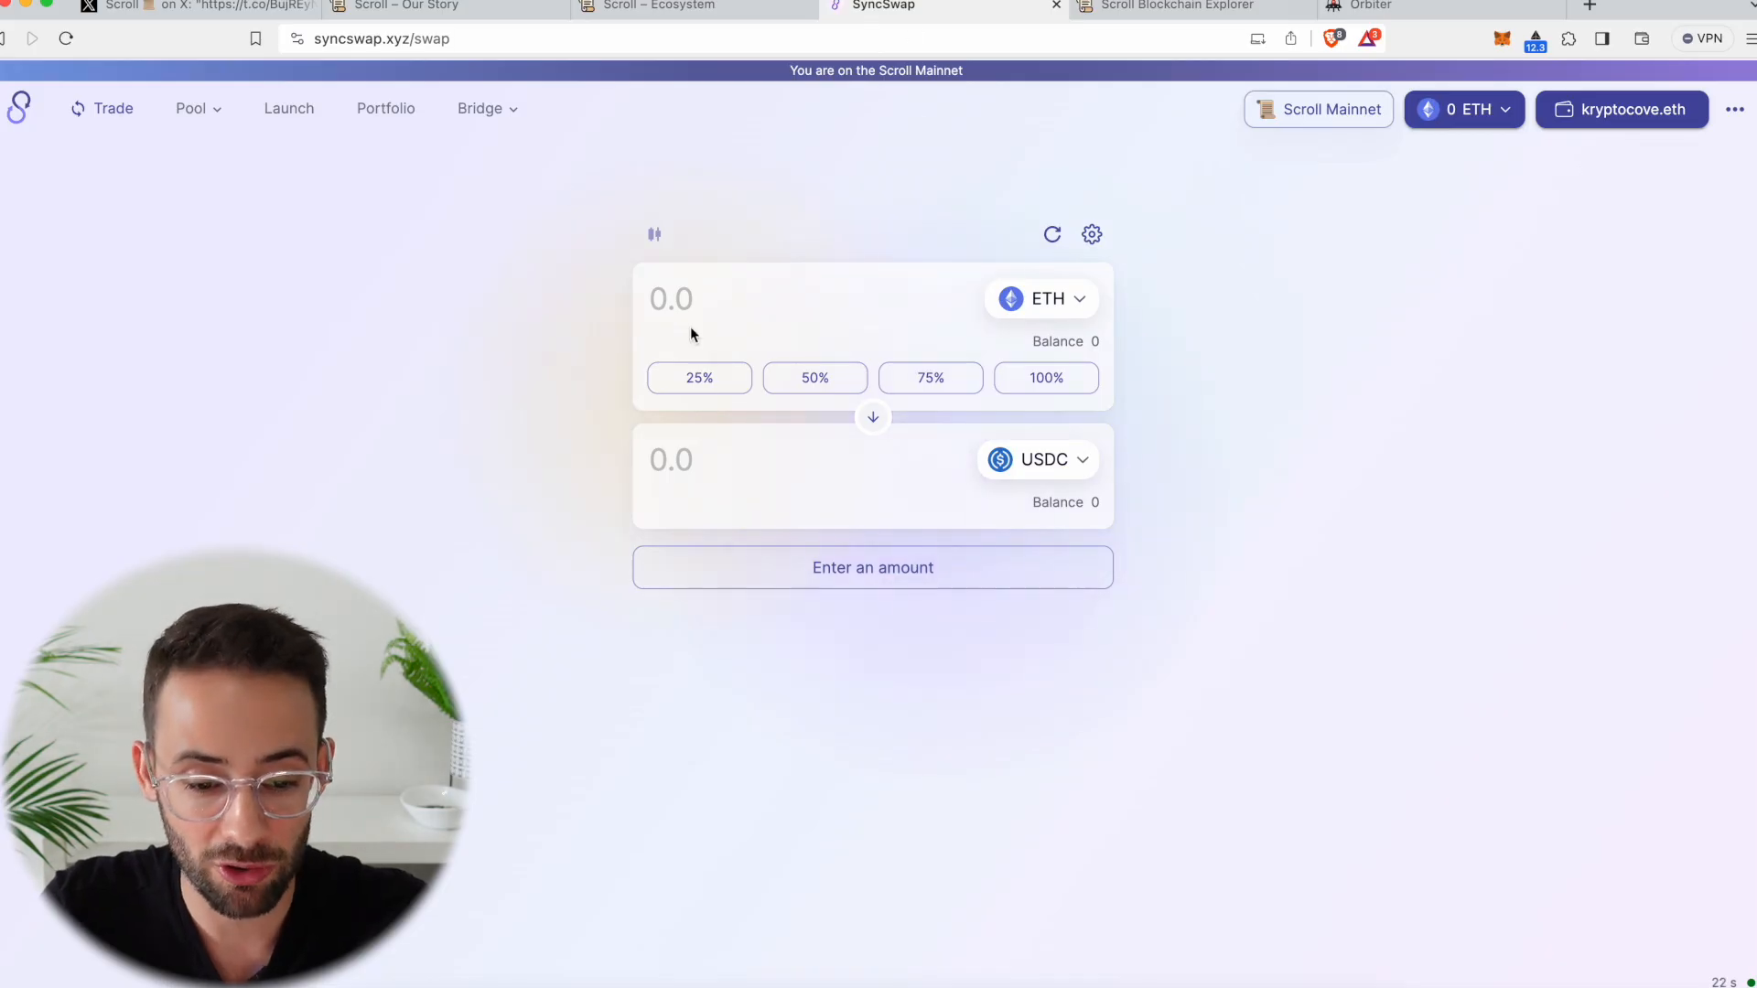
left_click(672, 7)
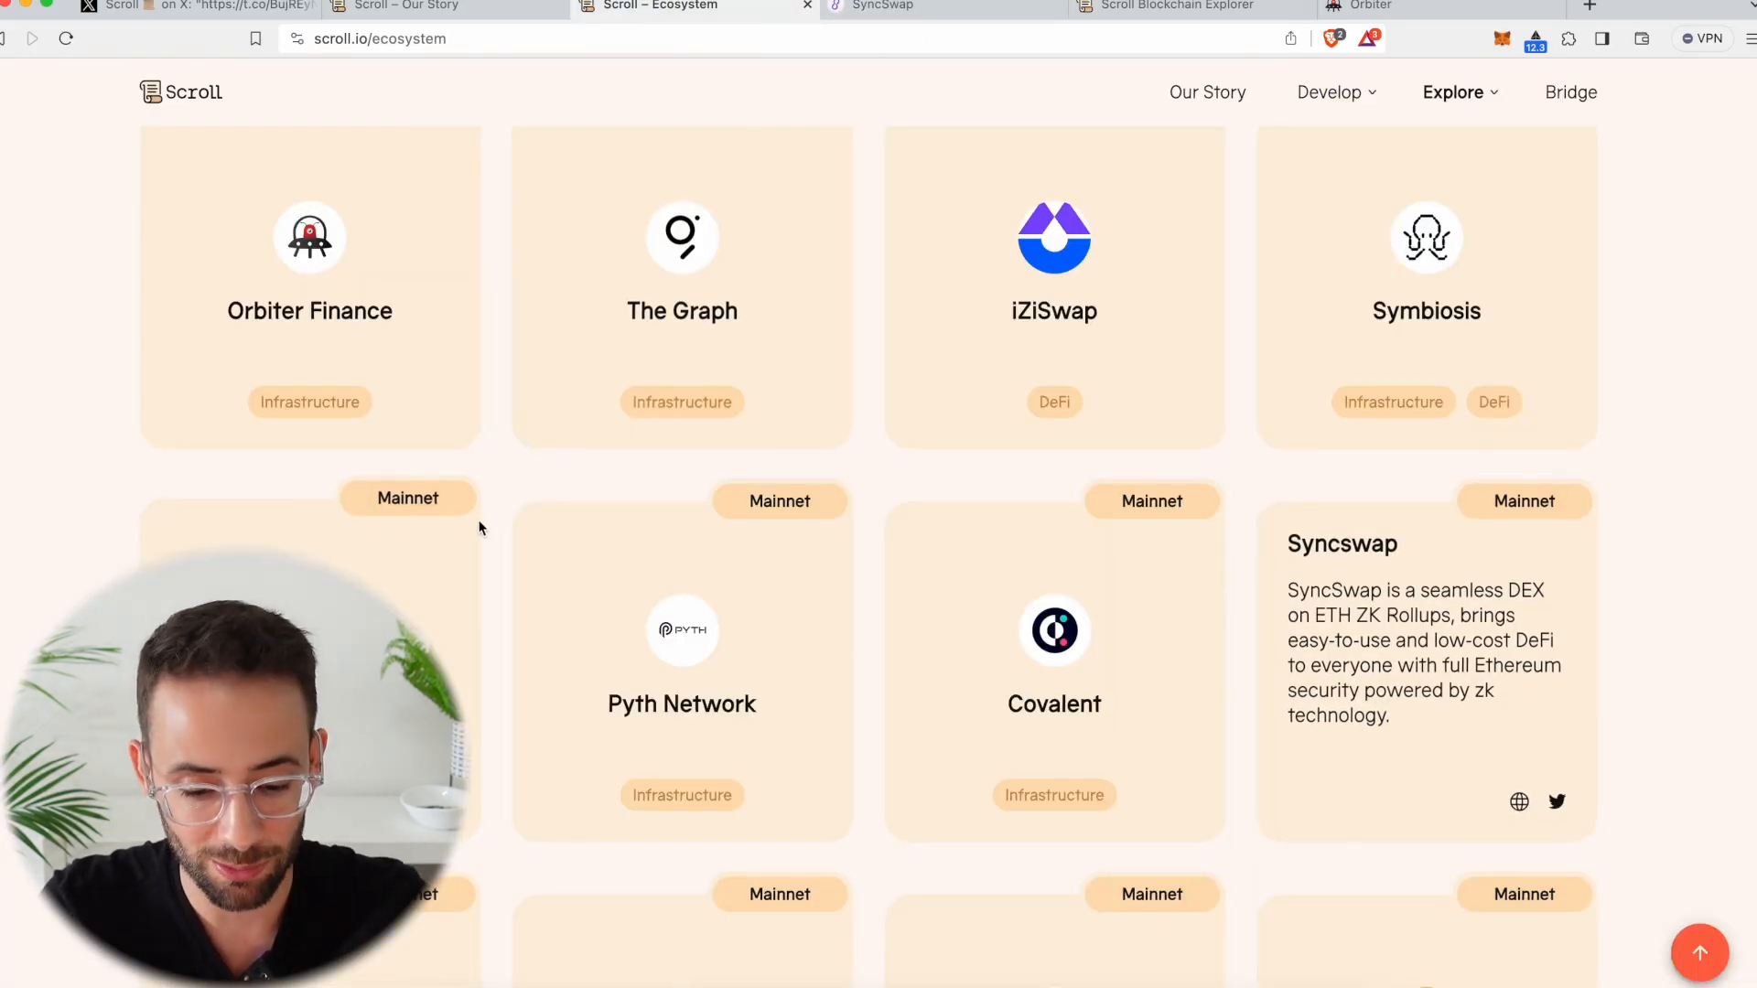
scroll("down", 3)
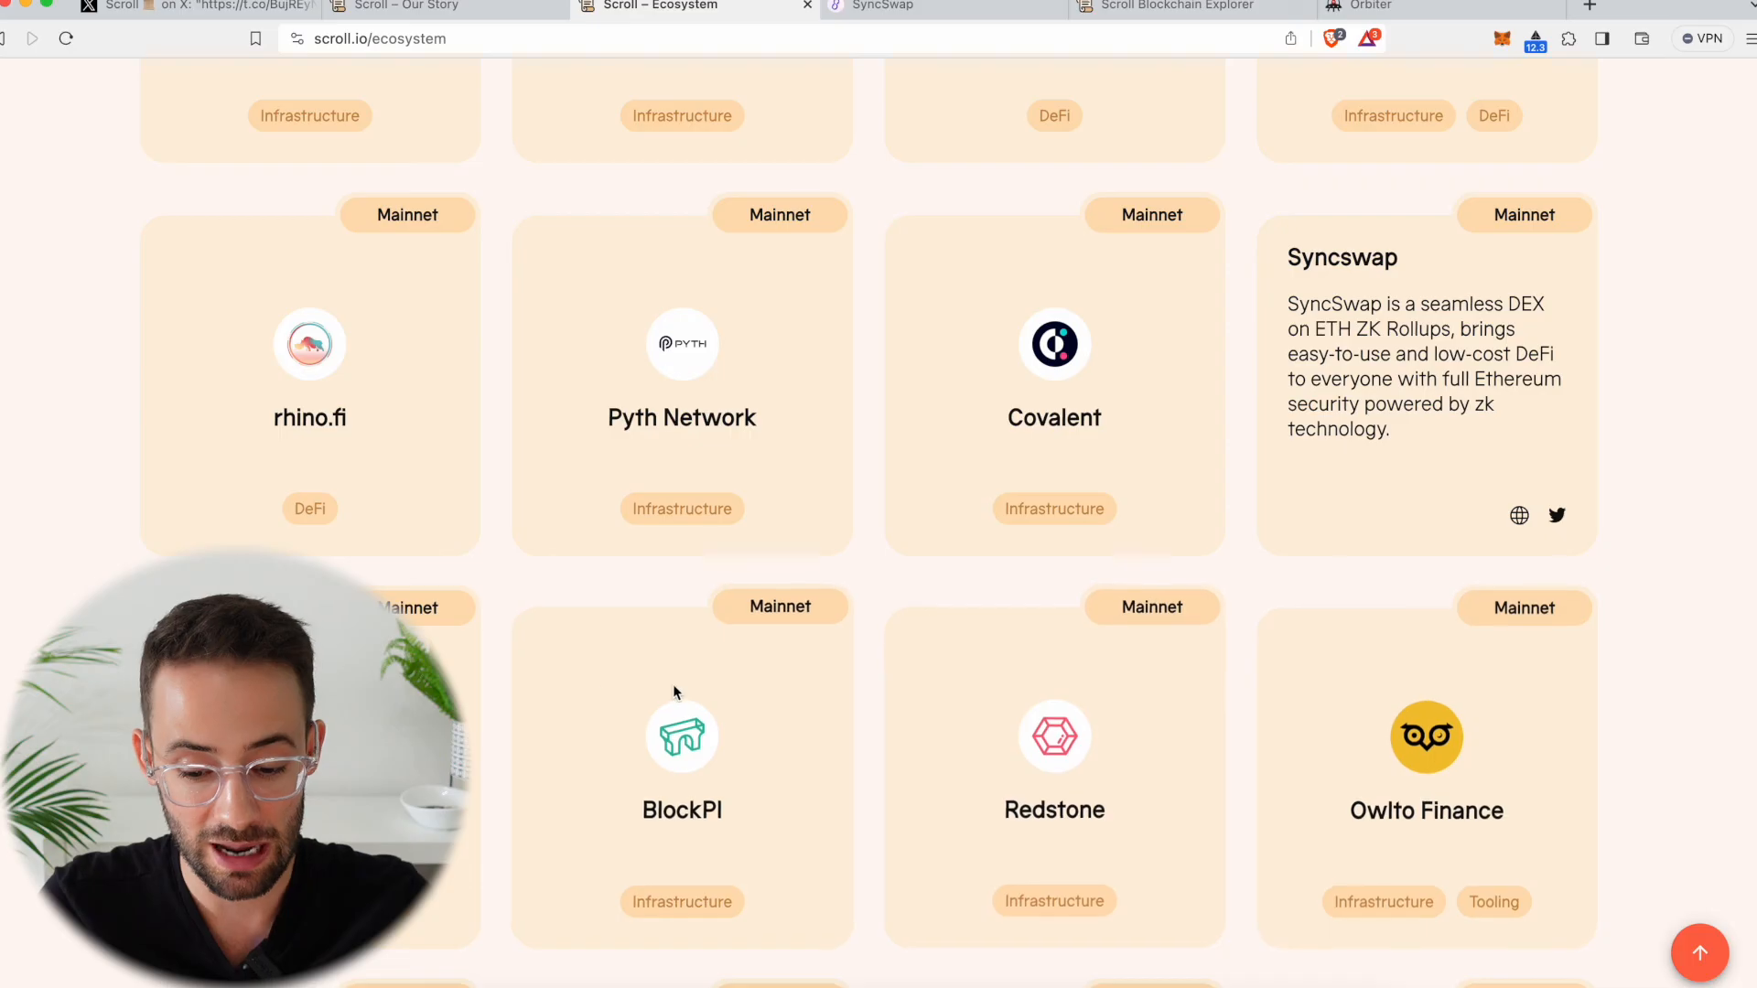
scroll("up", 3)
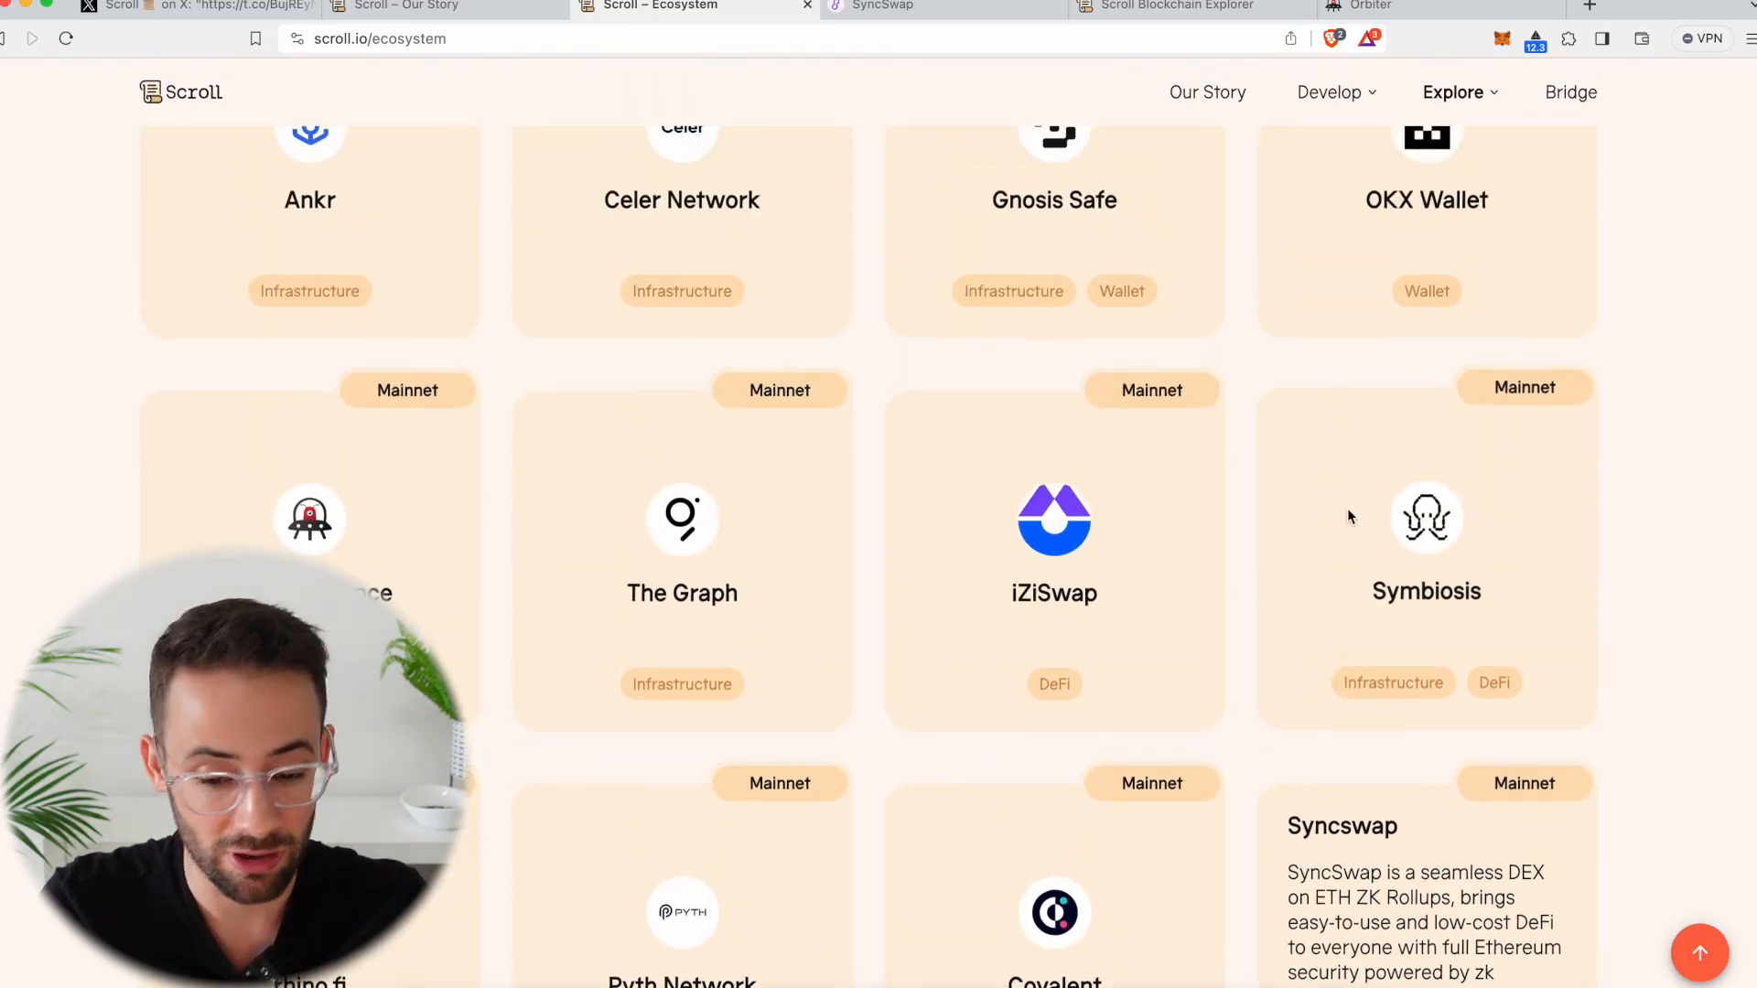